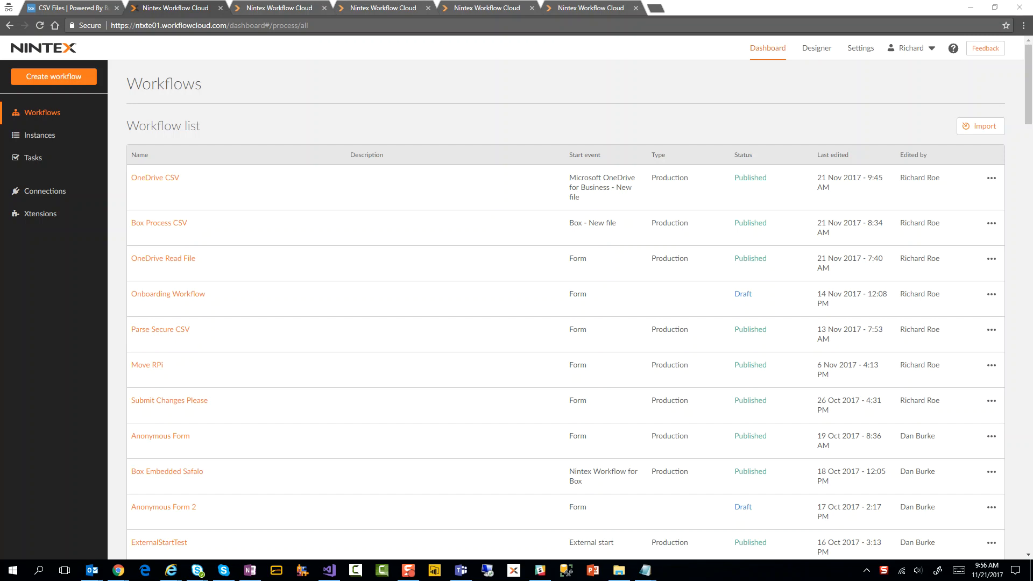
mouse_move(620, 76)
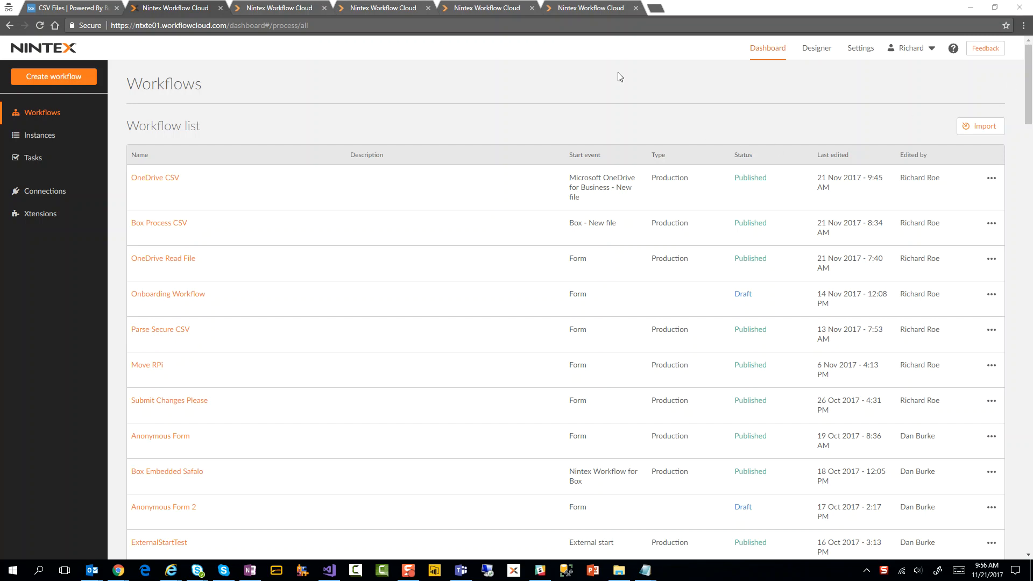
mouse_move(601, 236)
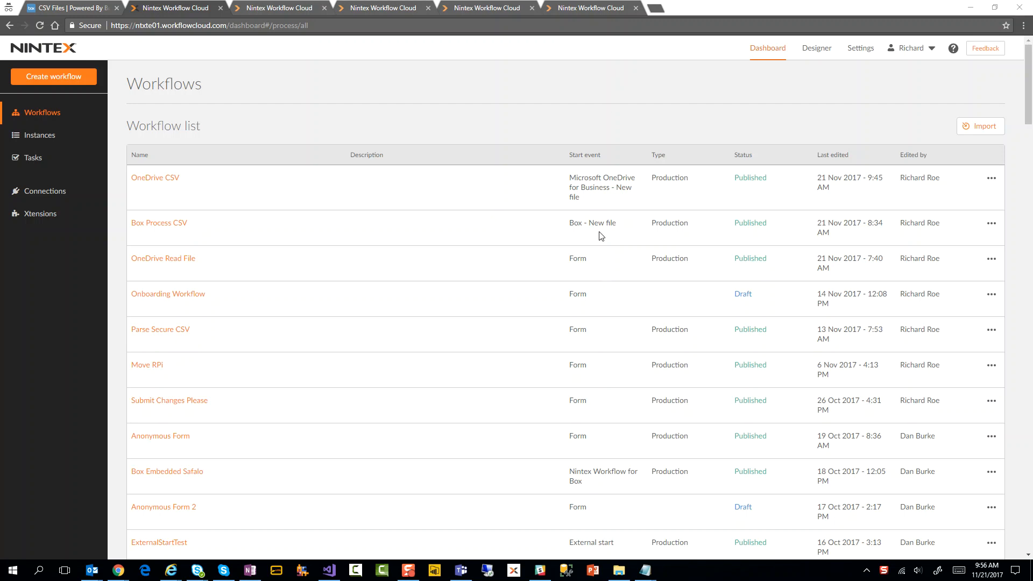
mouse_move(406, 212)
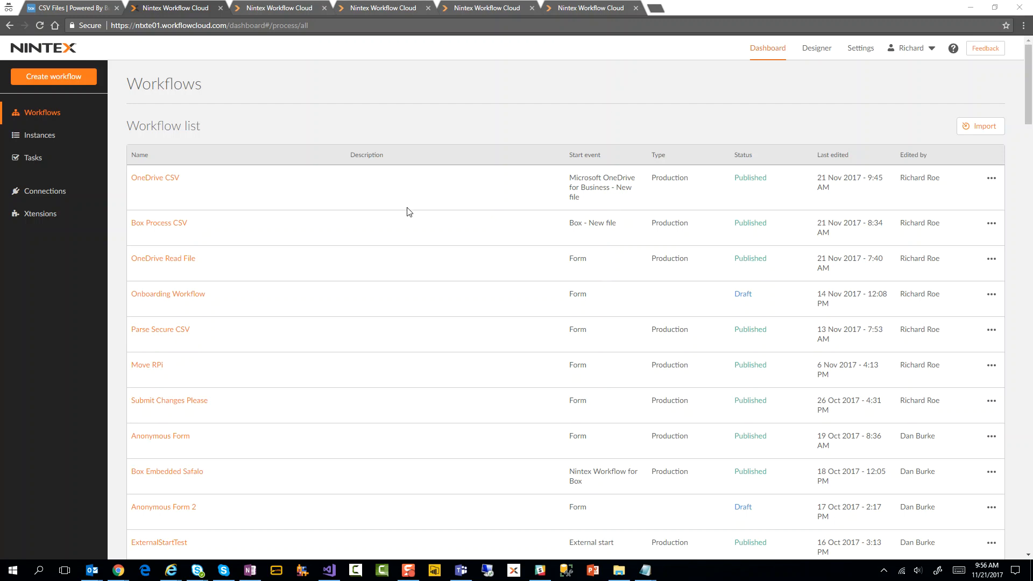
mouse_move(399, 212)
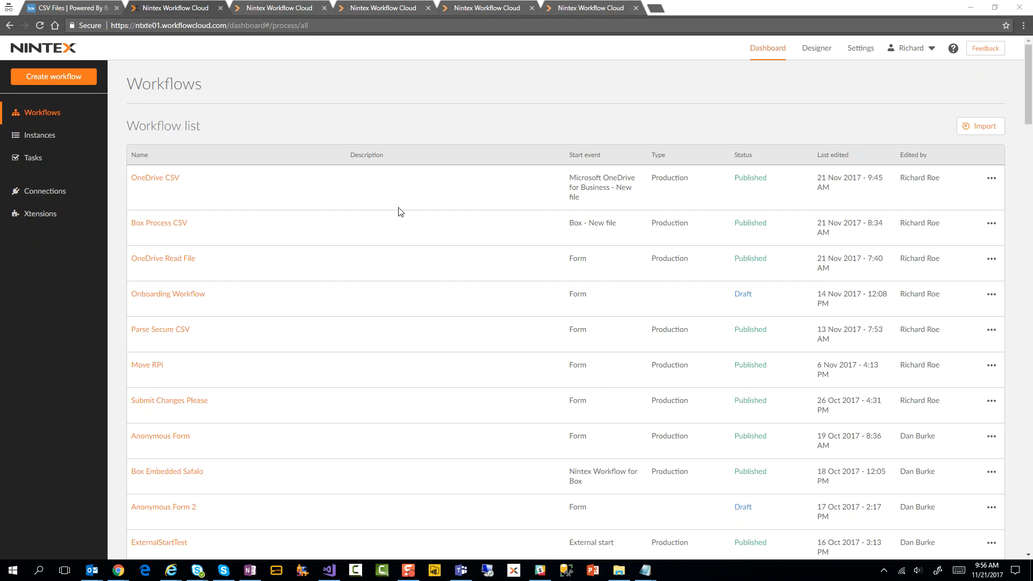
mouse_move(433, 214)
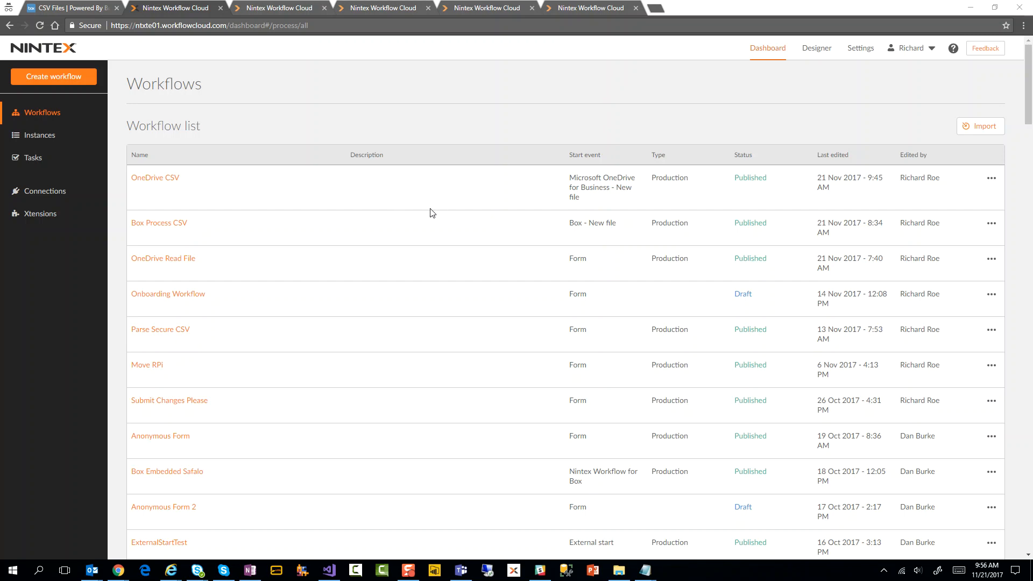
mouse_move(45, 191)
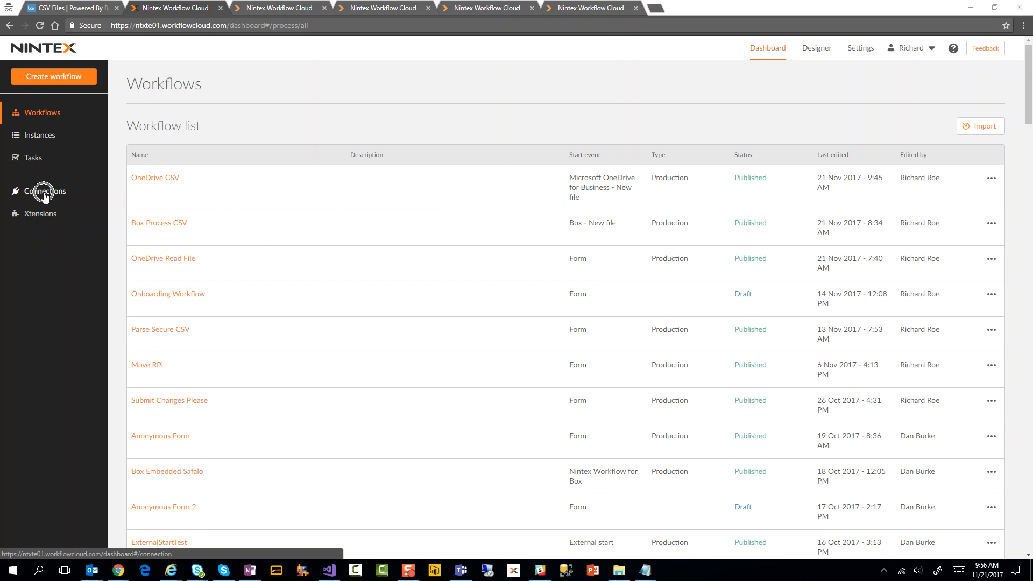
Review connections like Box Safalo and OneDrive, then start and cancel adding a Box connection
left_click(44, 191)
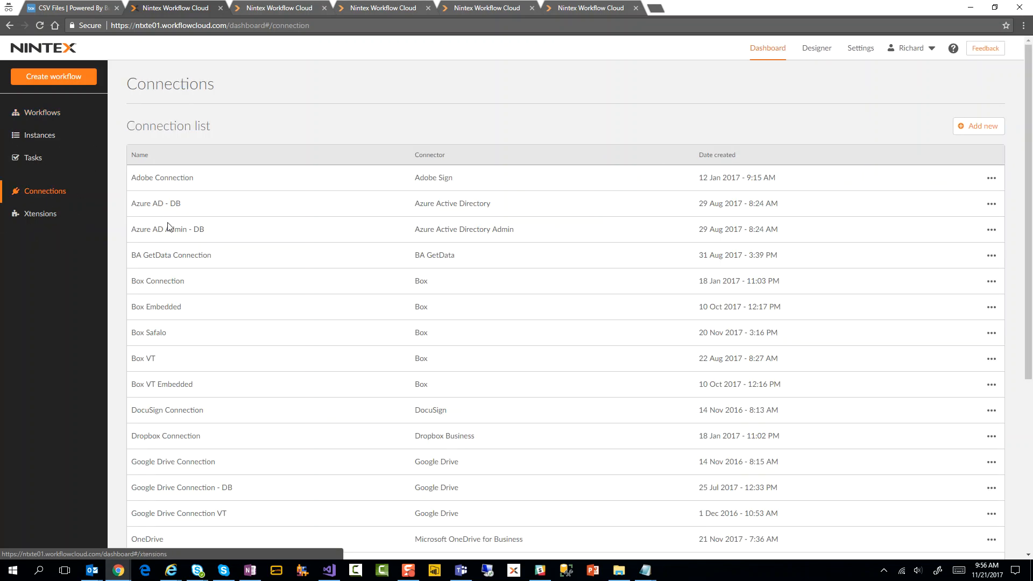
mouse_move(335, 320)
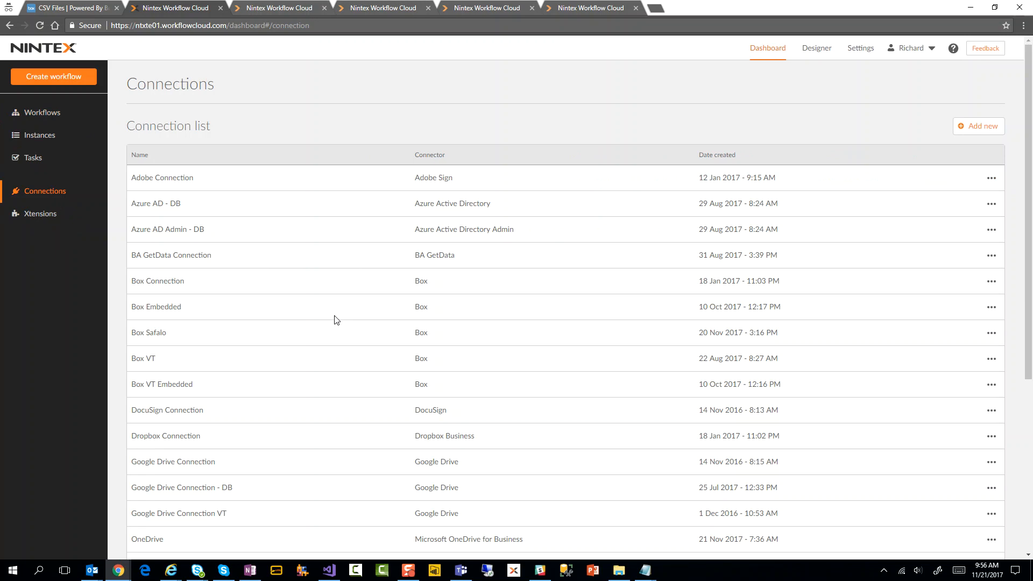
double_click(149, 332)
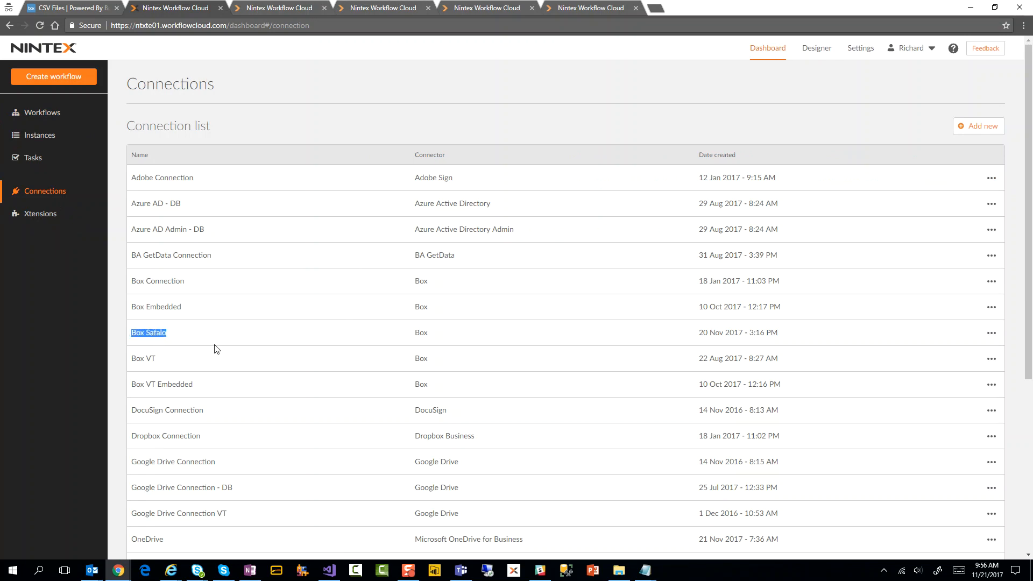
mouse_move(168, 338)
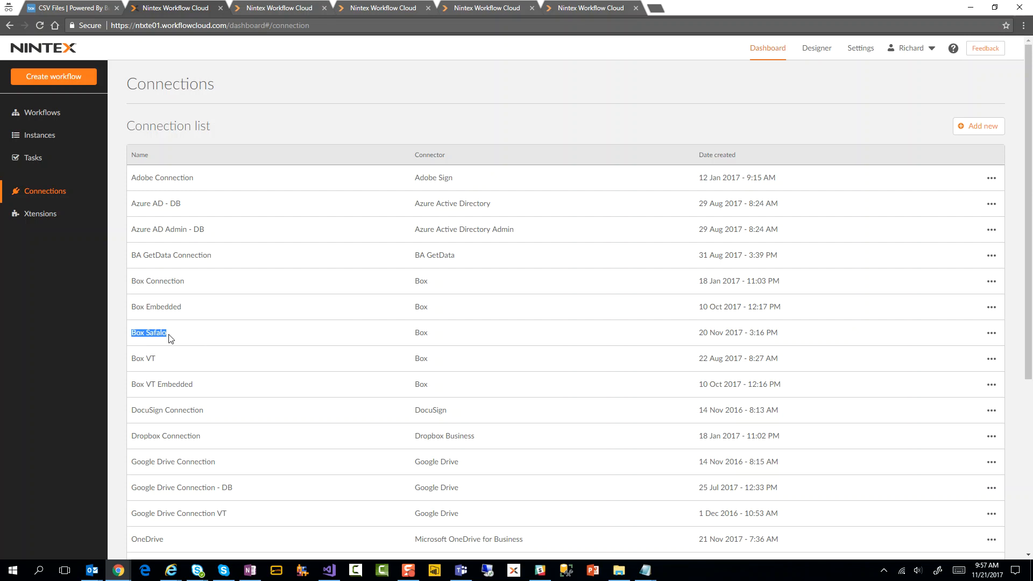
mouse_move(140, 259)
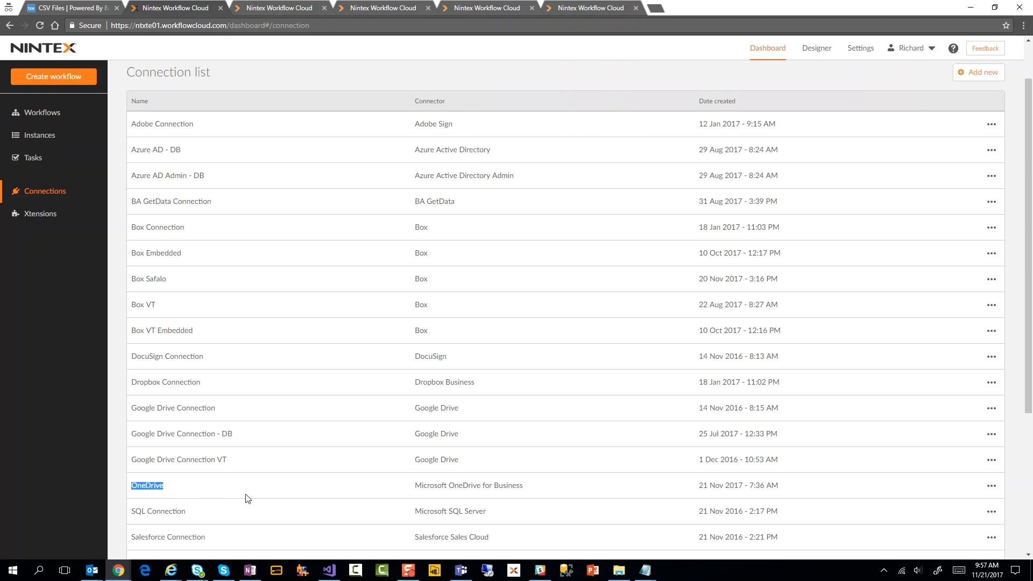
scroll("up", 3)
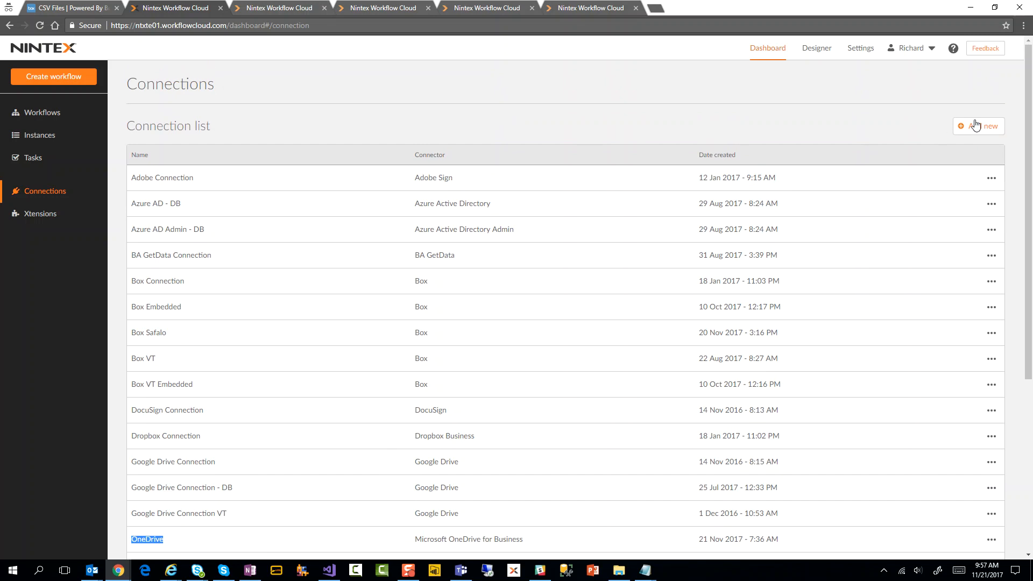
left_click(983, 126)
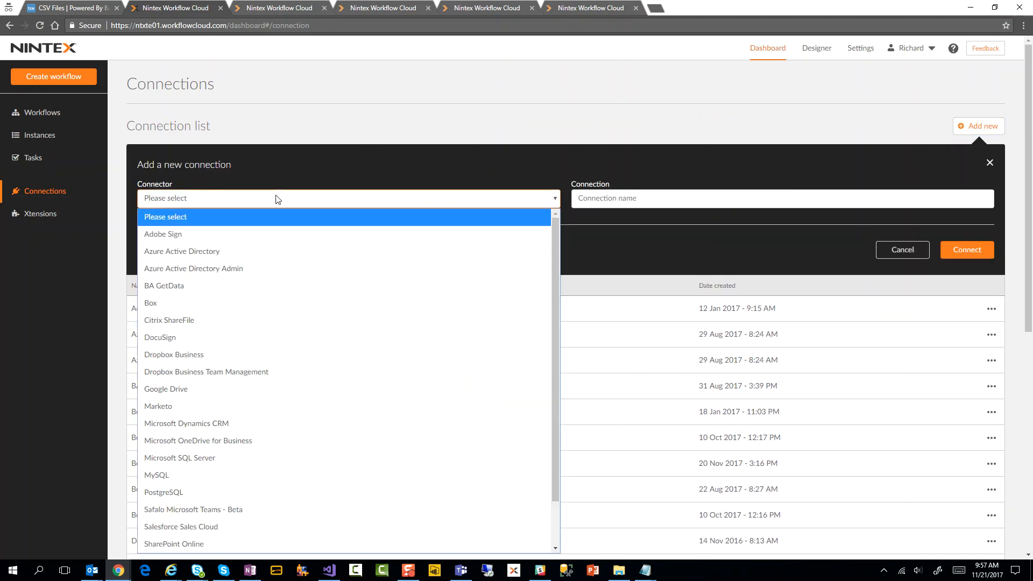
left_click(150, 302)
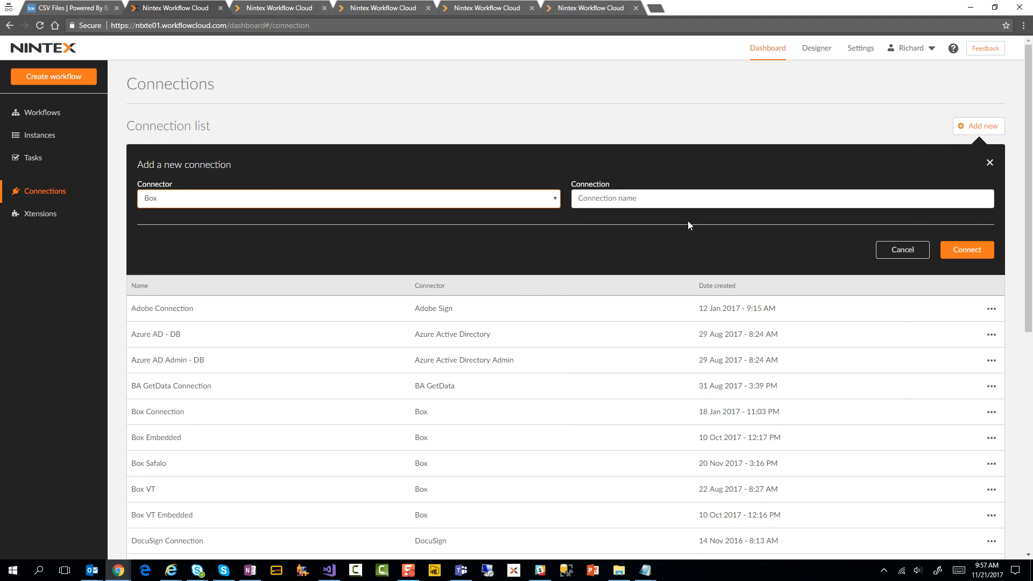
left_click(902, 250)
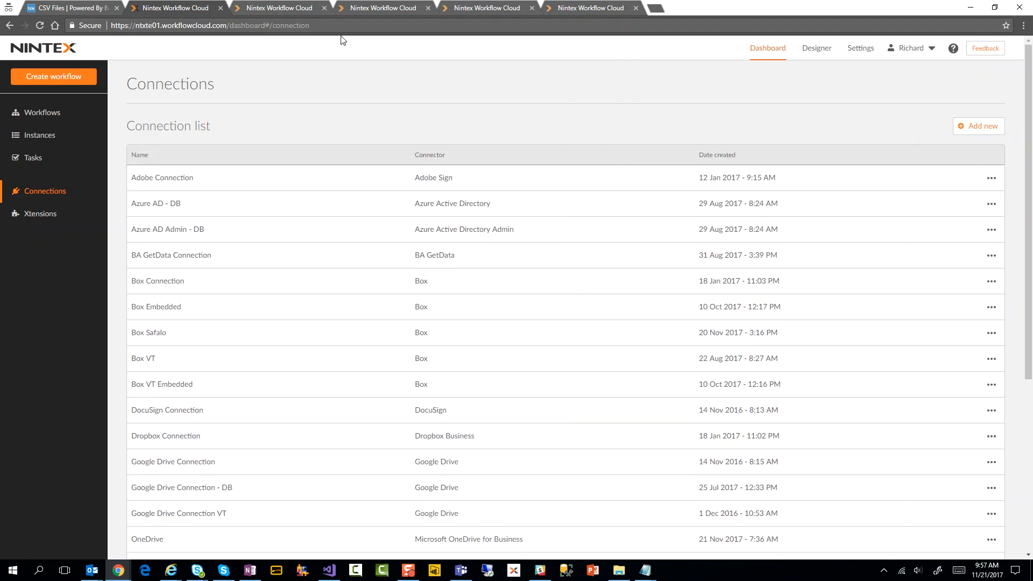
mouse_move(54, 76)
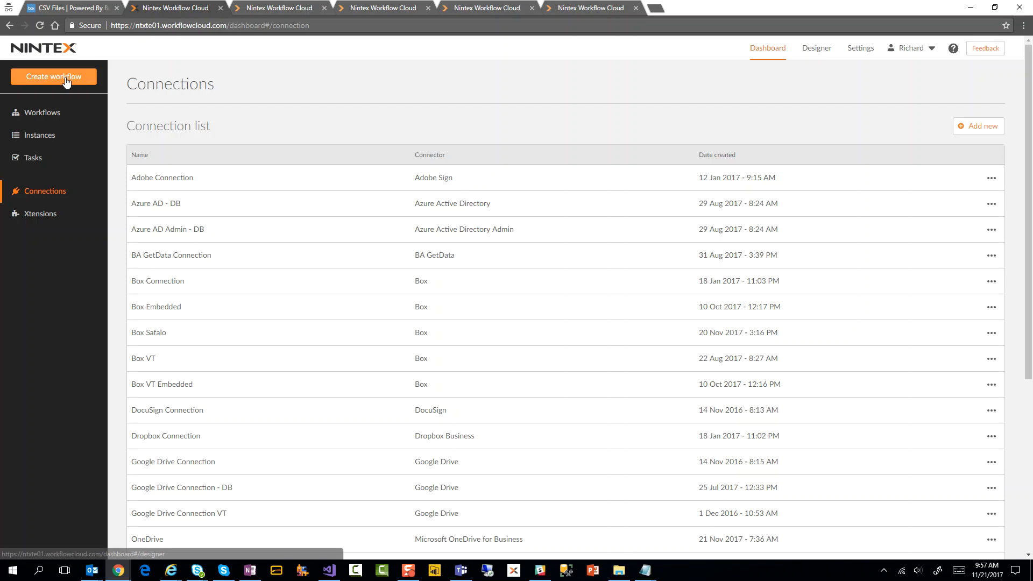
Create a blank workflow and choose Box as its start event connector
left_click(53, 76)
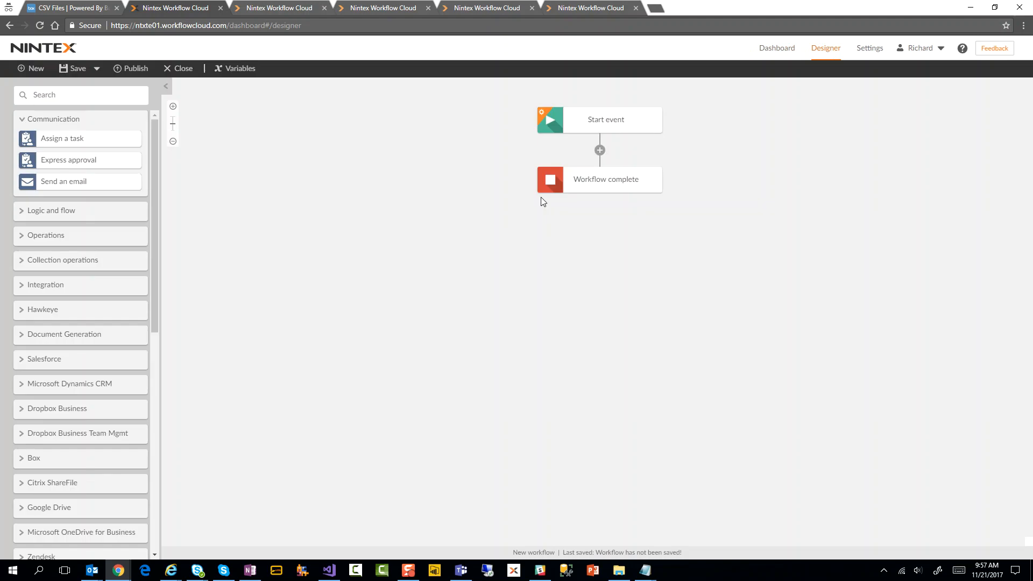
mouse_move(584, 134)
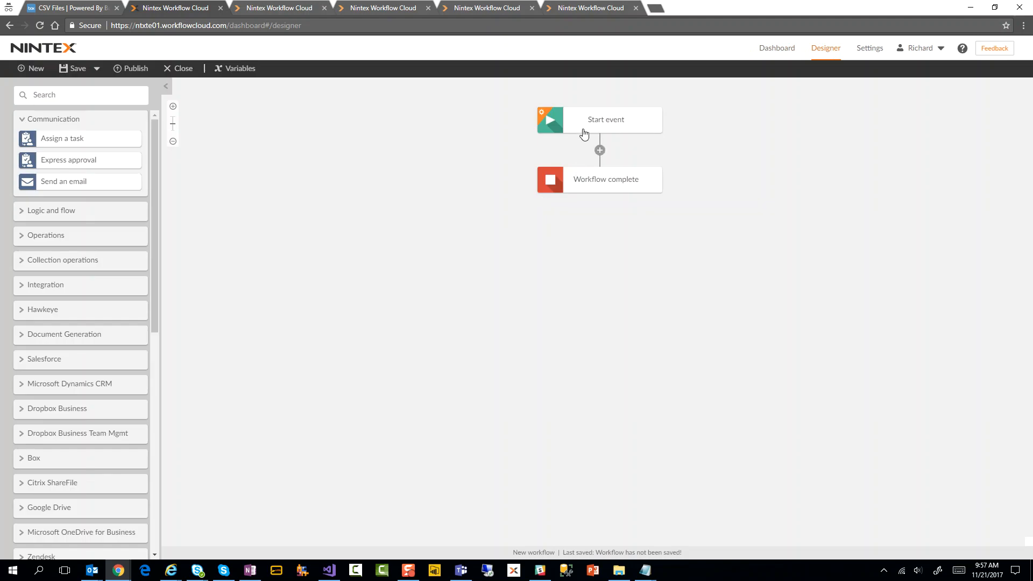
left_click(604, 119)
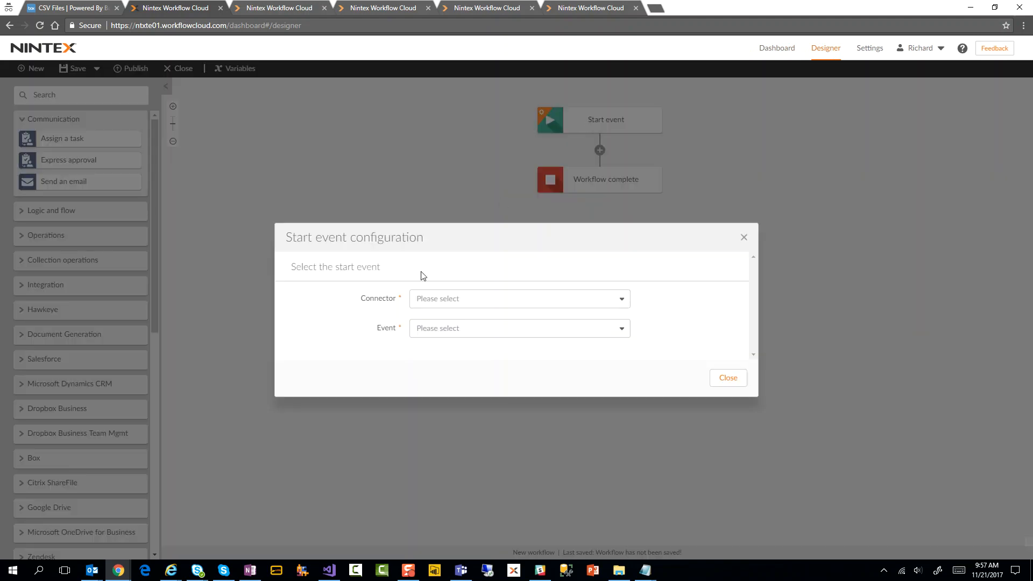
left_click(519, 298)
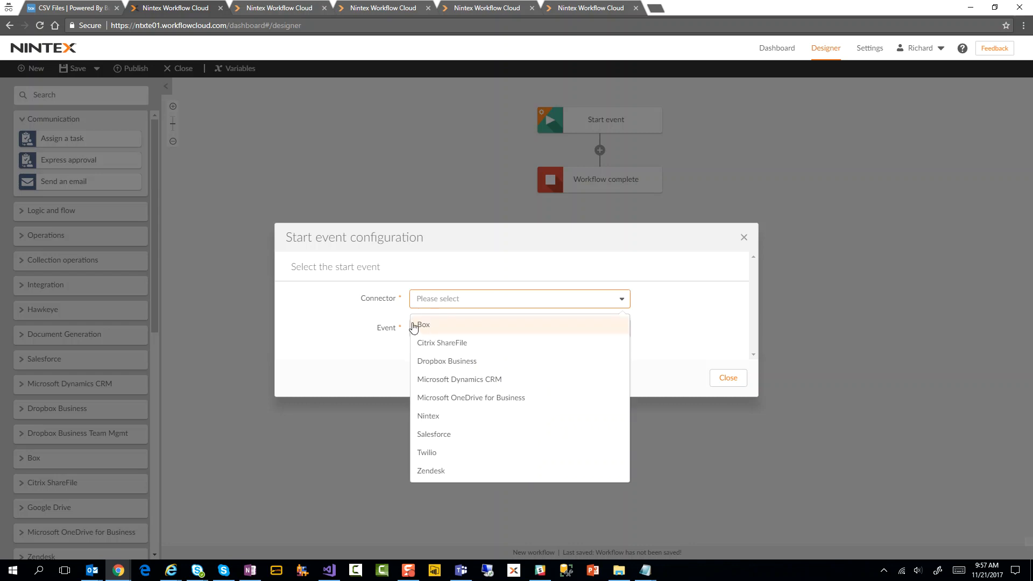
left_click(421, 325)
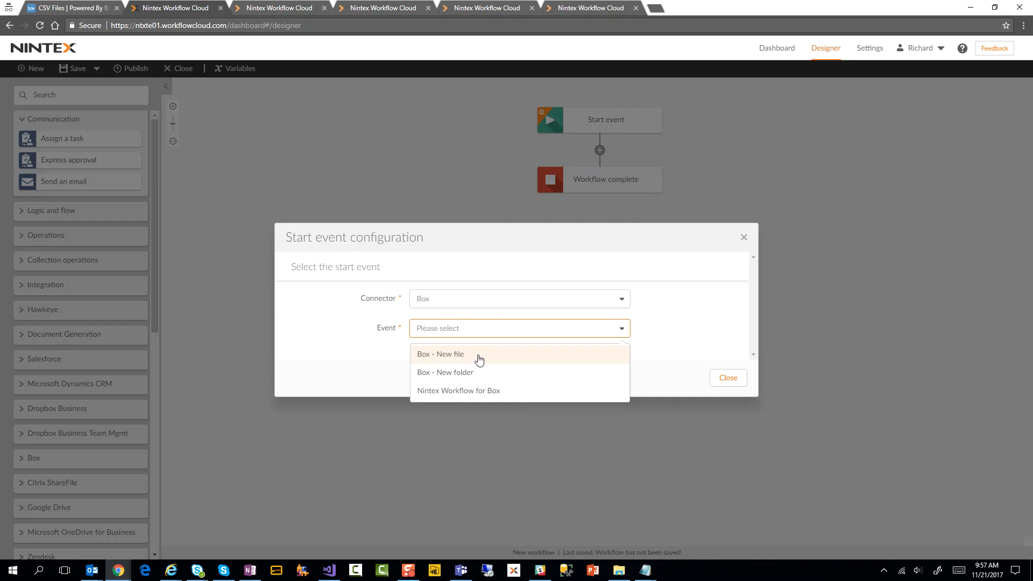
mouse_move(468, 367)
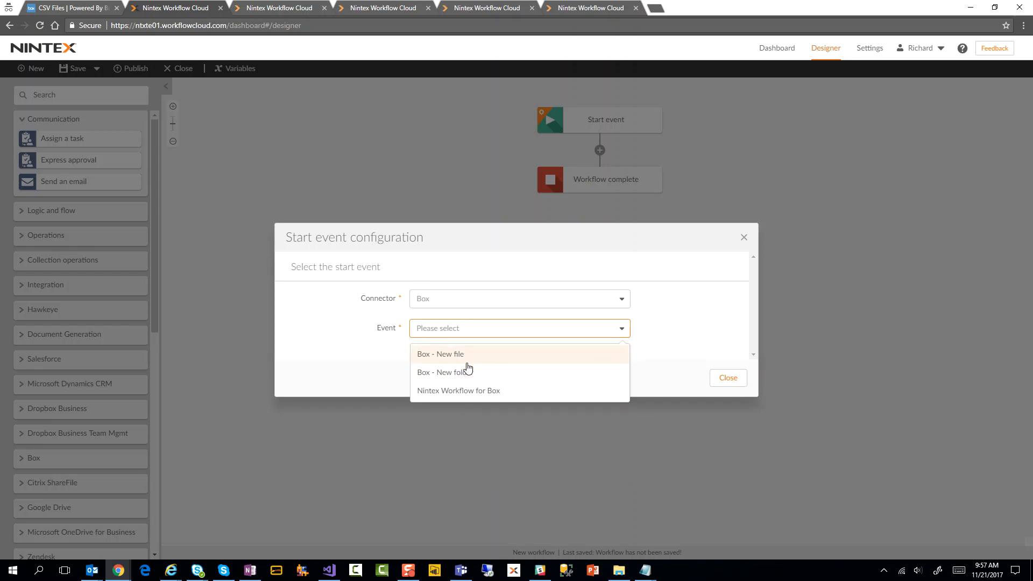
mouse_move(434, 390)
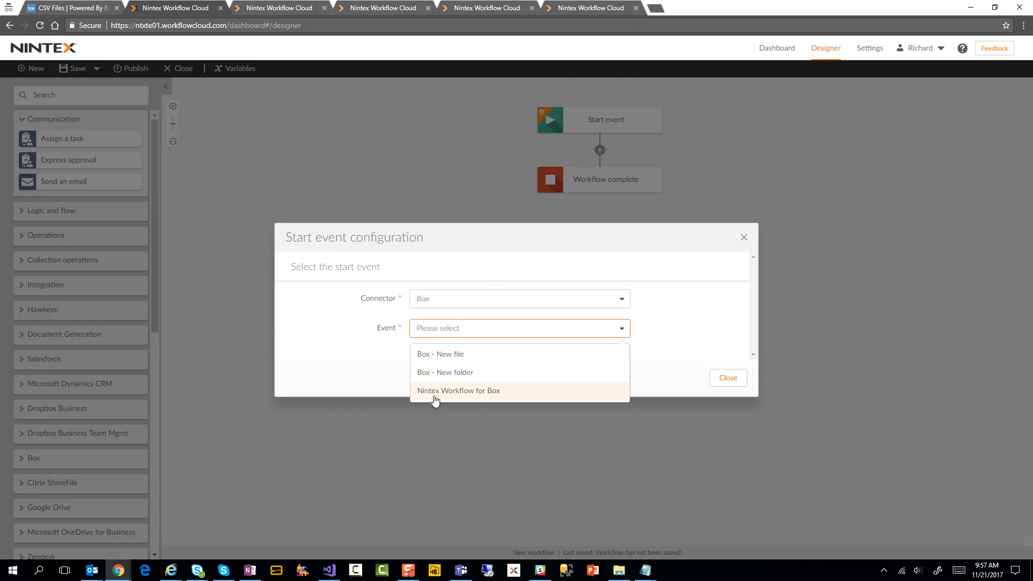
mouse_move(447, 348)
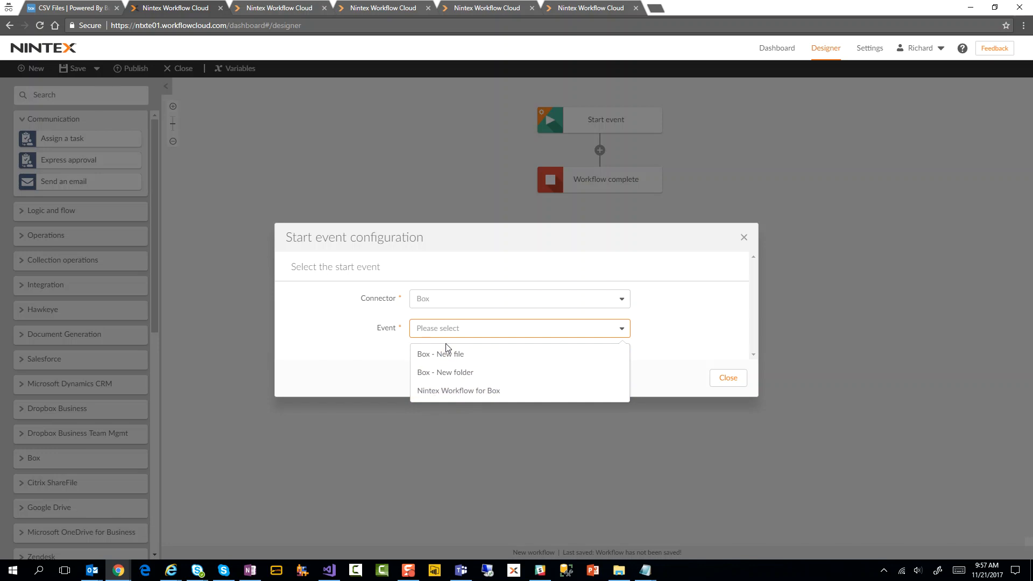
mouse_move(538, 391)
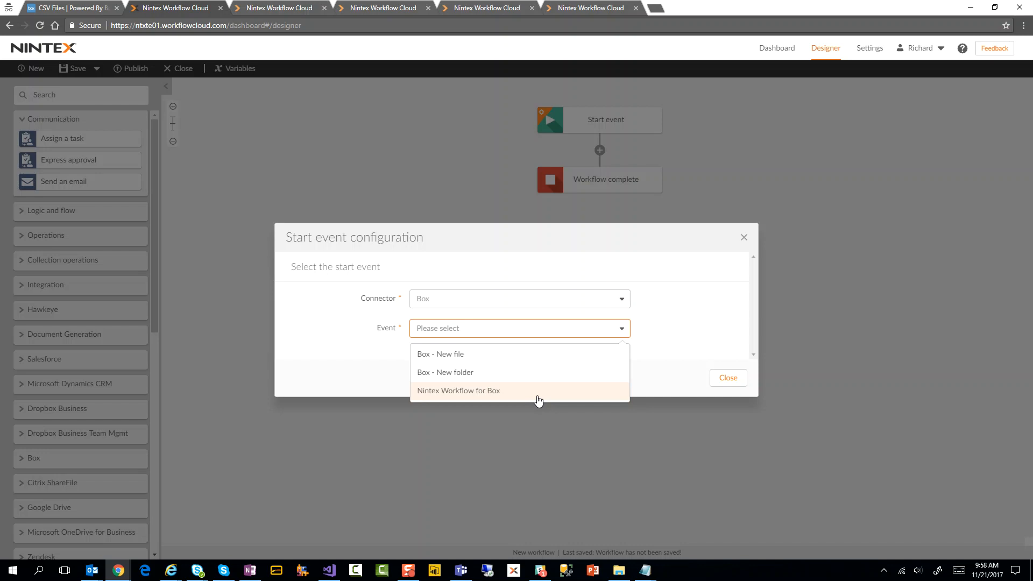
mouse_move(522, 358)
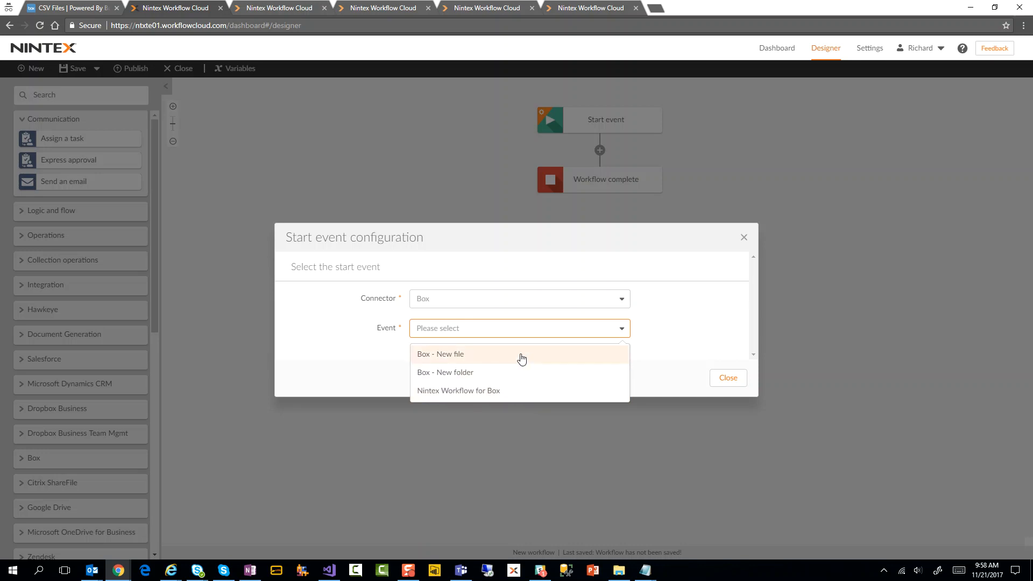
Trigger on new Box files via Box Safalo in /CSV Files, then close the configuration
left_click(440, 354)
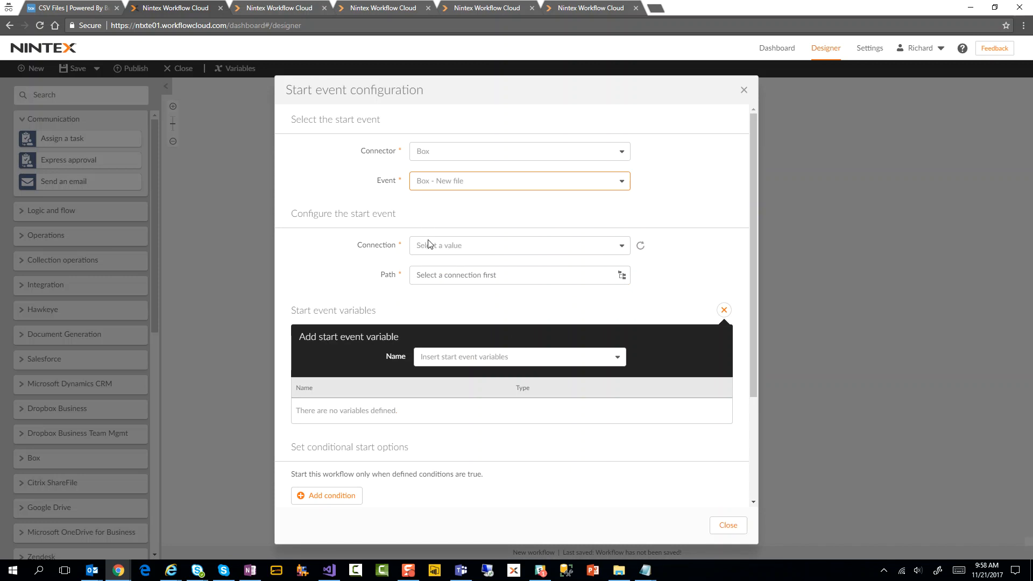
left_click(517, 246)
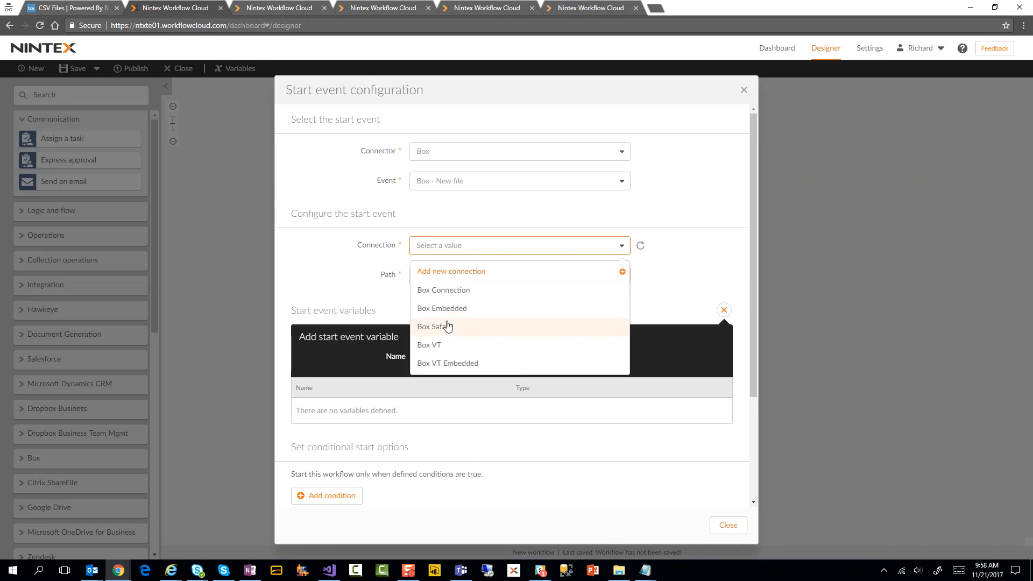
left_click(434, 326)
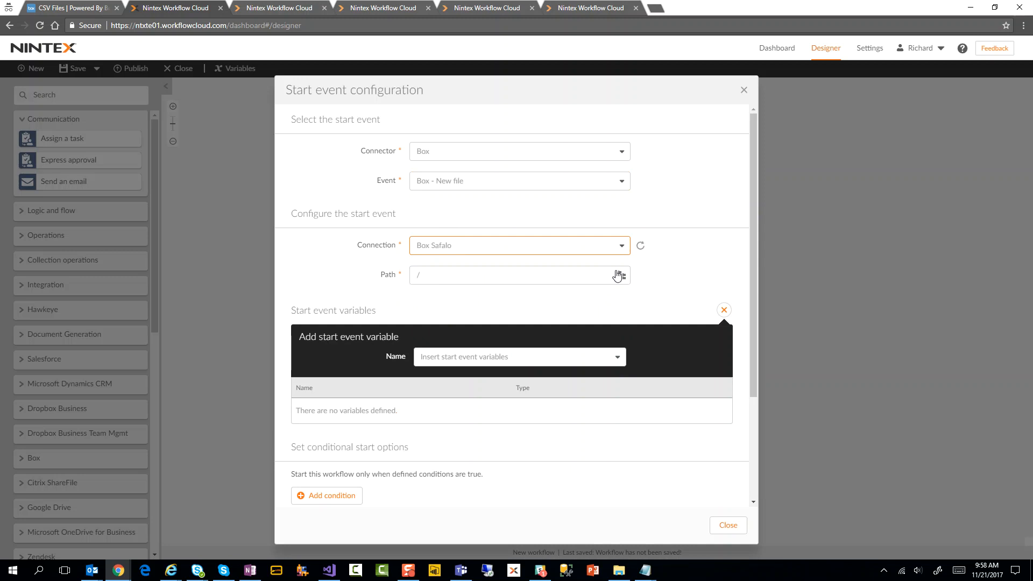
left_click(620, 275)
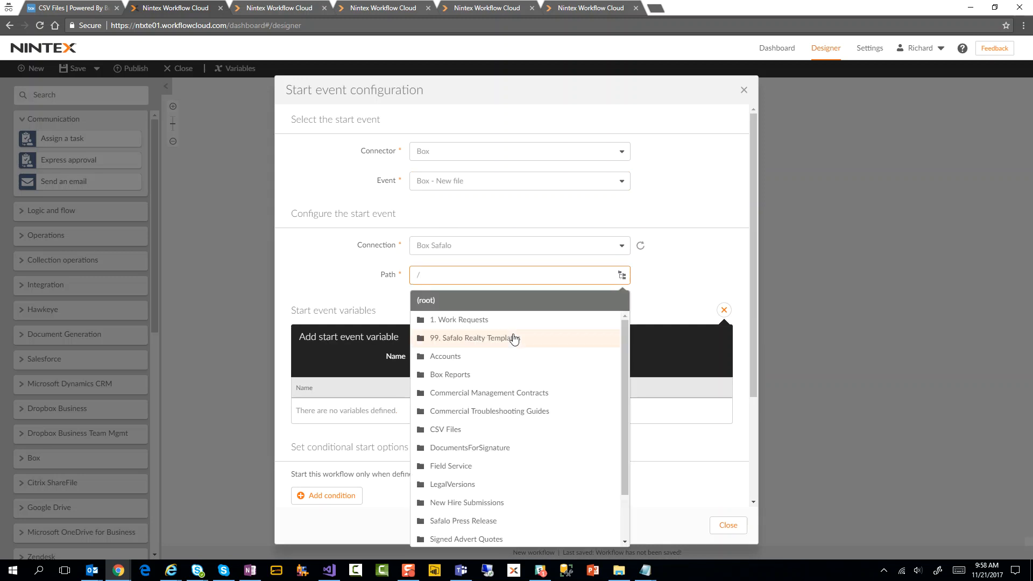
mouse_move(456, 429)
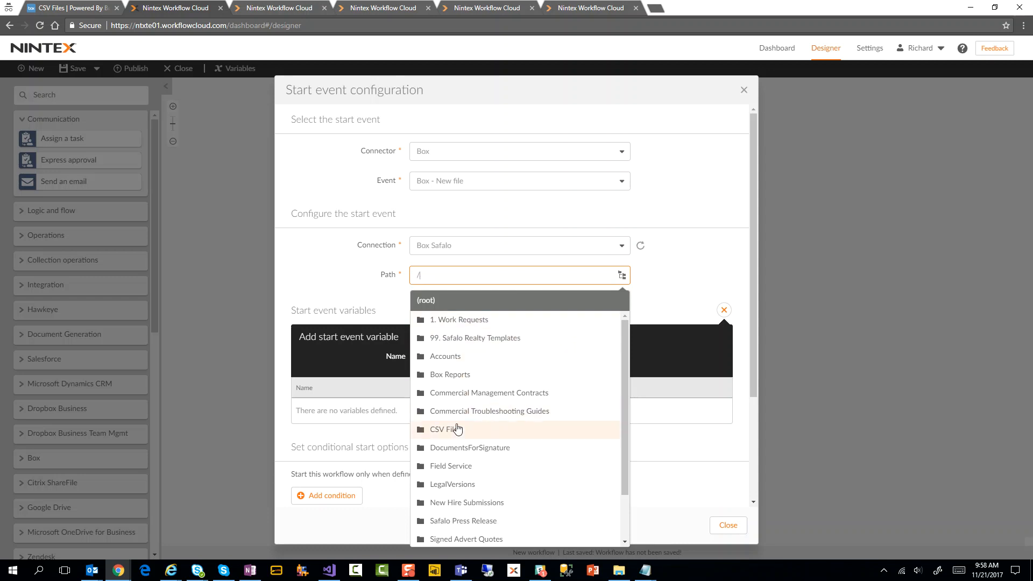
left_click(445, 429)
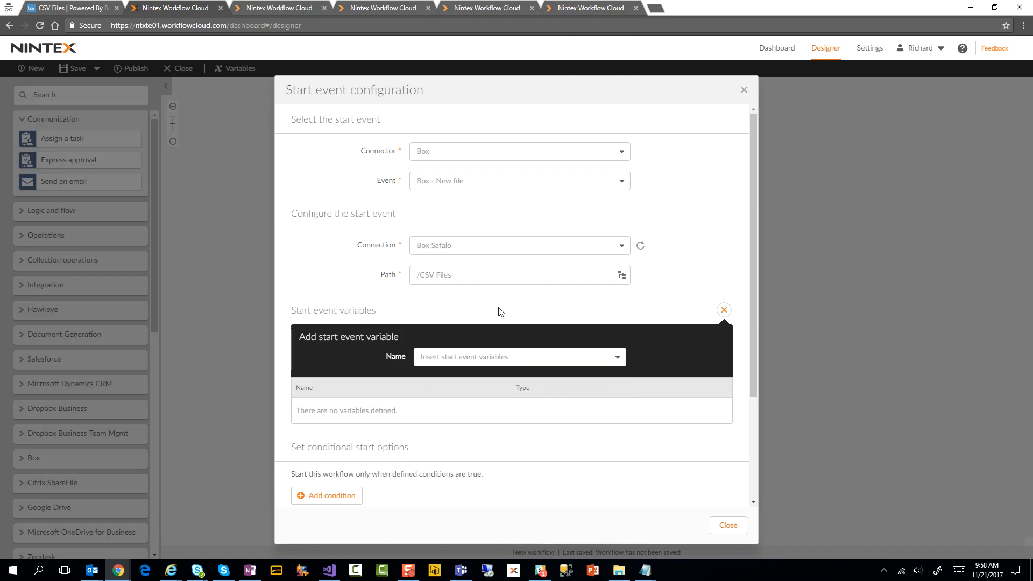
left_click(518, 357)
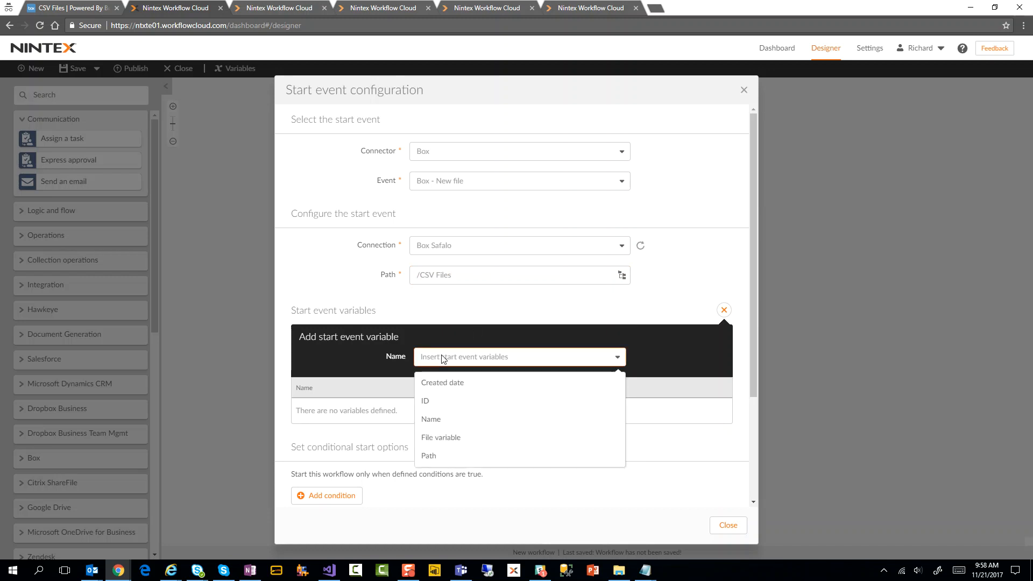
mouse_move(452, 423)
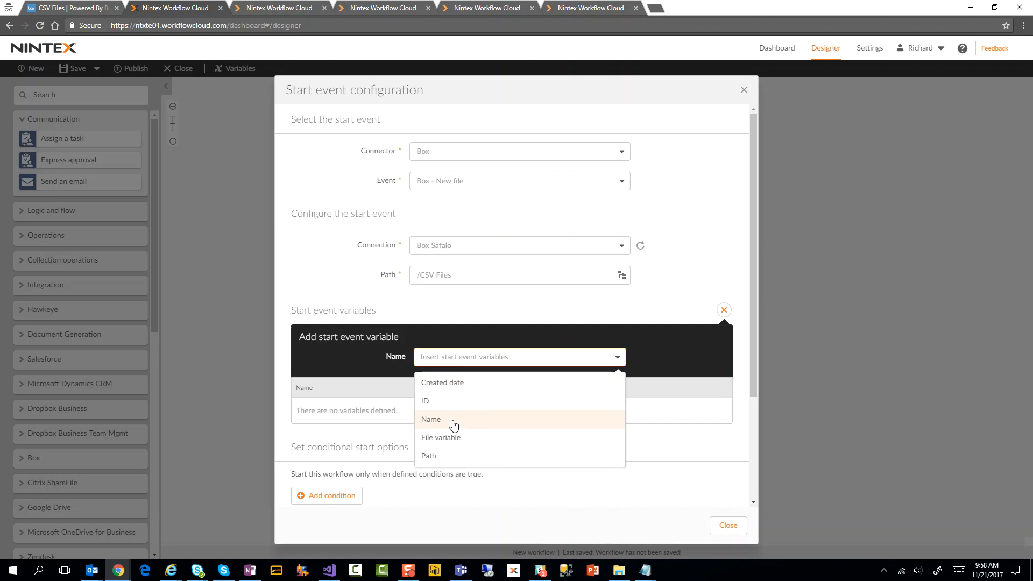
mouse_move(448, 445)
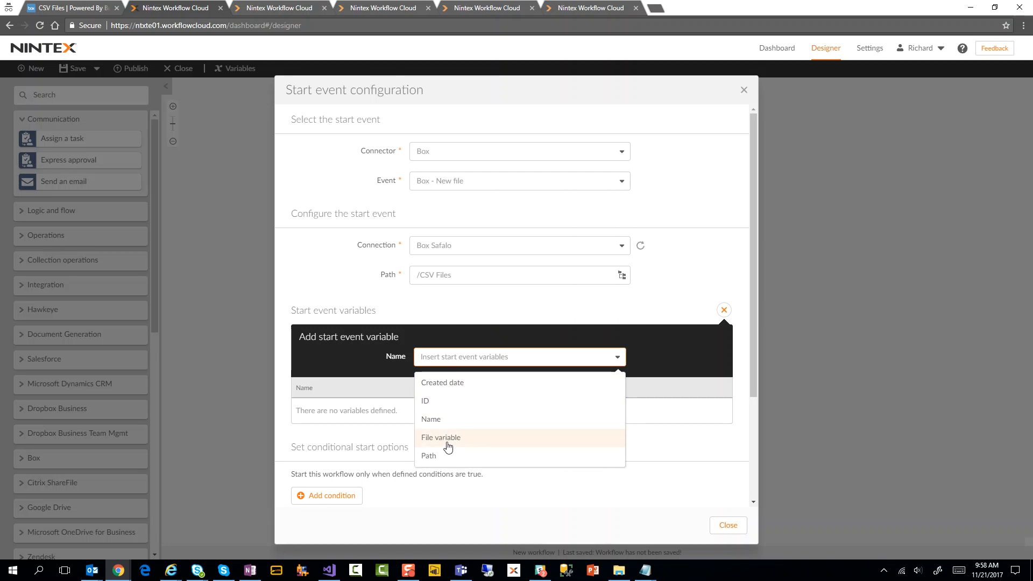
mouse_move(790, 283)
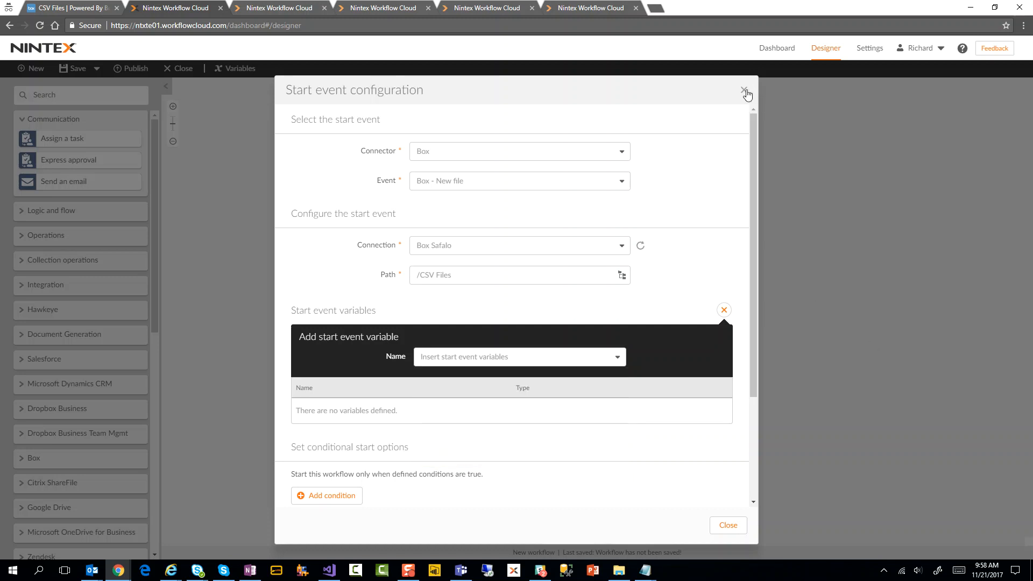
left_click(746, 91)
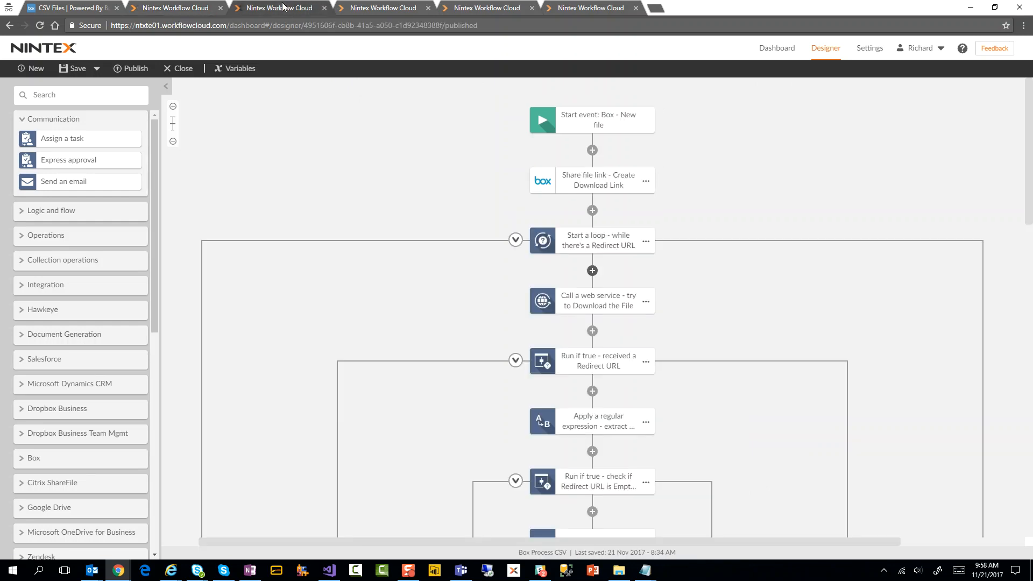
mouse_move(690, 259)
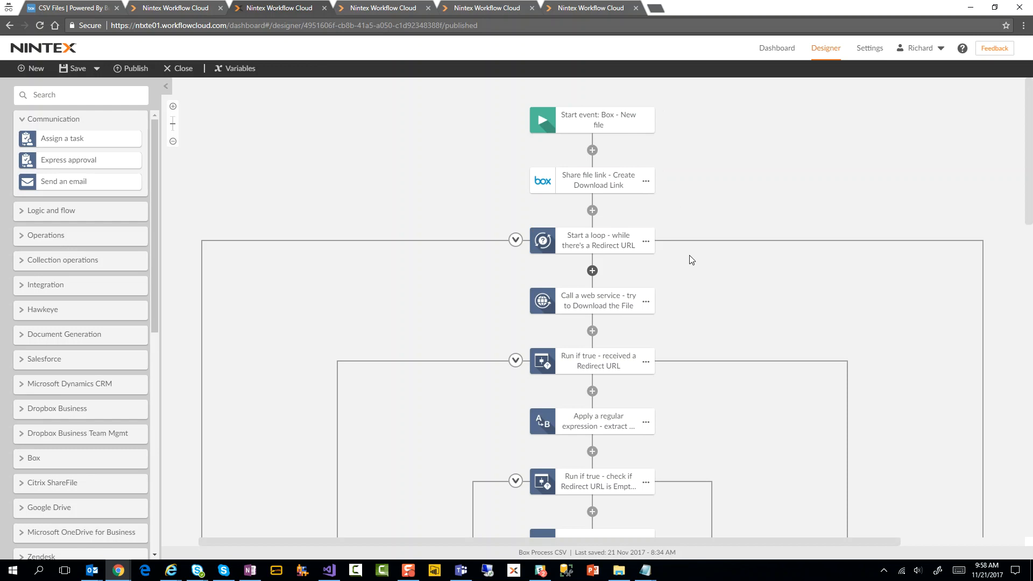
Scroll the Box Process CSV canvas to the parallel paths and Get item from collection actions
scroll("down", 3)
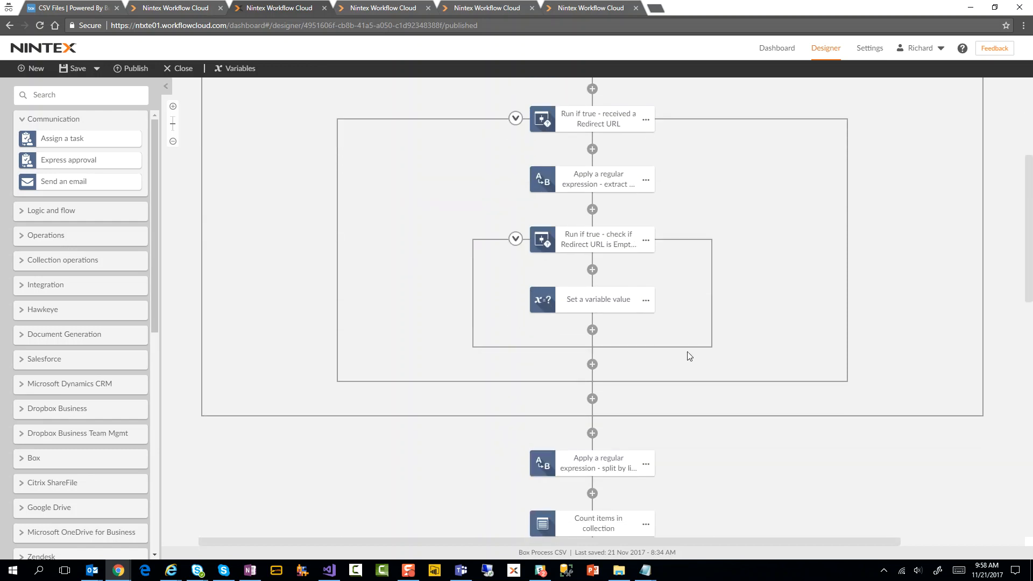
scroll("down", 3)
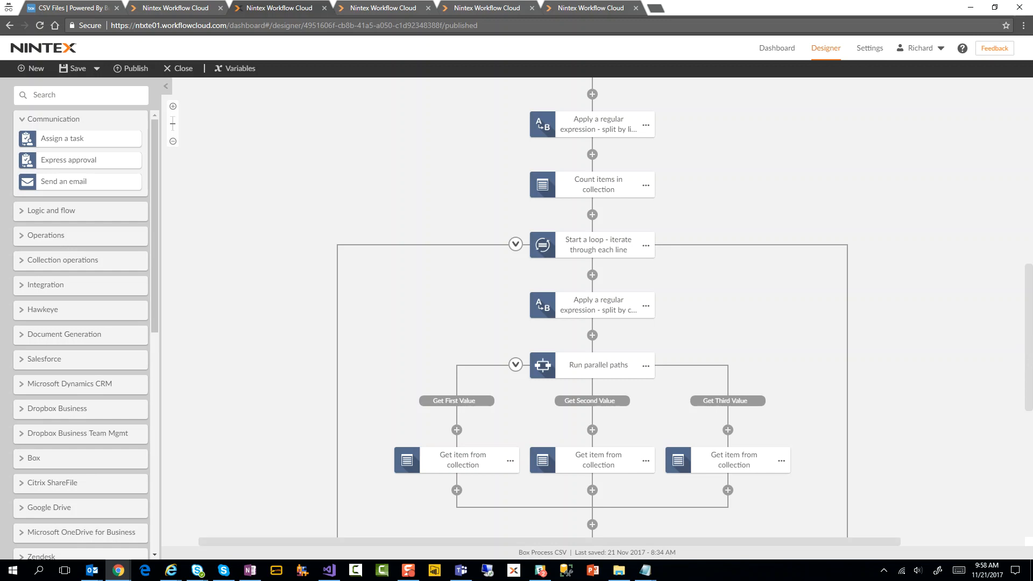
scroll("up", 3)
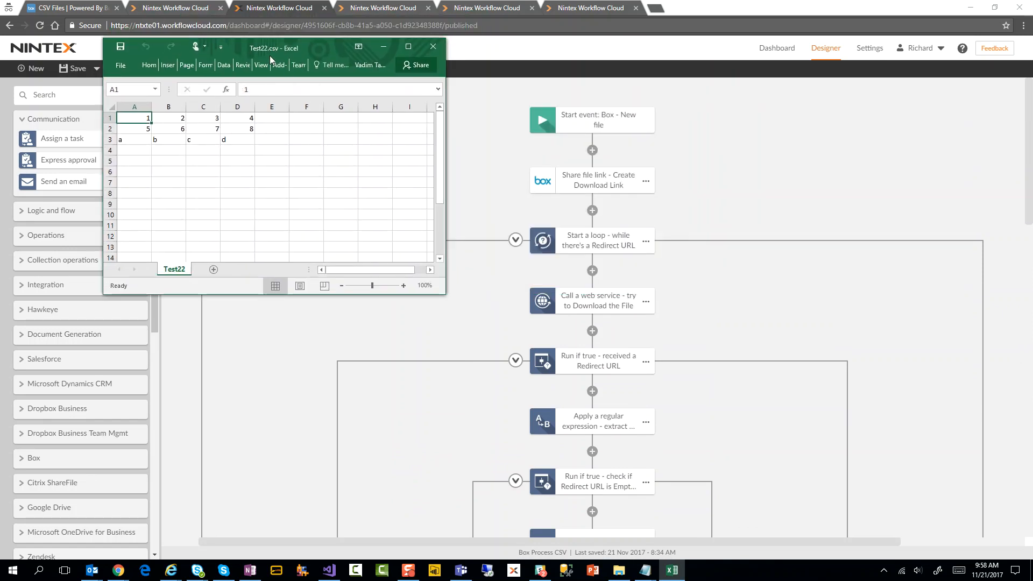
mouse_move(121, 171)
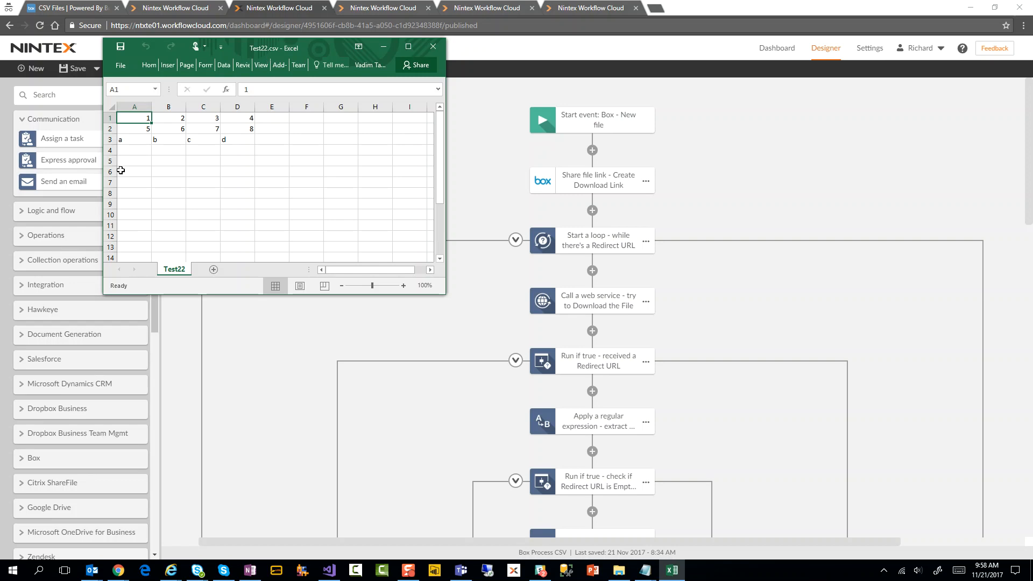
Inspect the Test22.csv values starting at cell A1, then close the spreadsheet
left_click(135, 171)
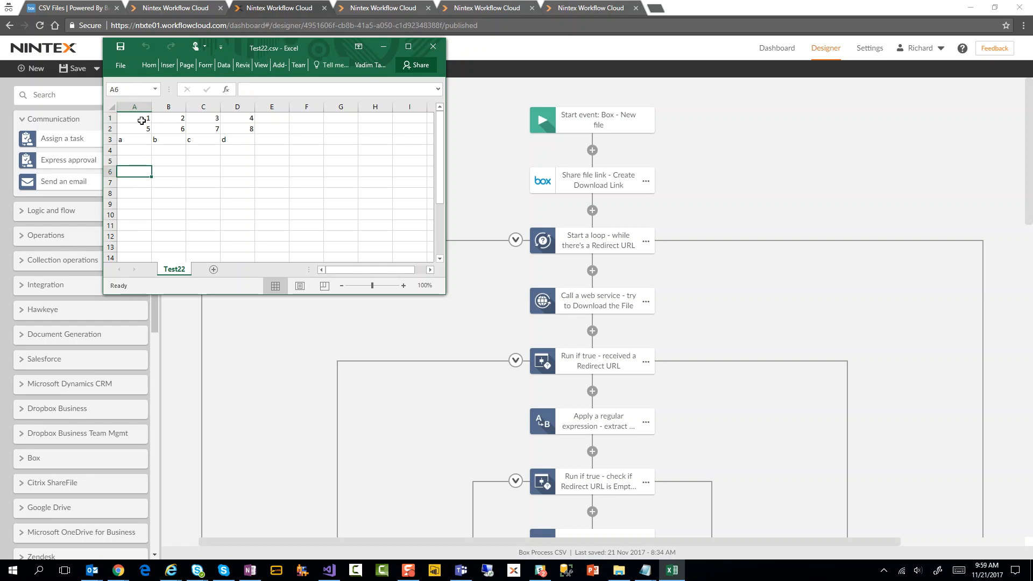
left_click(134, 118)
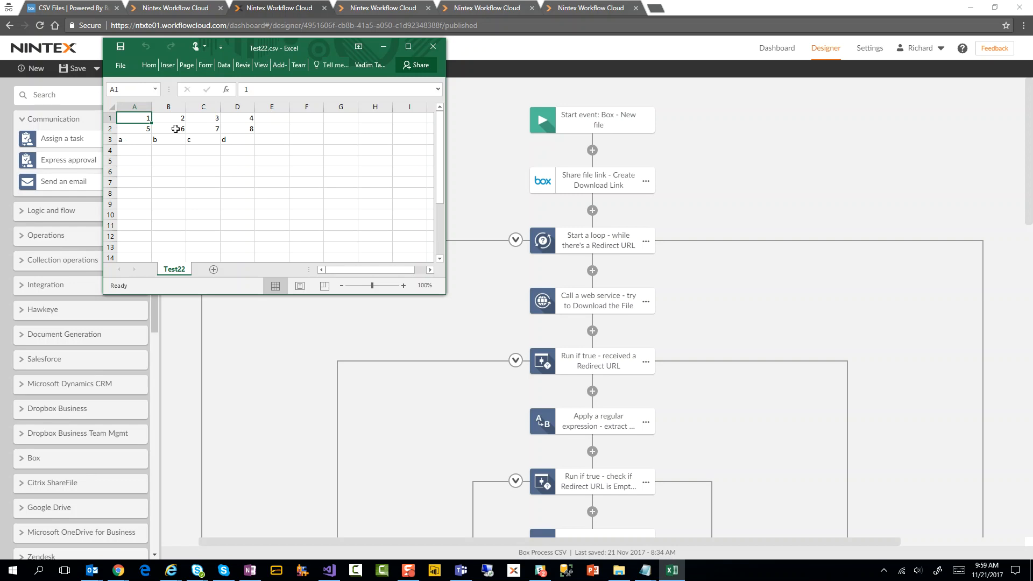
mouse_move(185, 139)
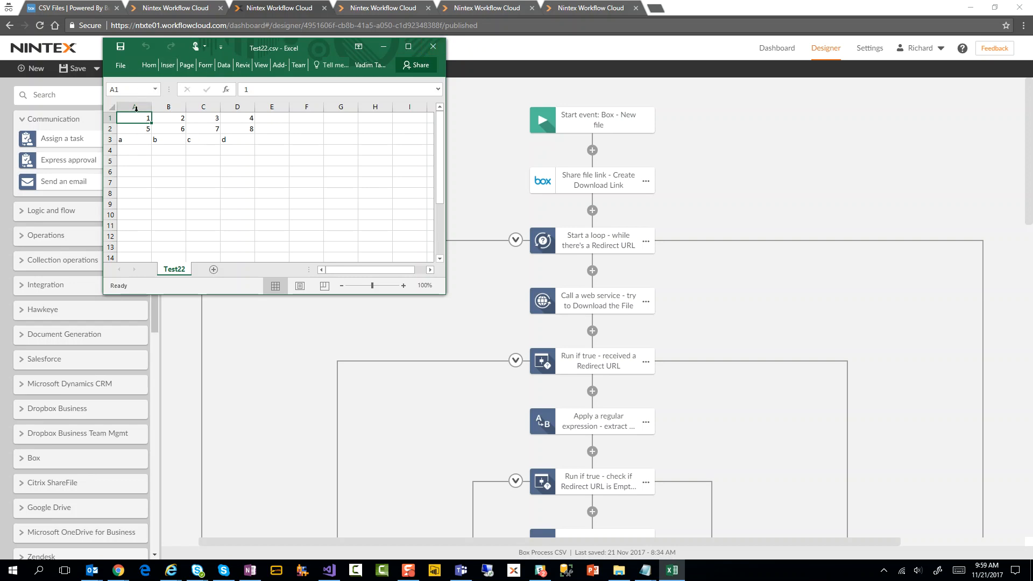
left_click(432, 47)
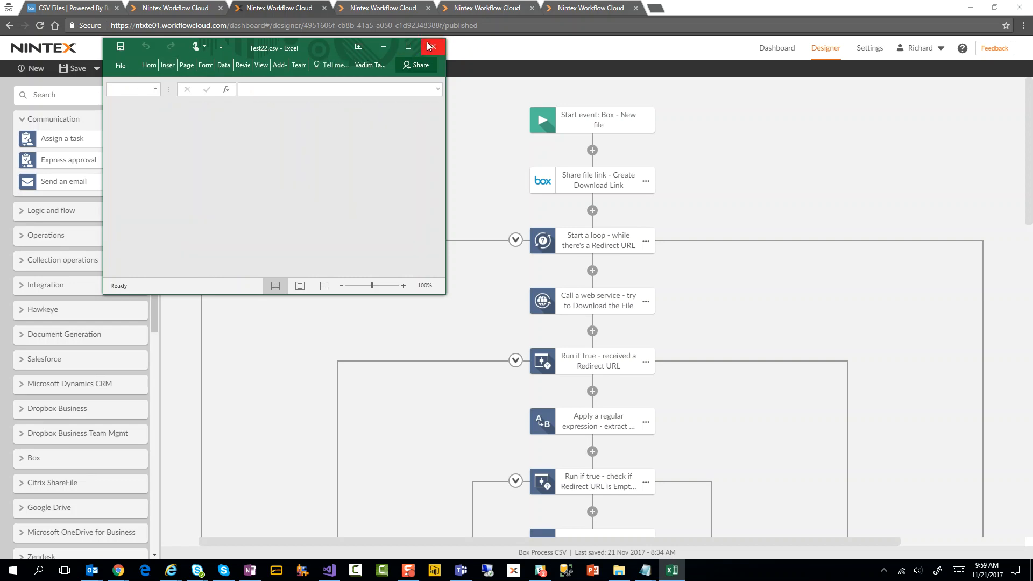
left_click(431, 46)
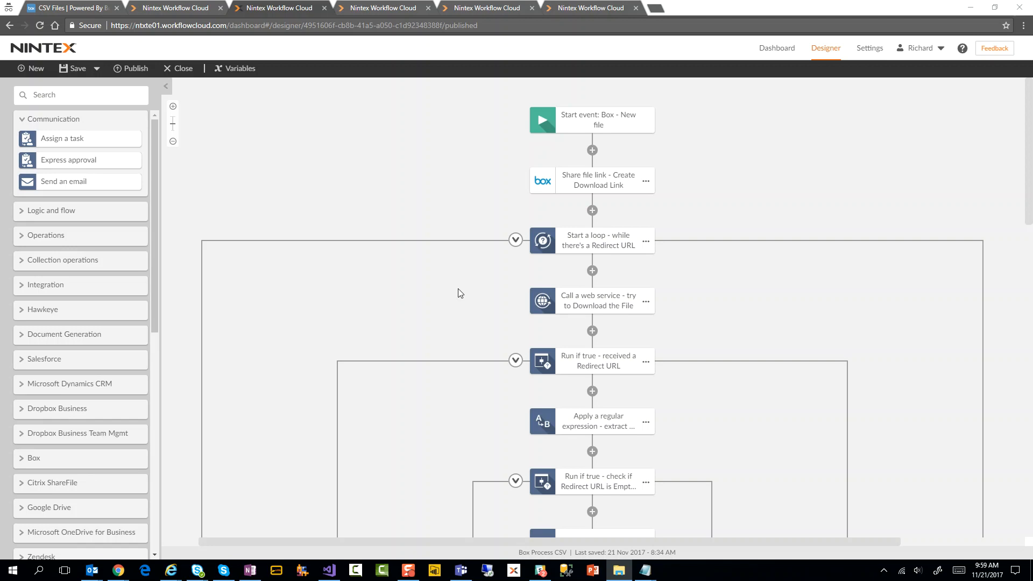
mouse_move(637, 128)
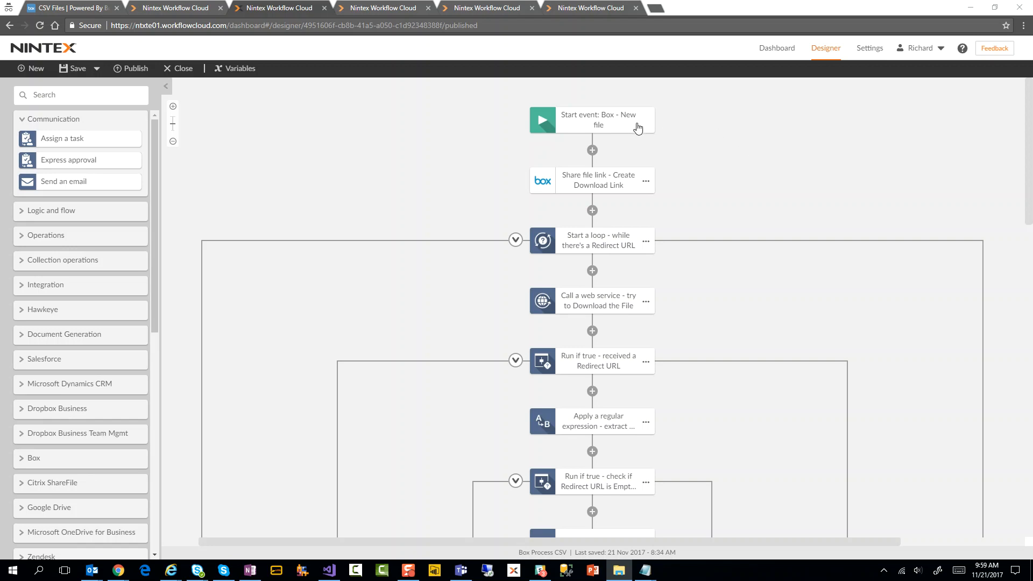
left_click(591, 120)
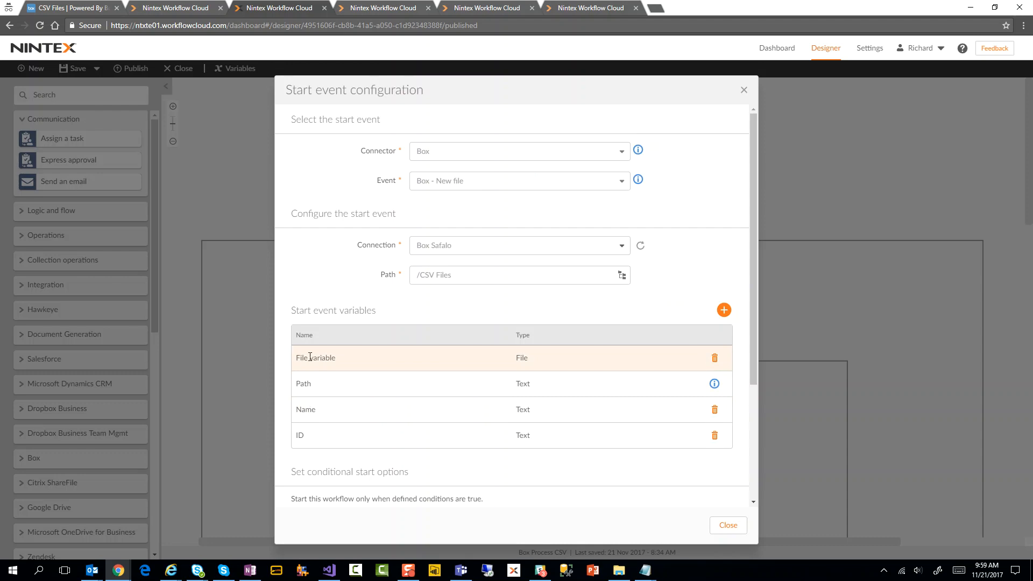
mouse_move(367, 365)
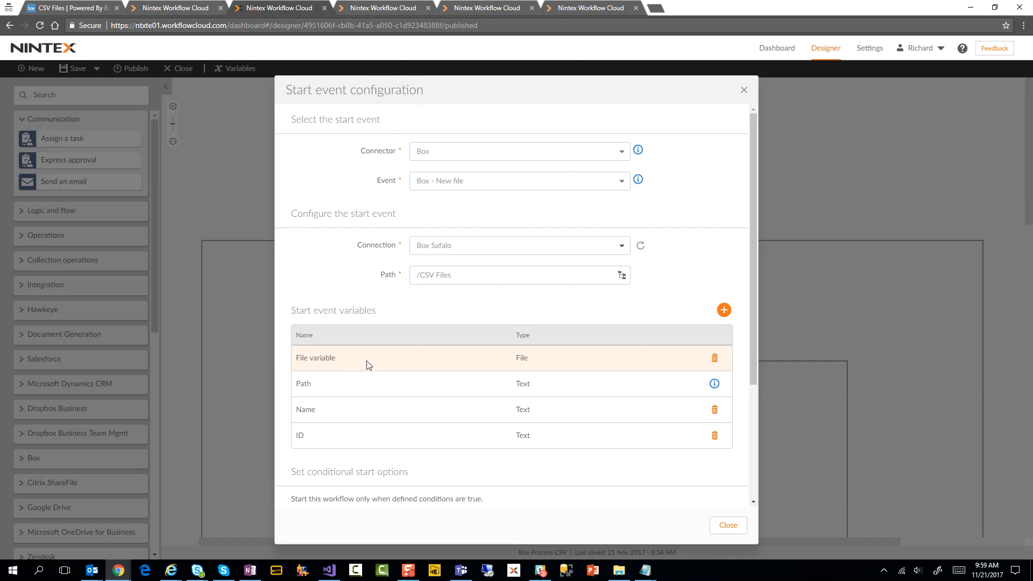
mouse_move(356, 367)
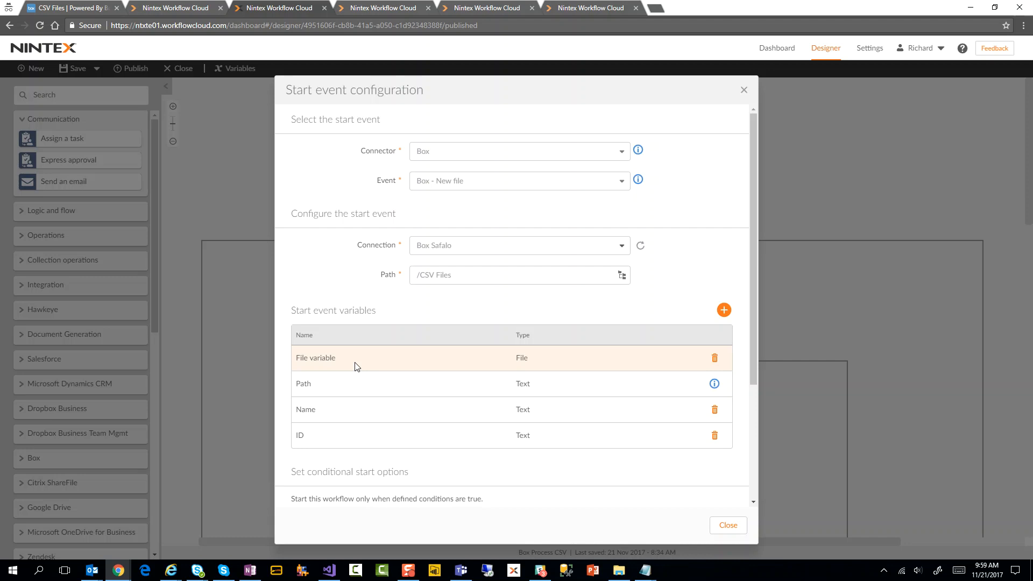
mouse_move(746, 91)
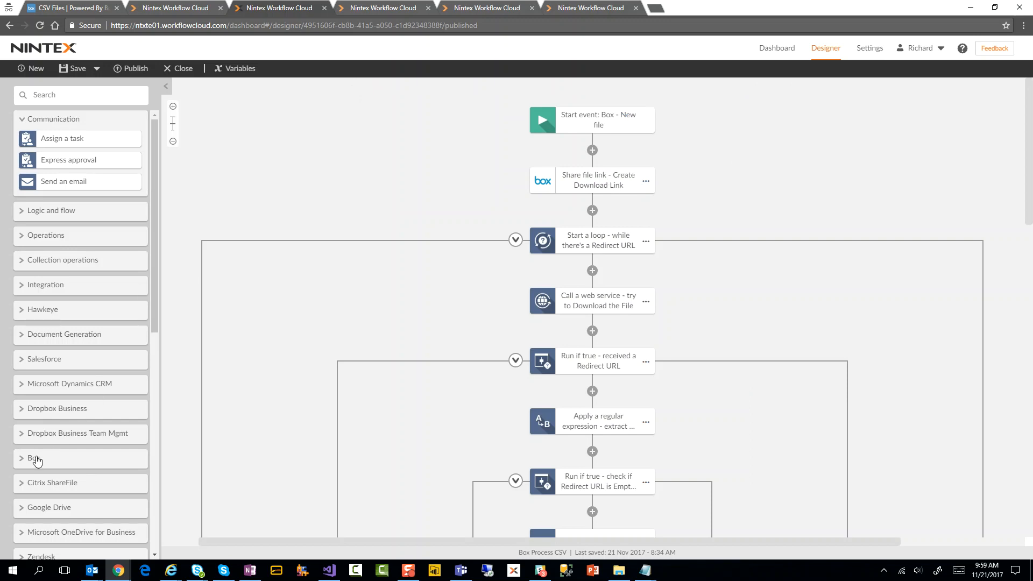
left_click(32, 458)
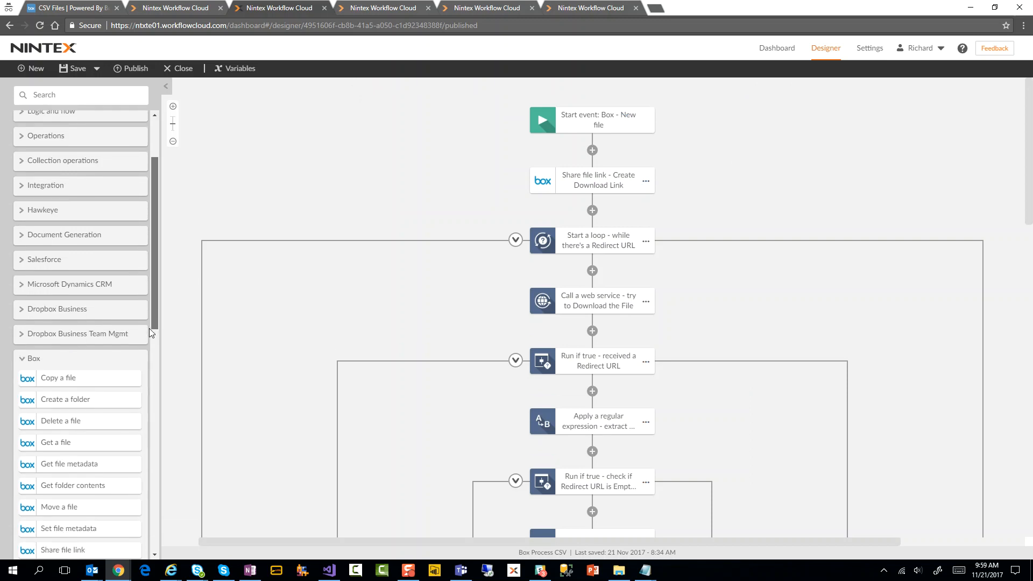
scroll("down", 3)
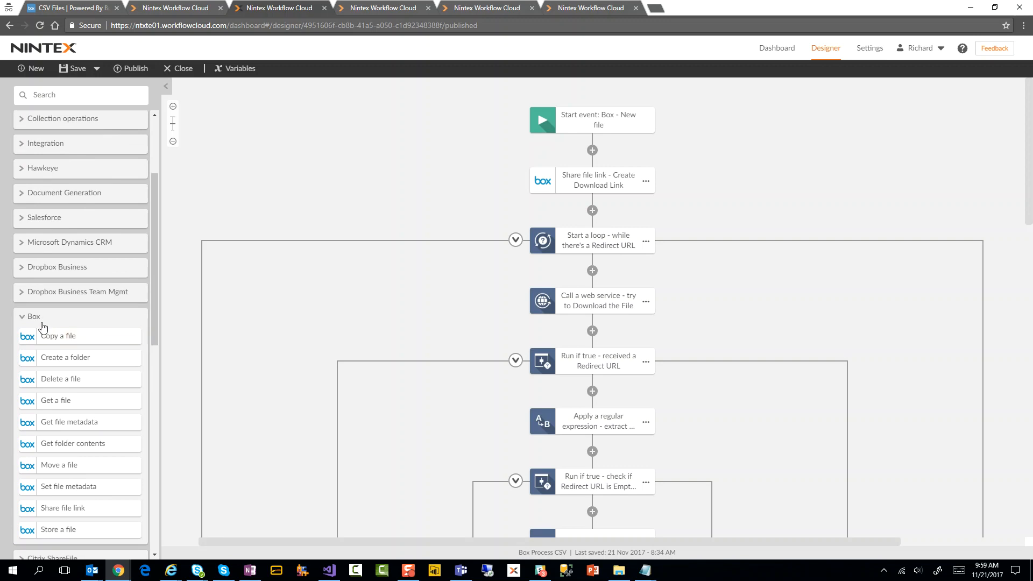
mouse_move(122, 372)
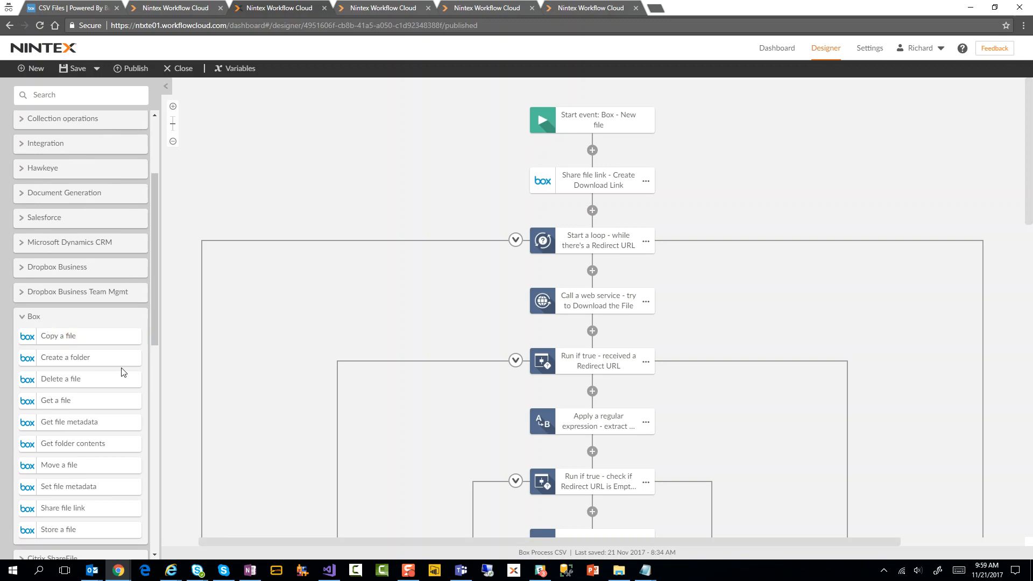
mouse_move(79, 508)
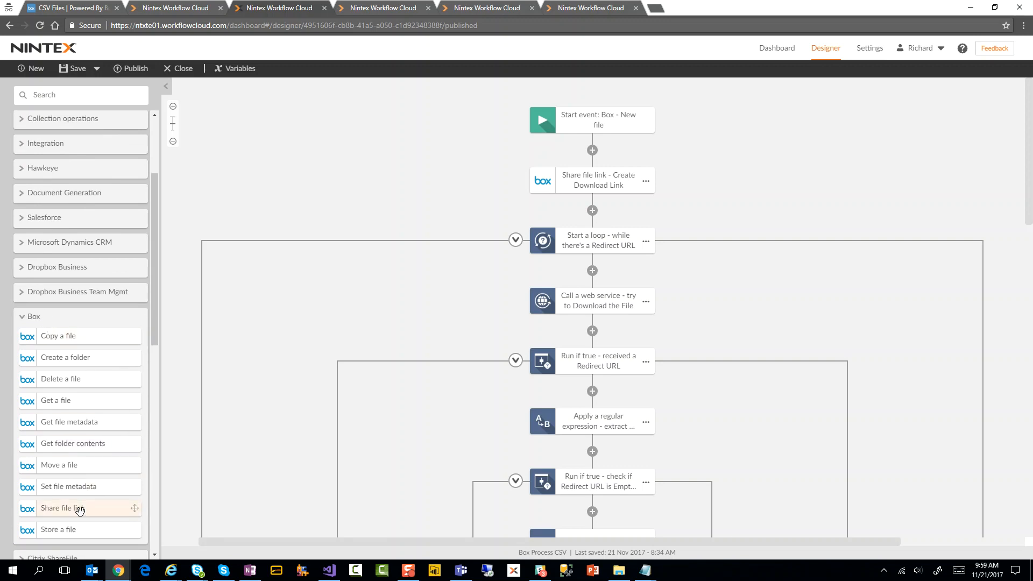
left_click(591, 180)
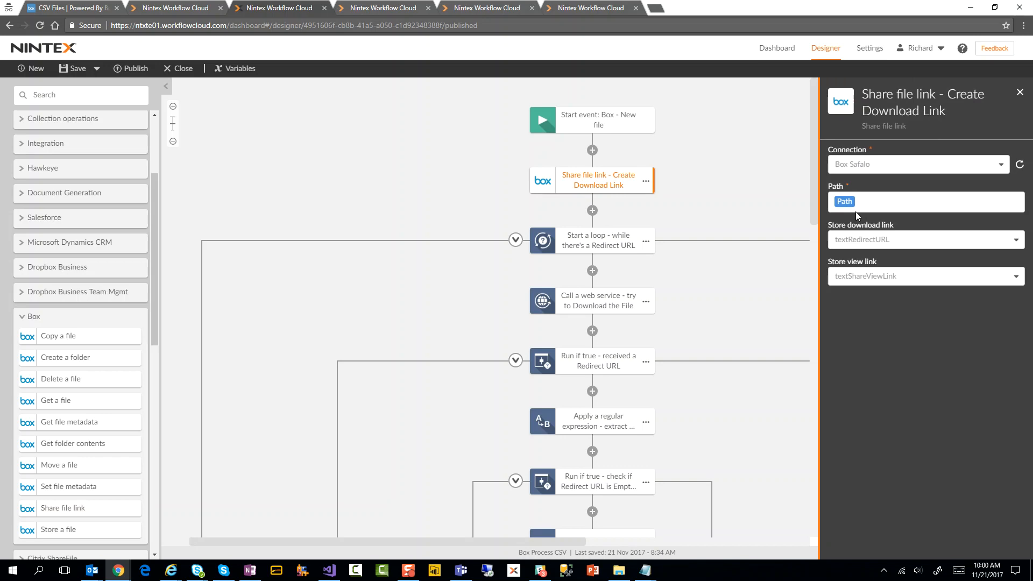
mouse_move(865, 243)
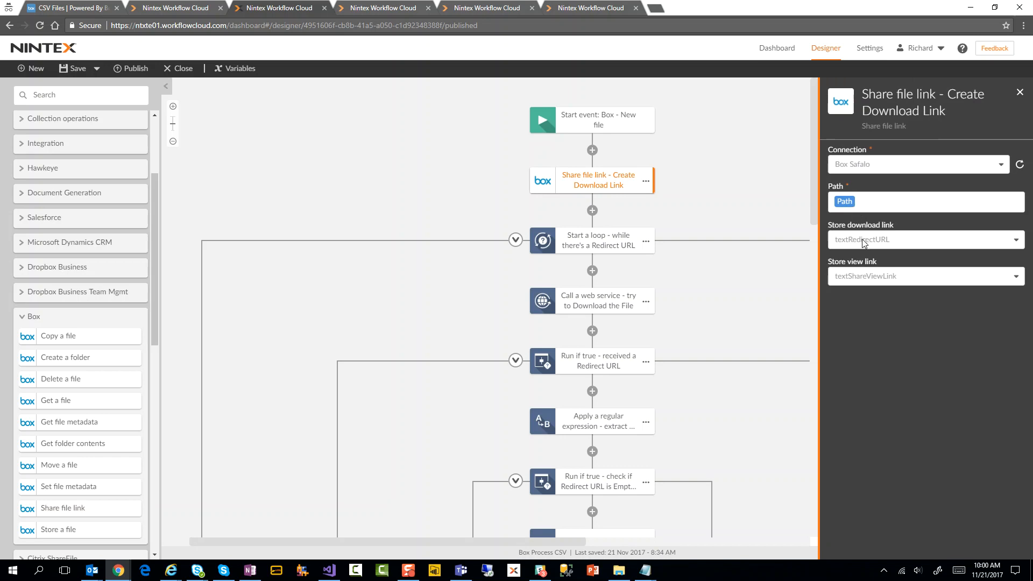
mouse_move(867, 237)
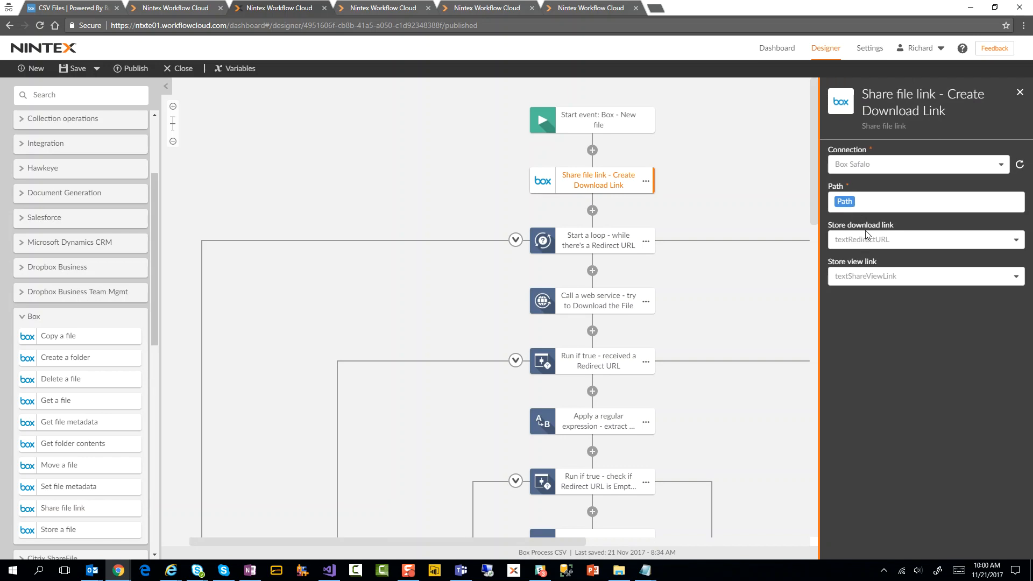
mouse_move(871, 273)
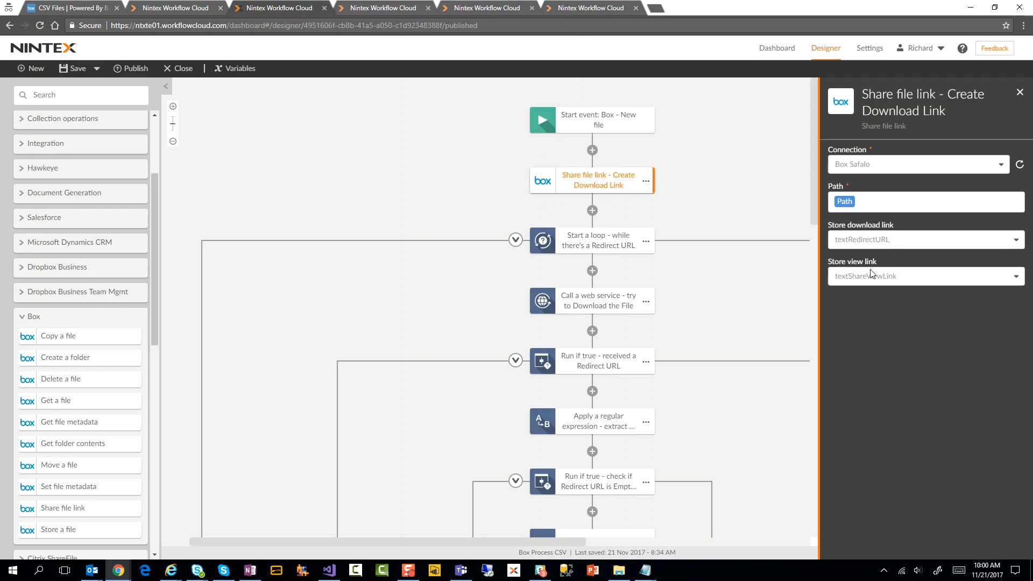
mouse_move(871, 235)
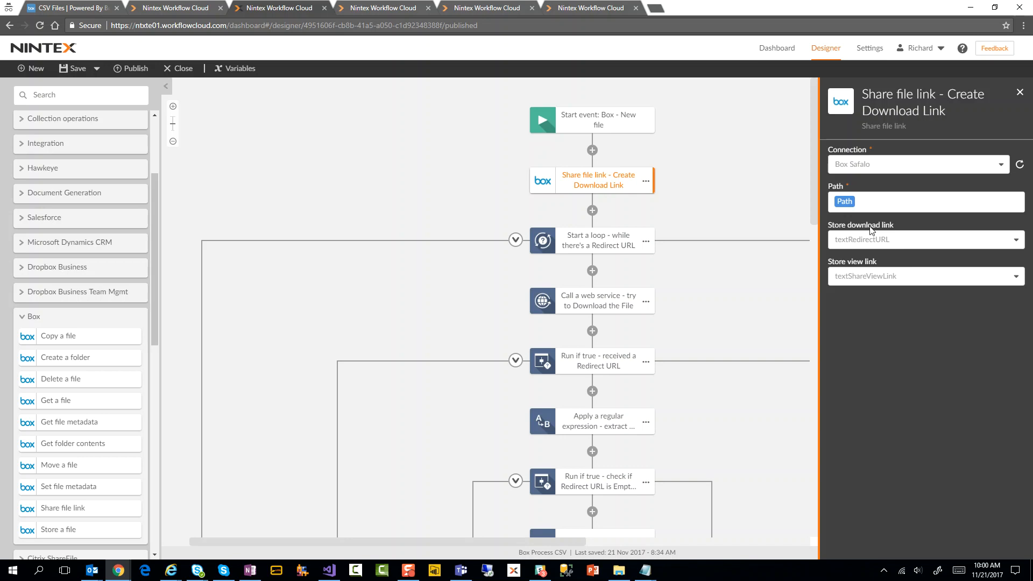
mouse_move(857, 249)
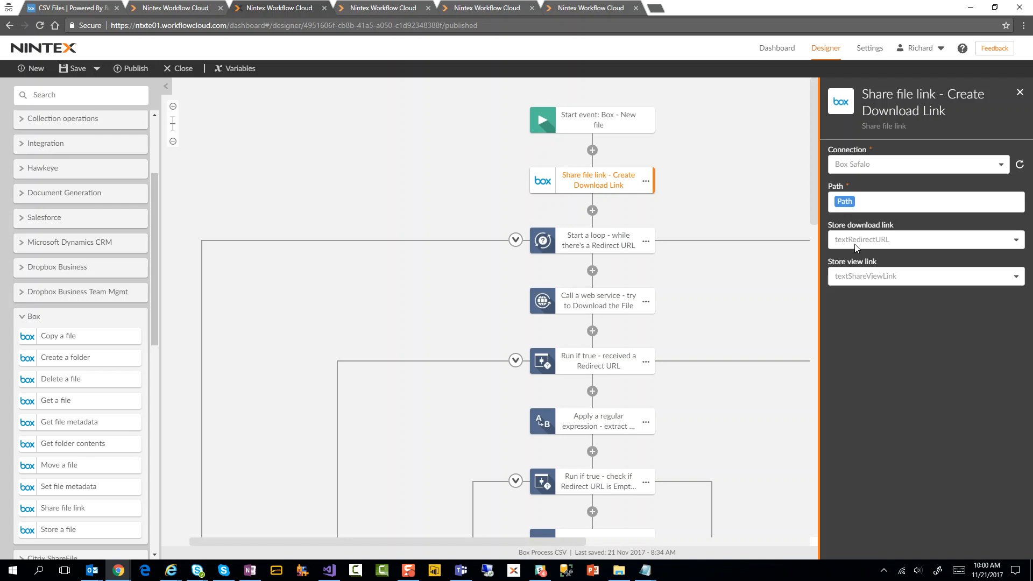
mouse_move(866, 244)
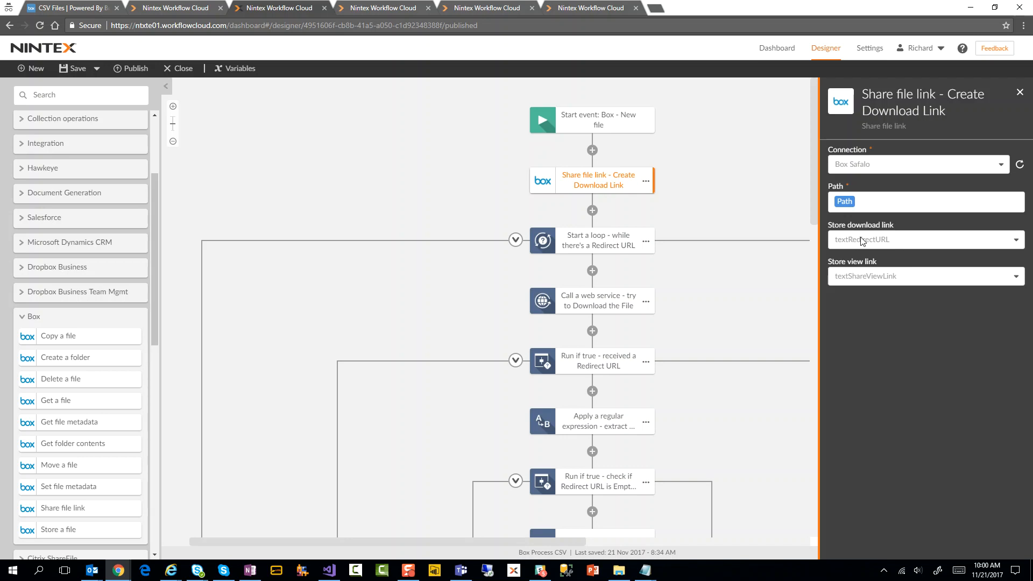
mouse_move(864, 227)
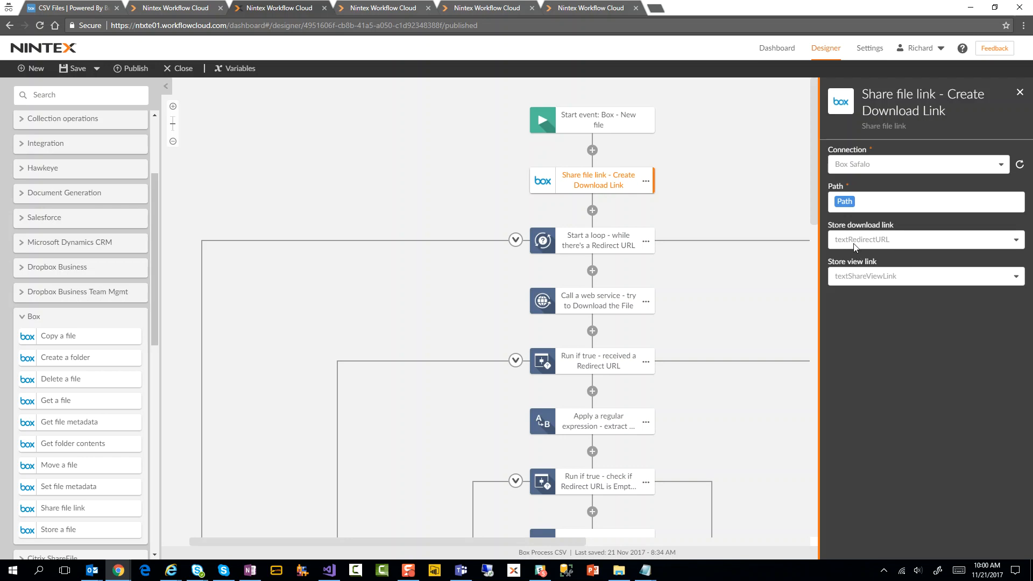
mouse_move(711, 208)
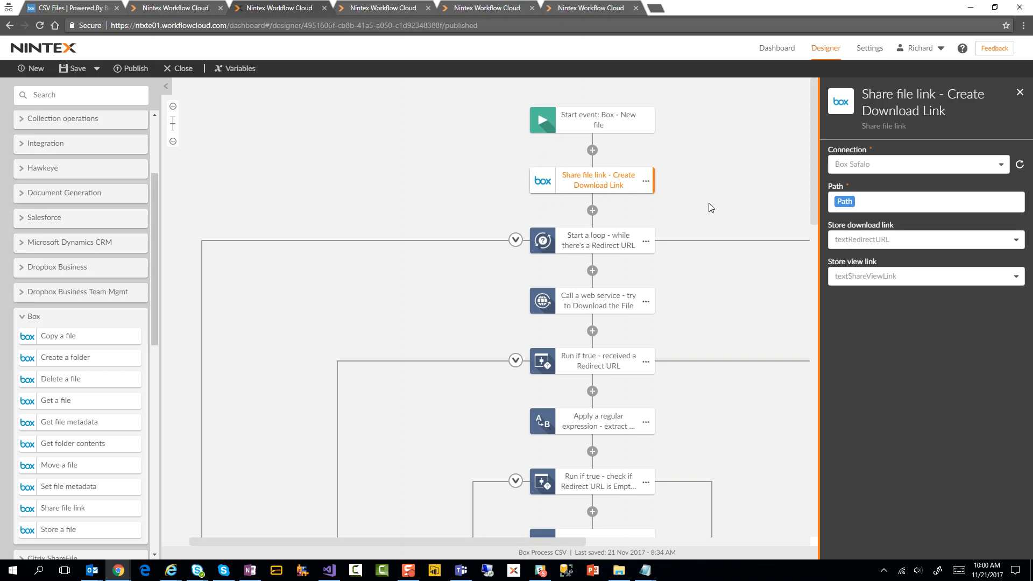
left_click(234, 68)
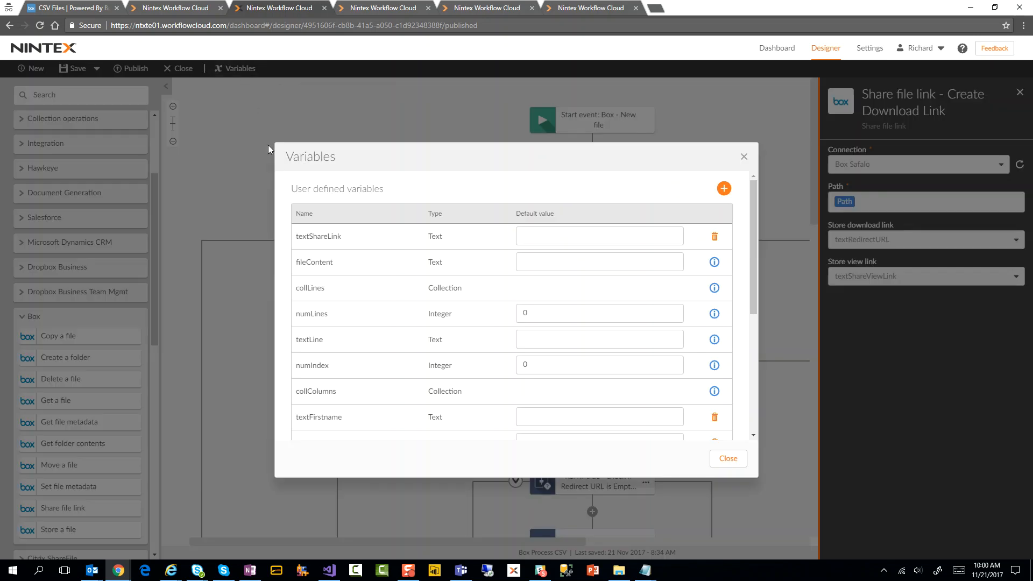
scroll("down", 3)
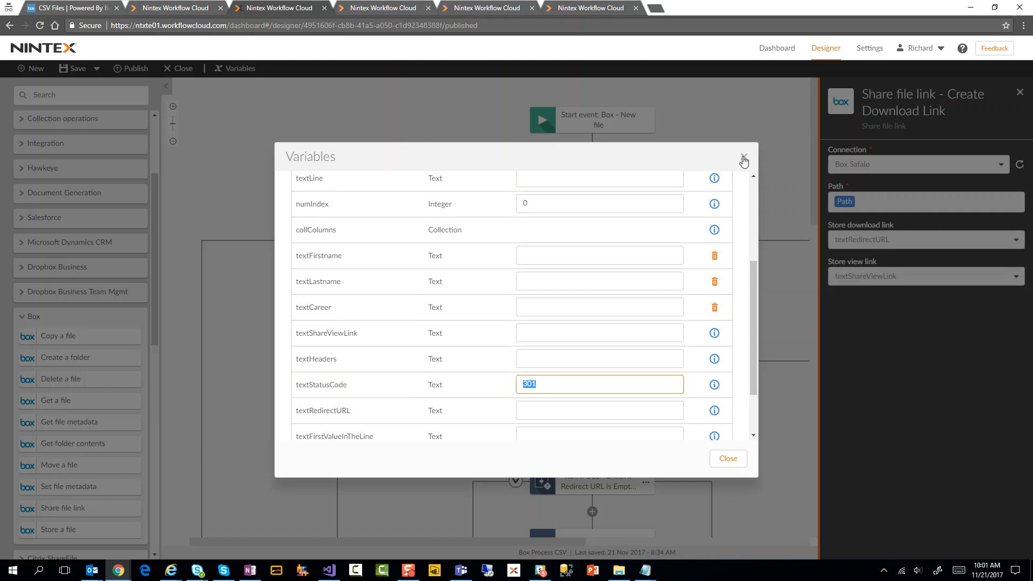
left_click(743, 161)
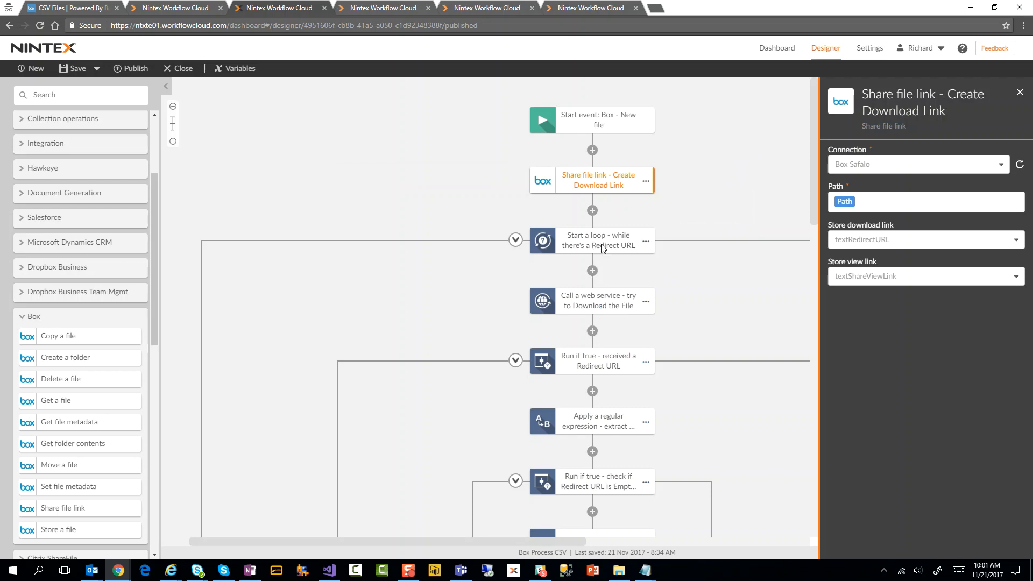
View the loop step's 301/302 status conditions, then close its settings panel
left_click(591, 240)
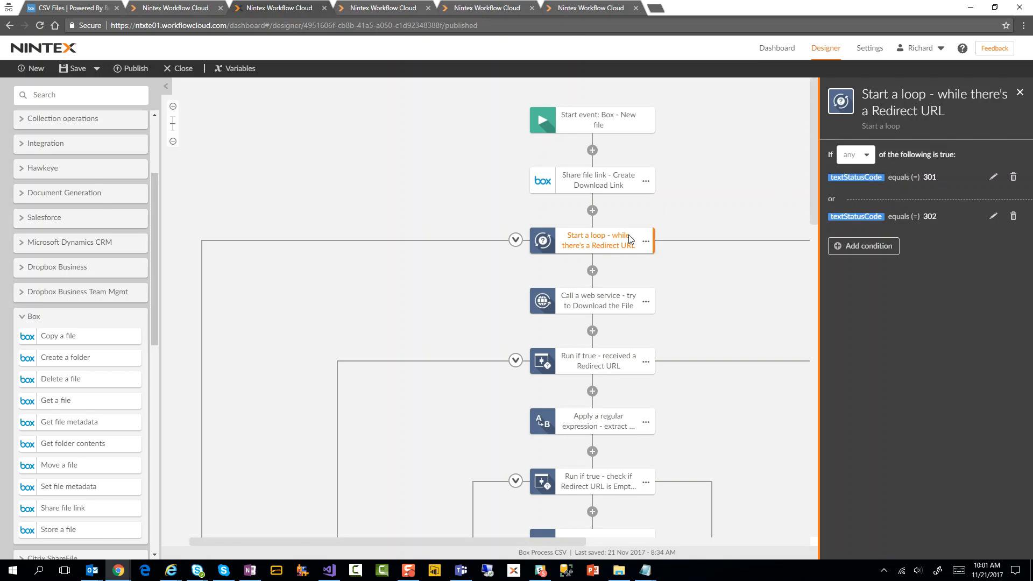
mouse_move(951, 185)
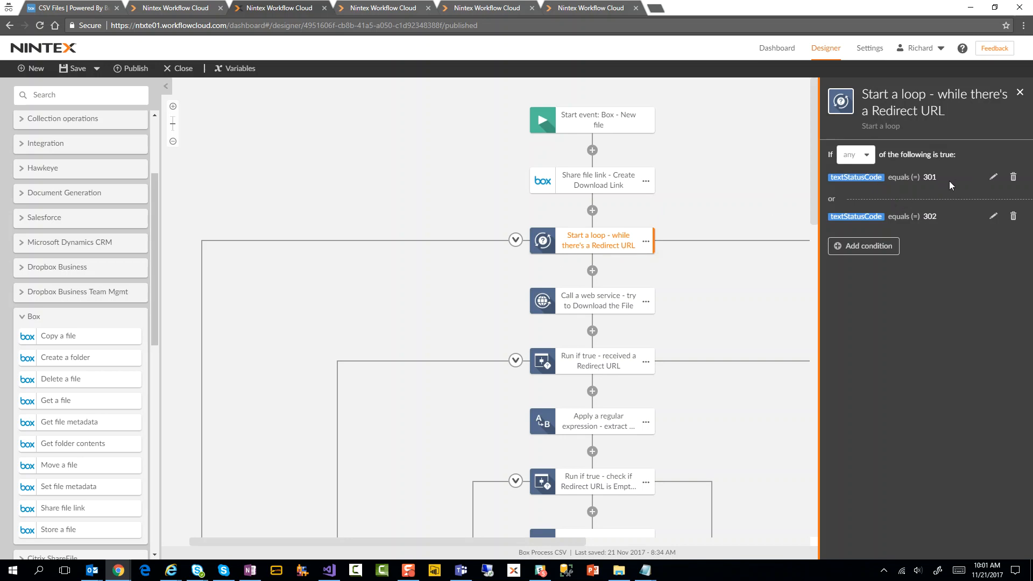
left_click(1020, 92)
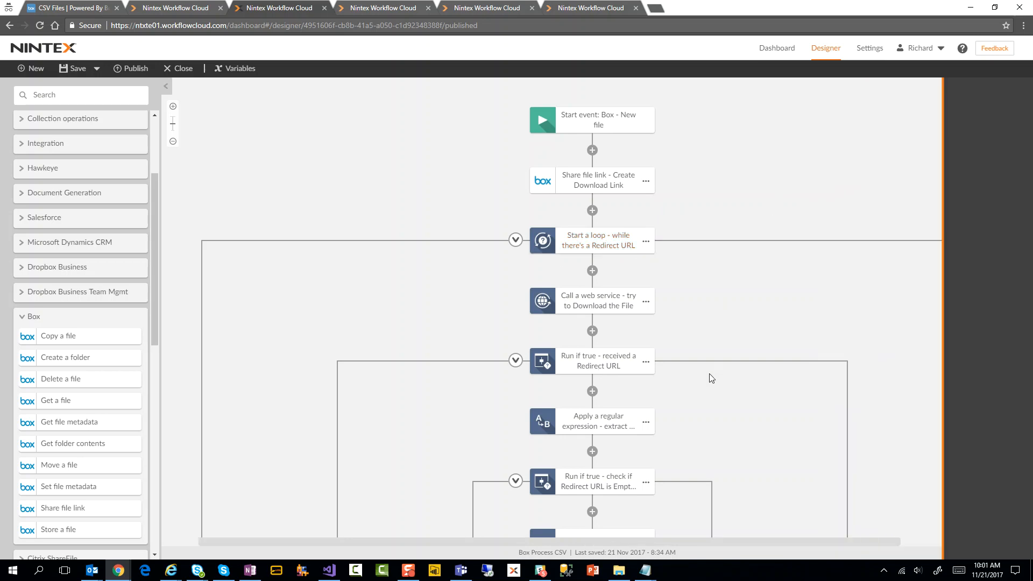
scroll("up", 3)
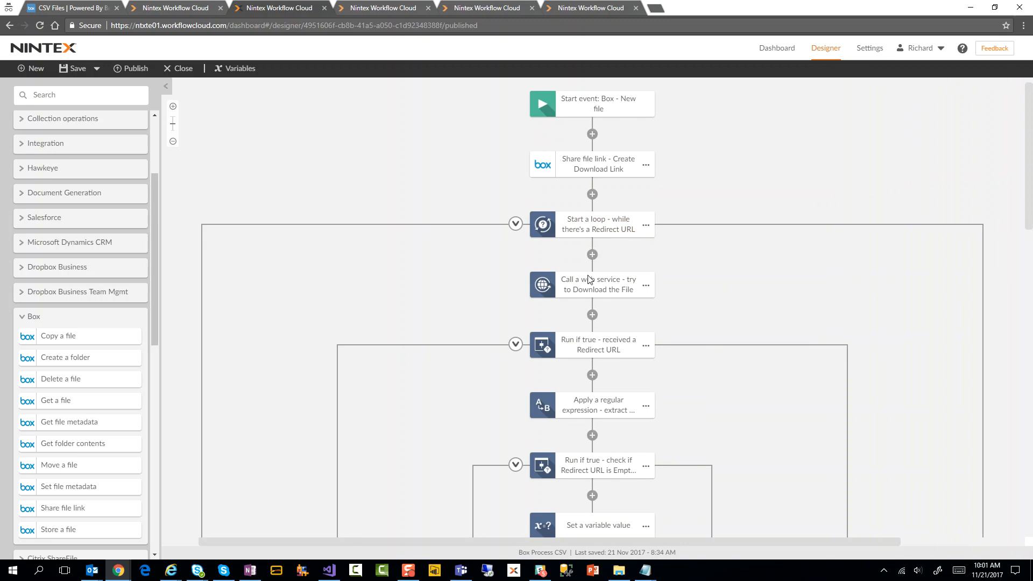
Review the web service call settings, then open the 'received a Redirect URL' branch
left_click(591, 285)
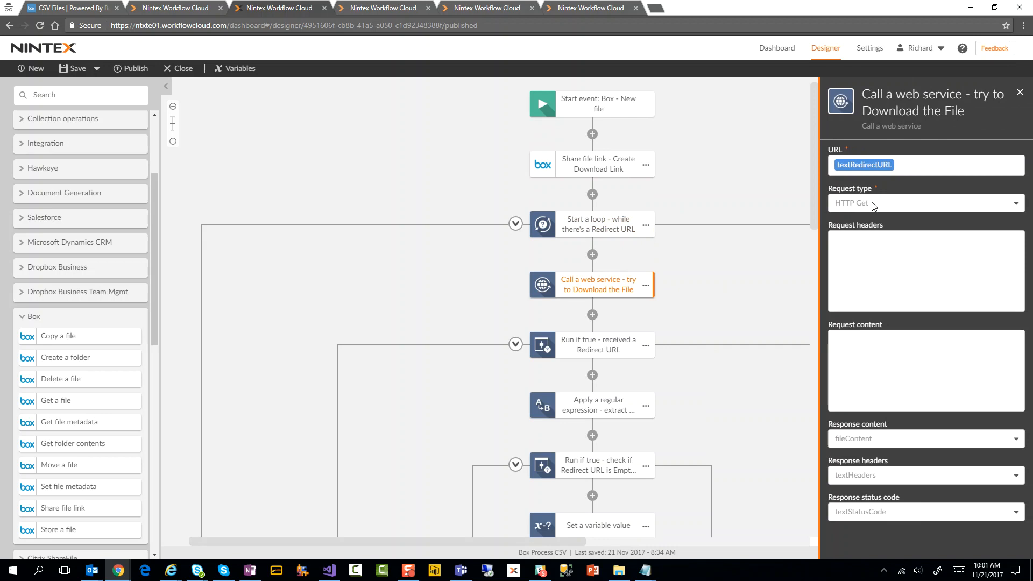
mouse_move(867, 176)
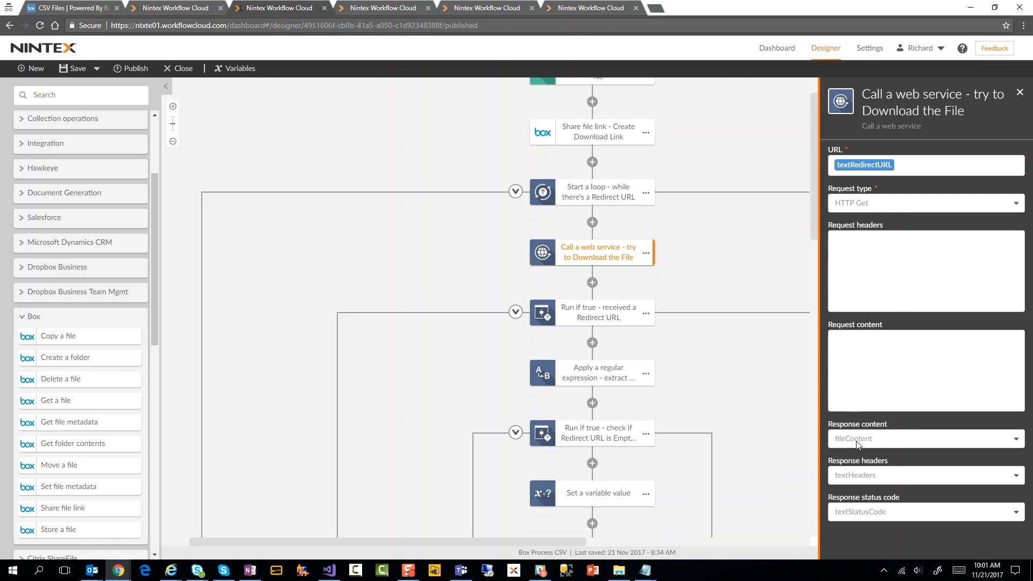
mouse_move(864, 479)
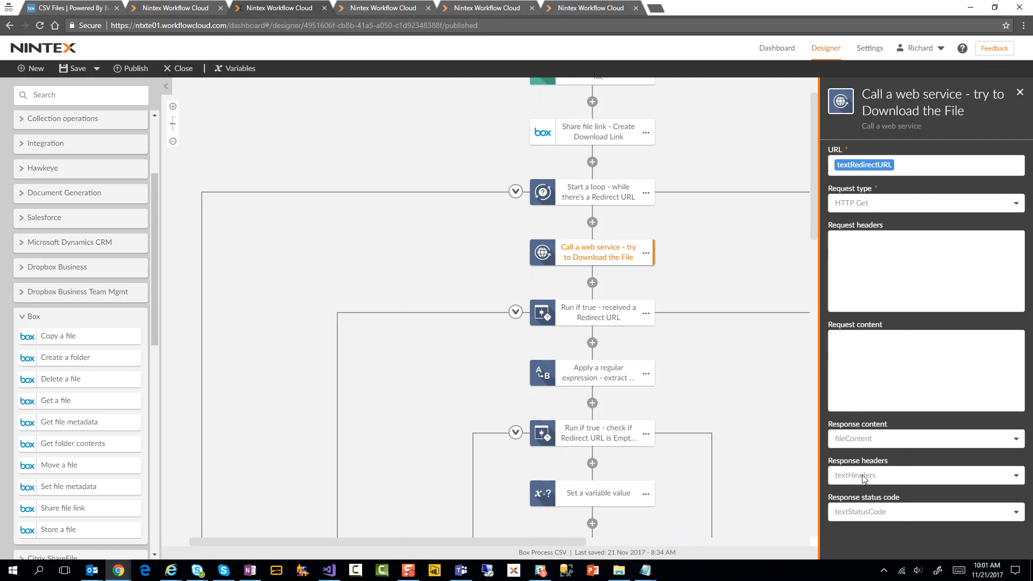
mouse_move(881, 526)
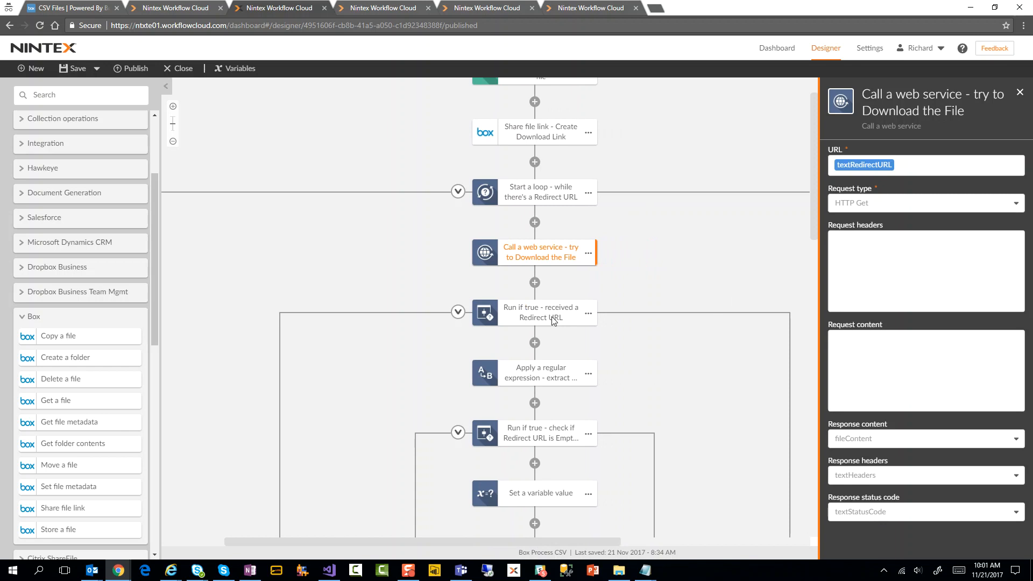
left_click(540, 313)
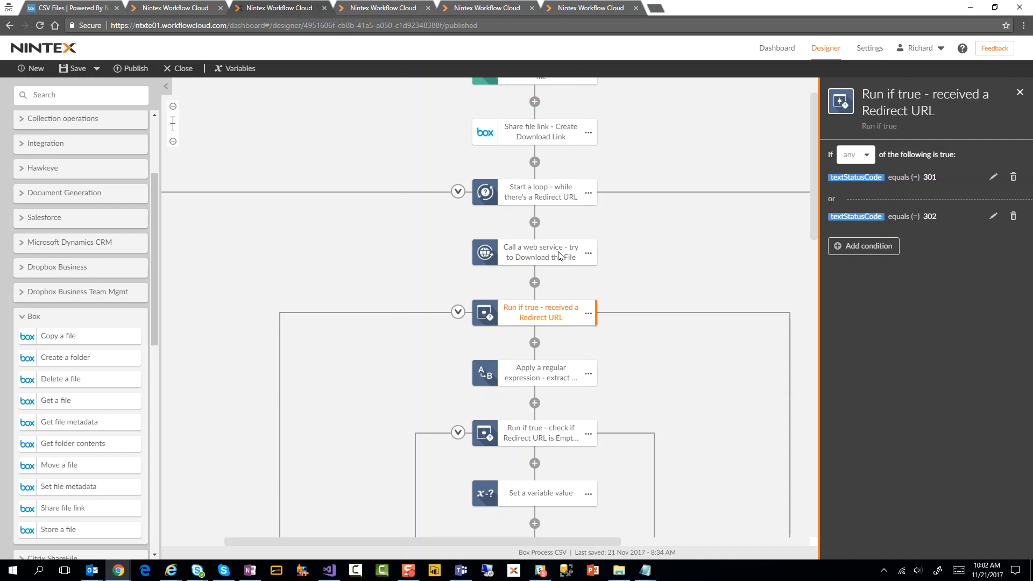
mouse_move(536, 265)
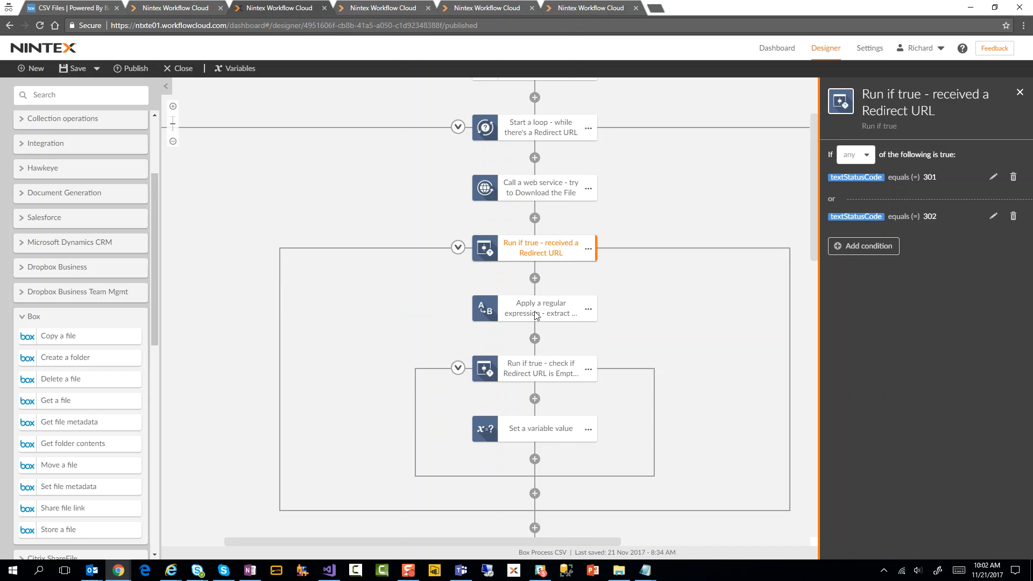
Open the 'Apply a regular expression' step and select its redirect URL extraction pattern
left_click(534, 309)
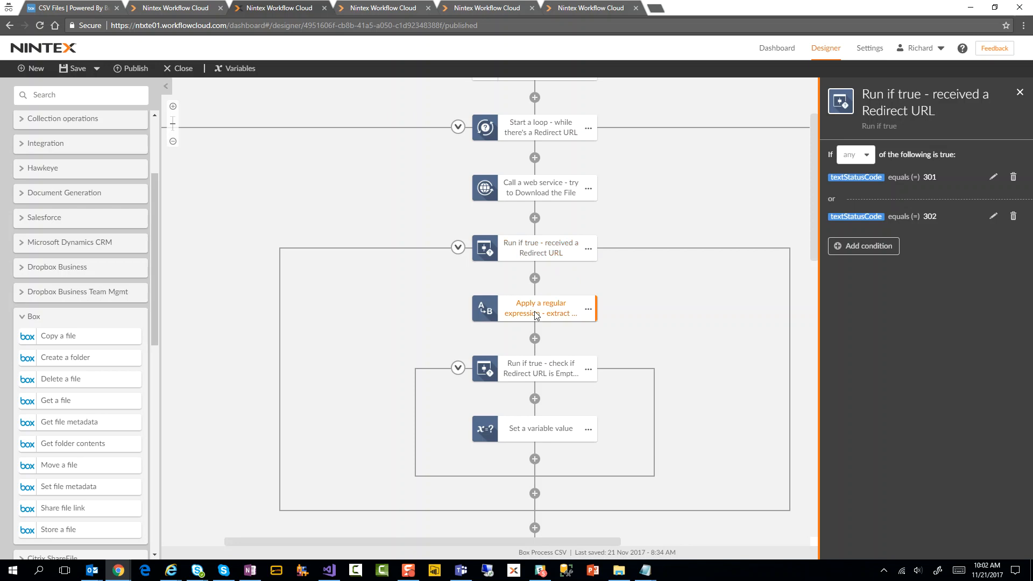
left_click(534, 308)
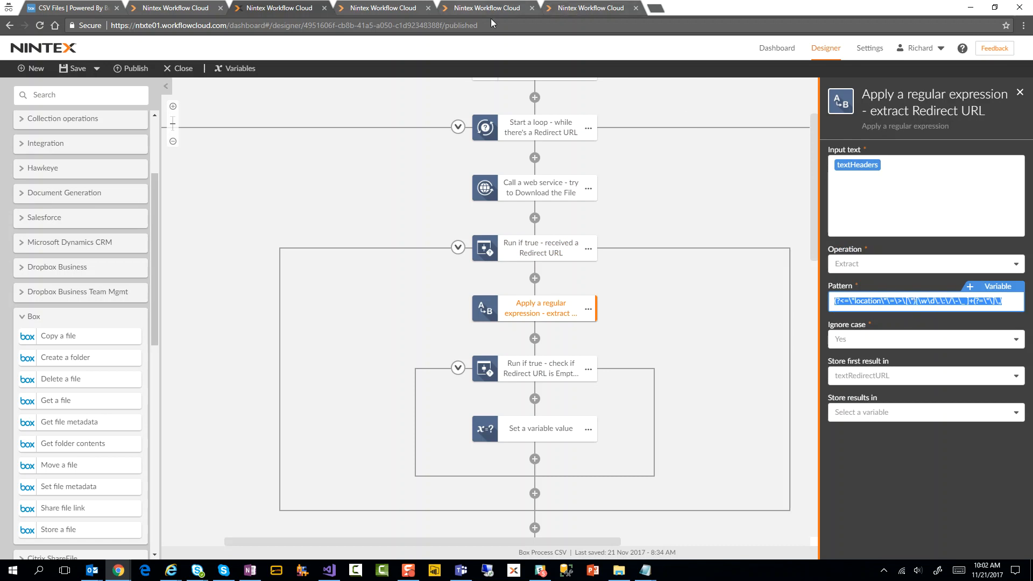
mouse_move(590, 7)
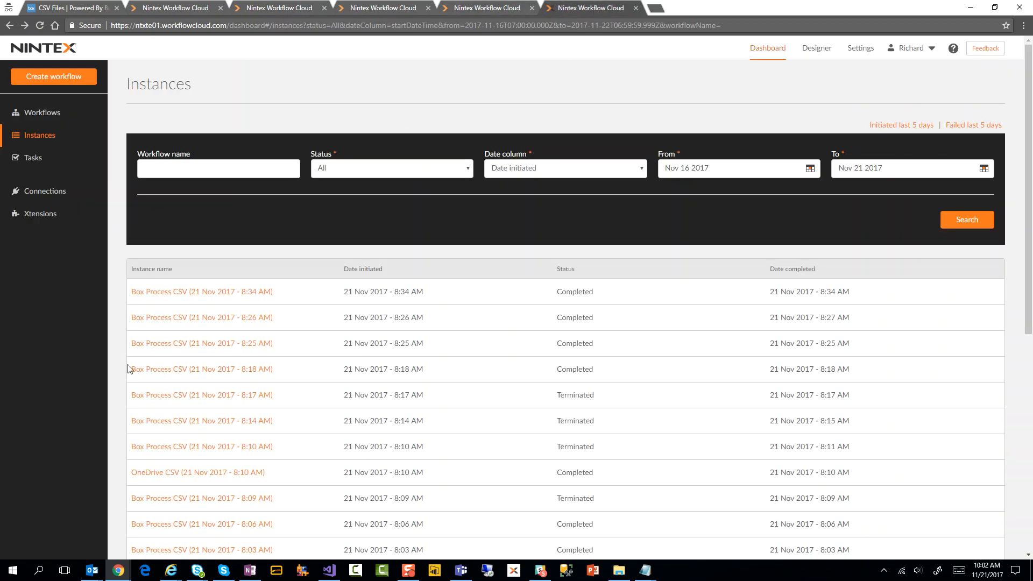
Open the 8:06 AM and 7:55 AM Box Process CSV run details from the instances list
scroll("down", 3)
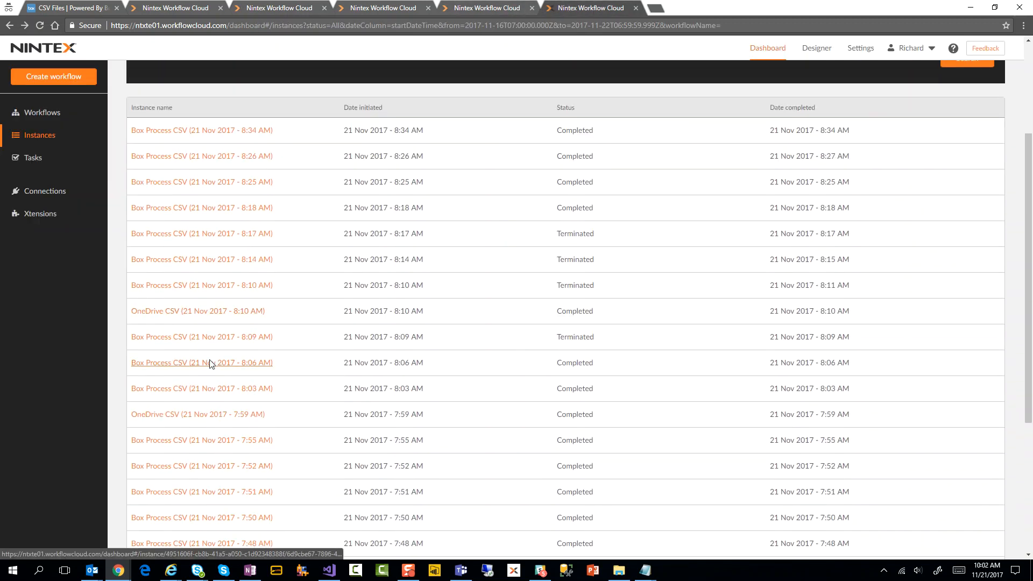
left_click(200, 362)
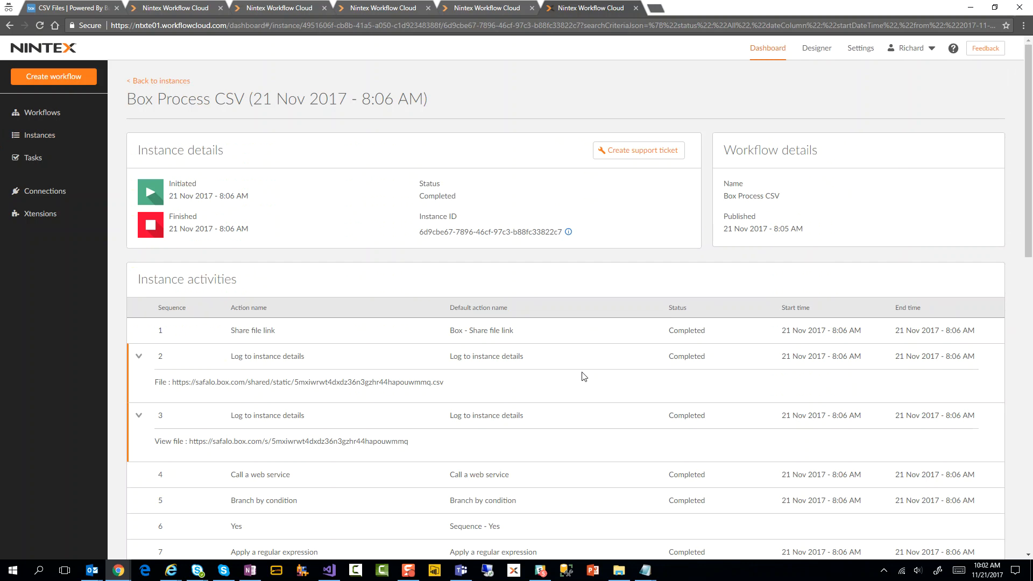
scroll("down", 3)
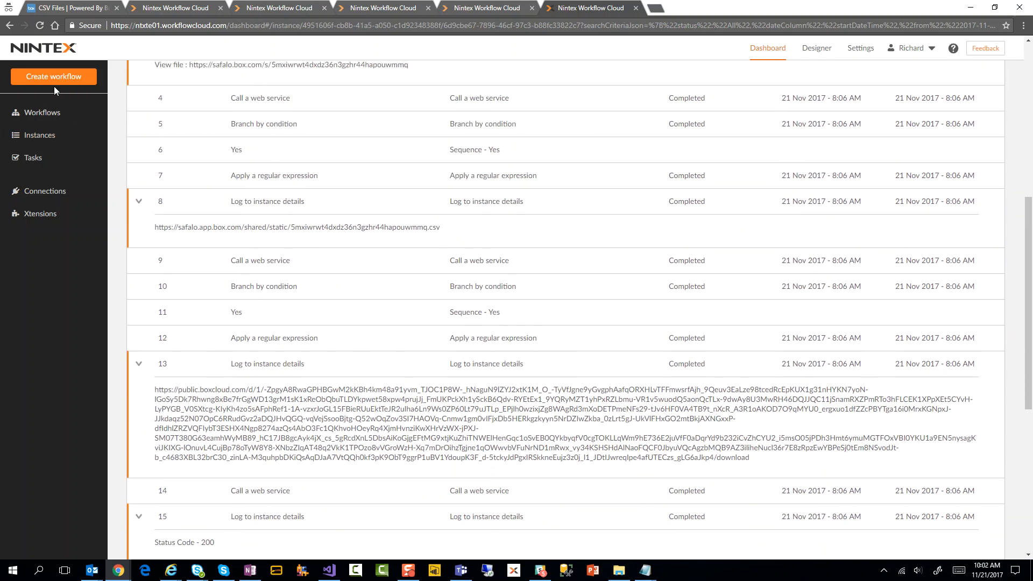
left_click(41, 135)
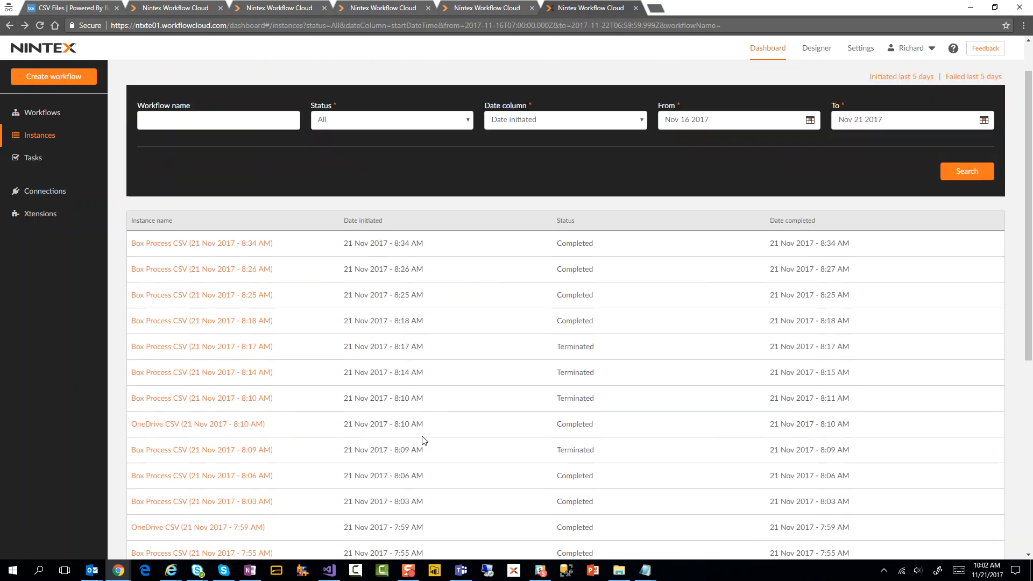
scroll("down", 3)
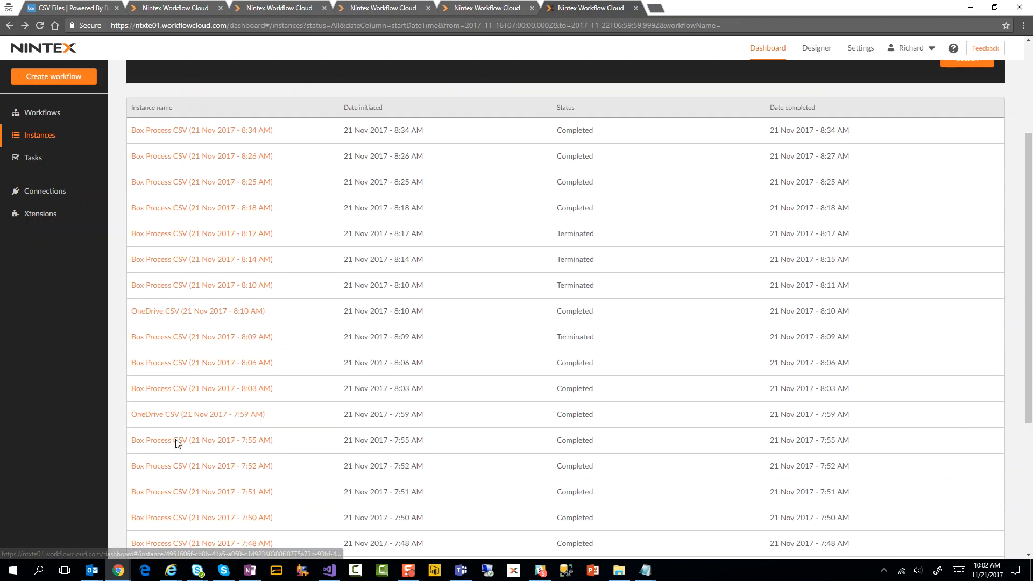
left_click(200, 440)
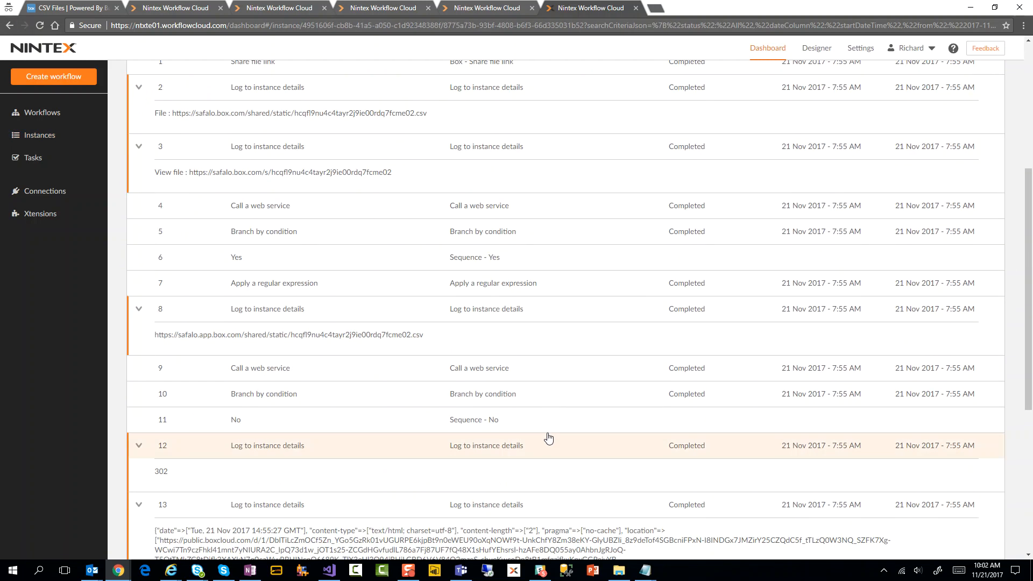
scroll("down", 3)
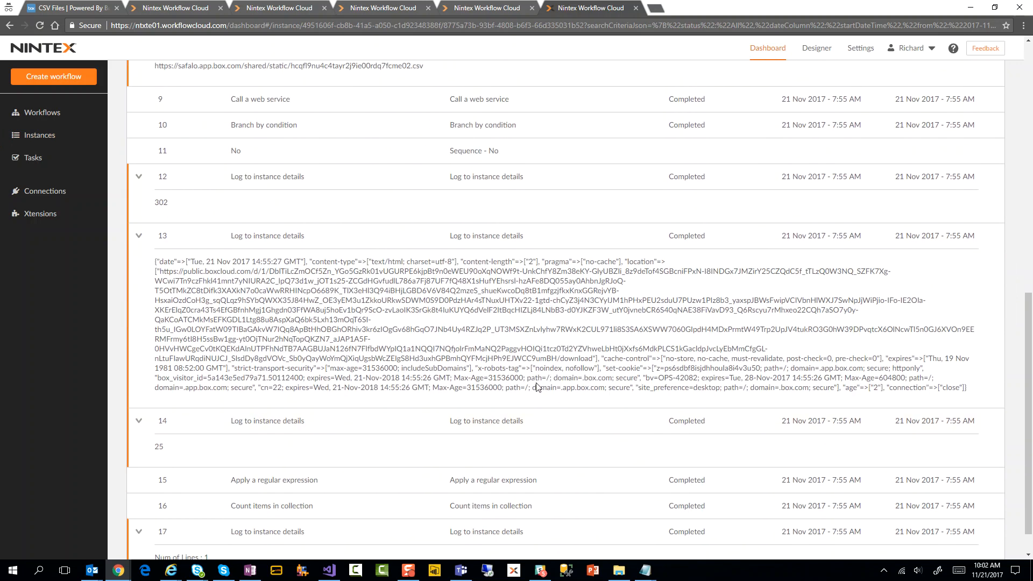
mouse_move(191, 271)
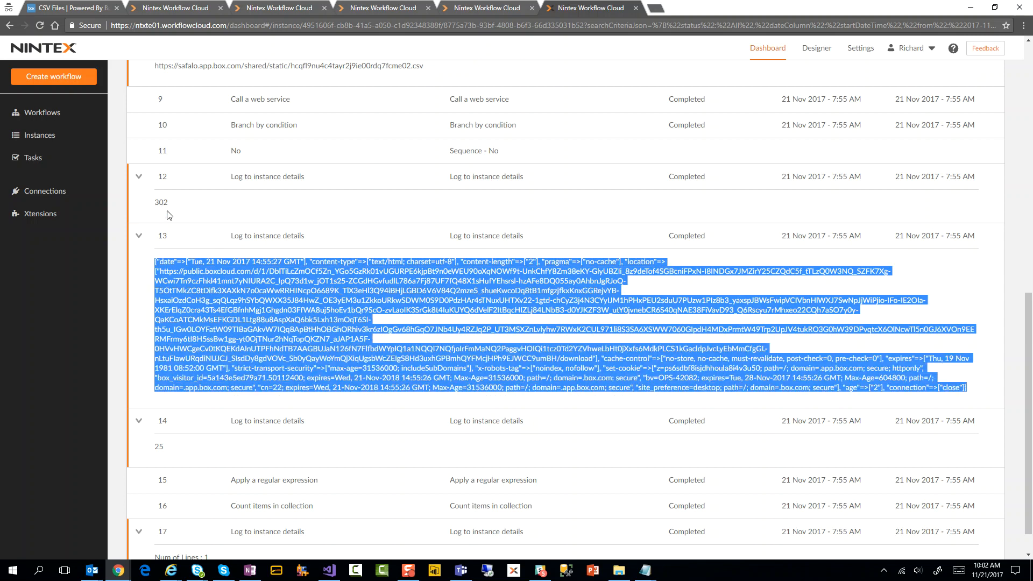
Highlight the logged 302 status and 'location' header, then return to the workflow designer
double_click(161, 202)
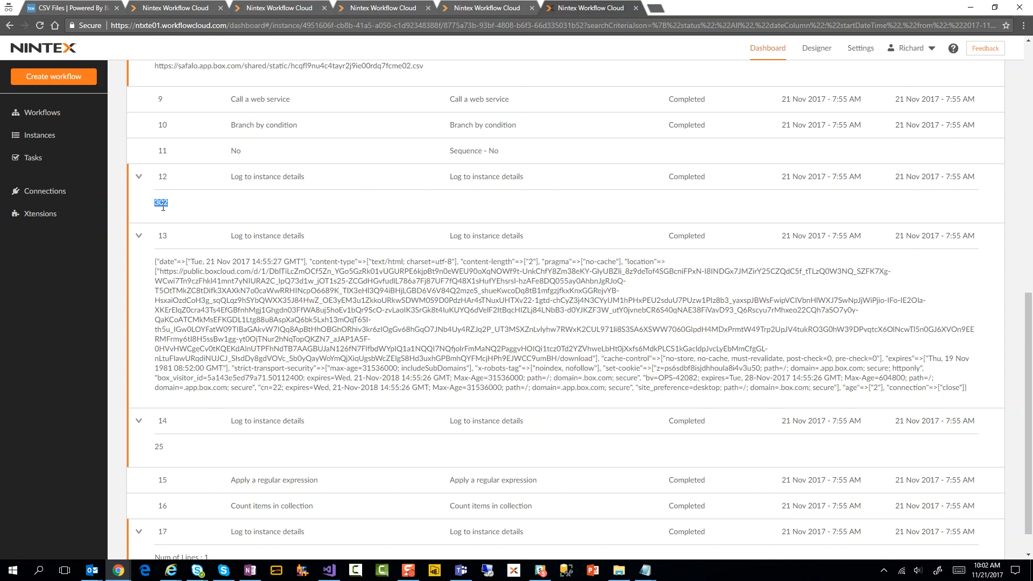
mouse_move(334, 256)
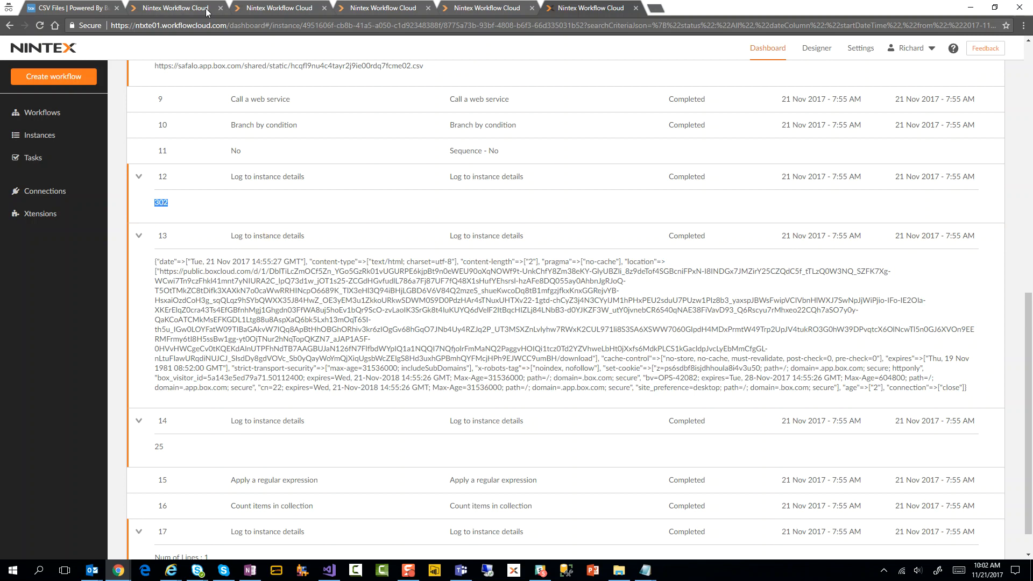
left_click(816, 47)
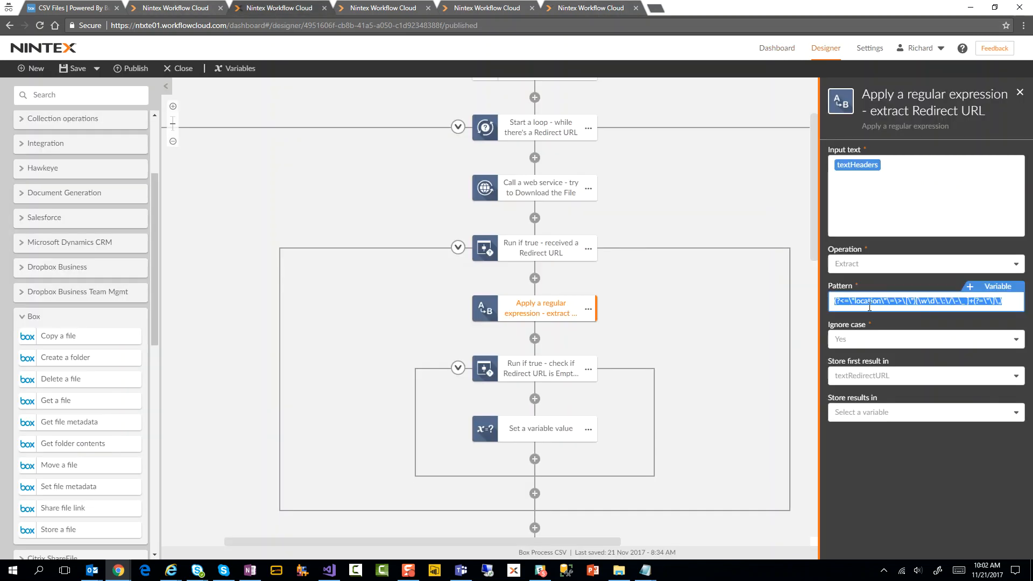
left_click(590, 7)
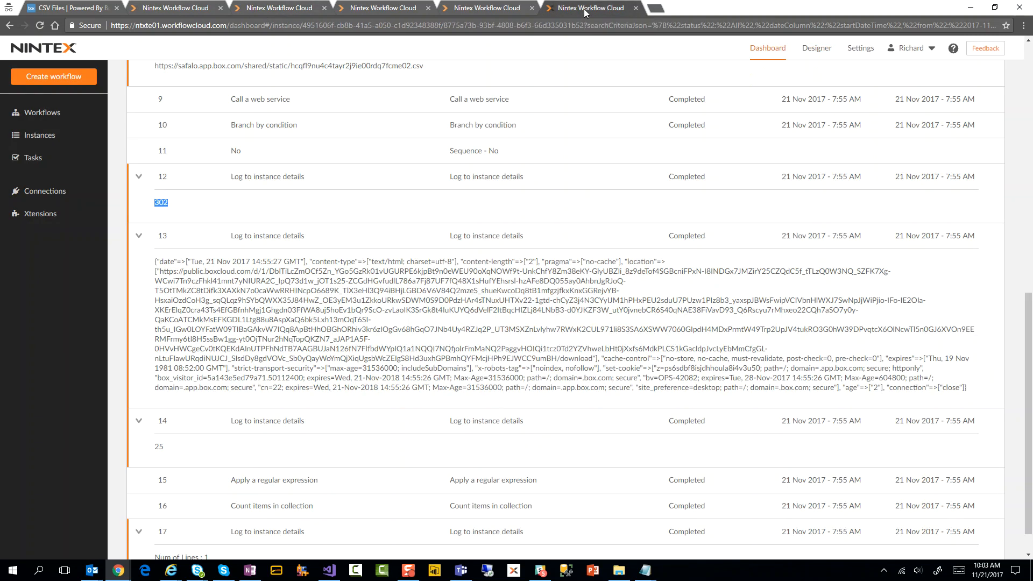
mouse_move(723, 268)
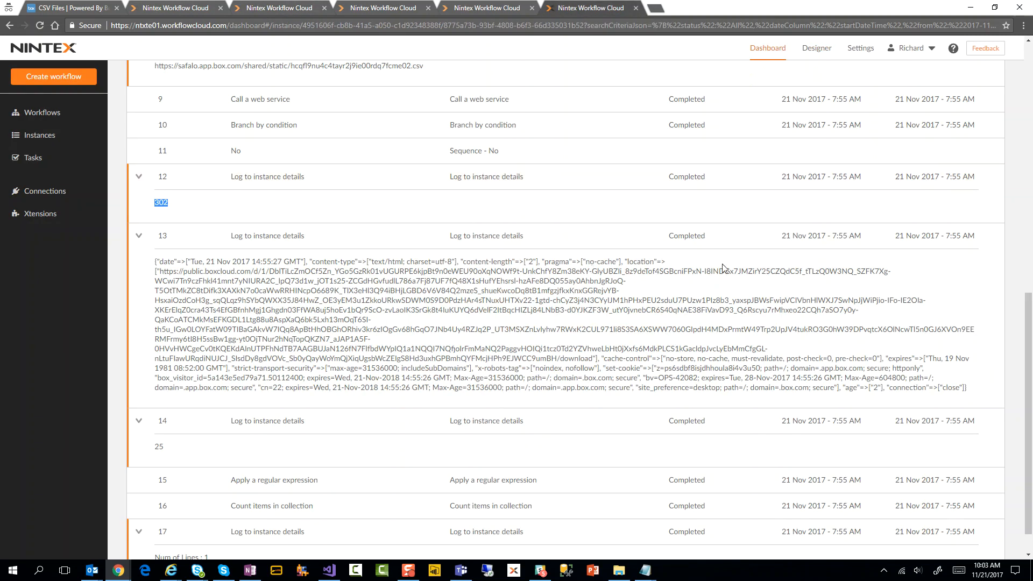
double_click(644, 261)
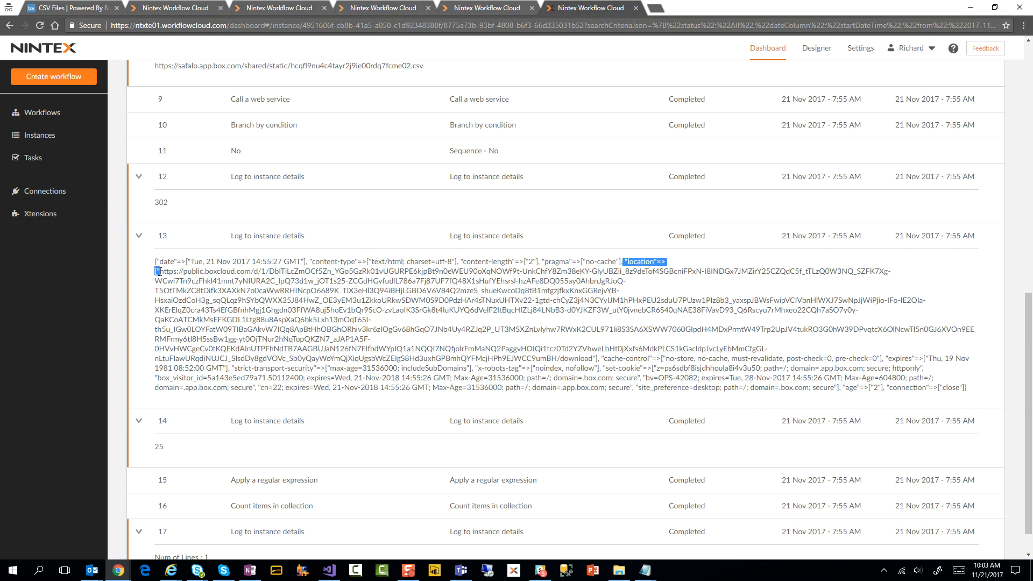
mouse_move(592, 358)
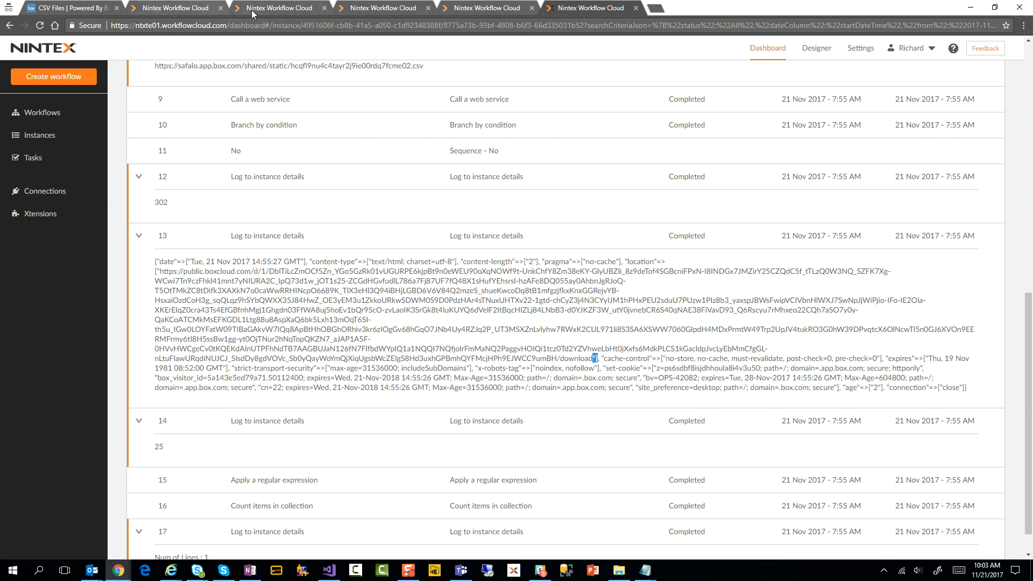
left_click(826, 48)
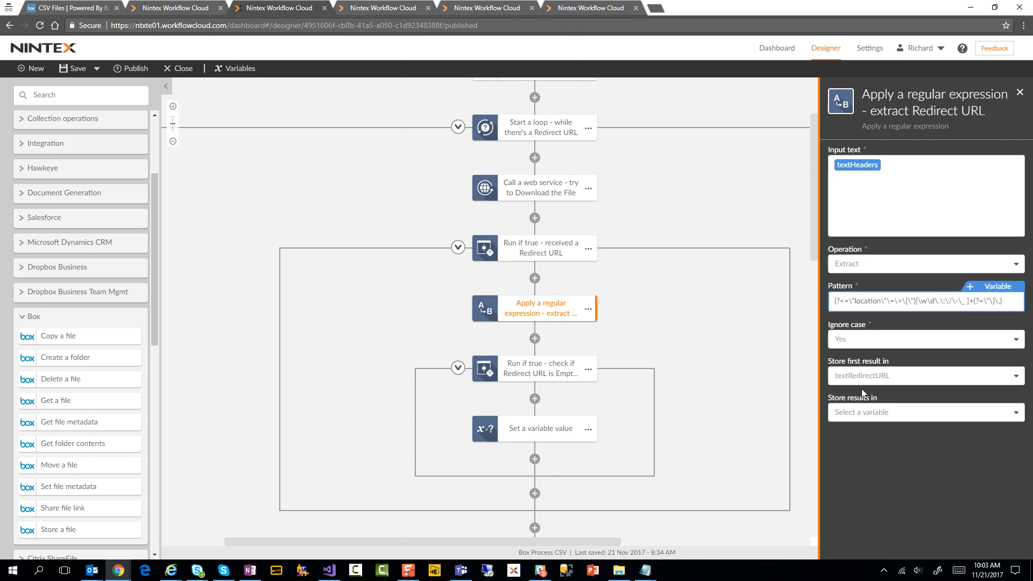
mouse_move(872, 382)
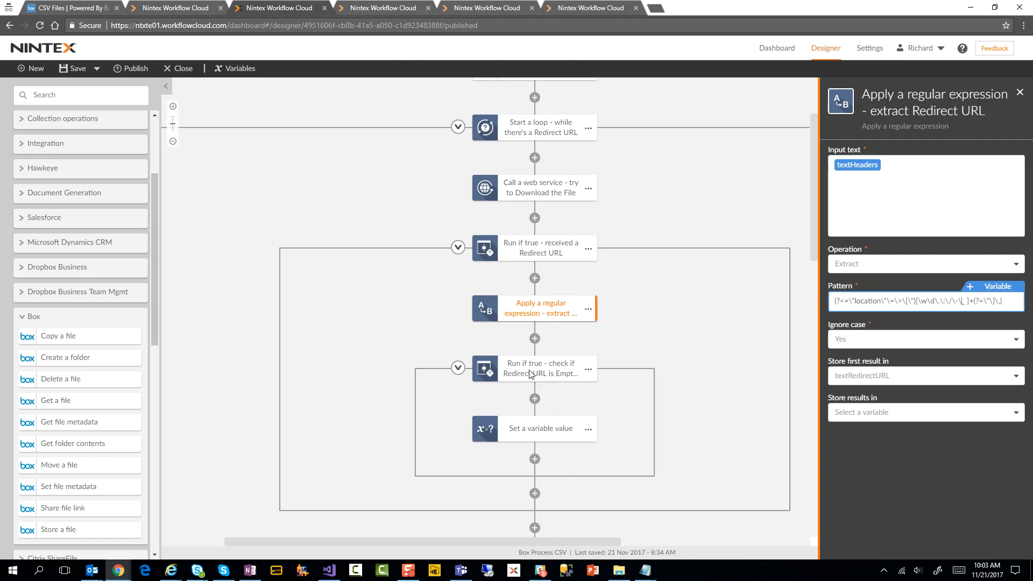
Scroll the designer canvas to the redirect branch's empty-URL check and set-variable step
scroll("down", 3)
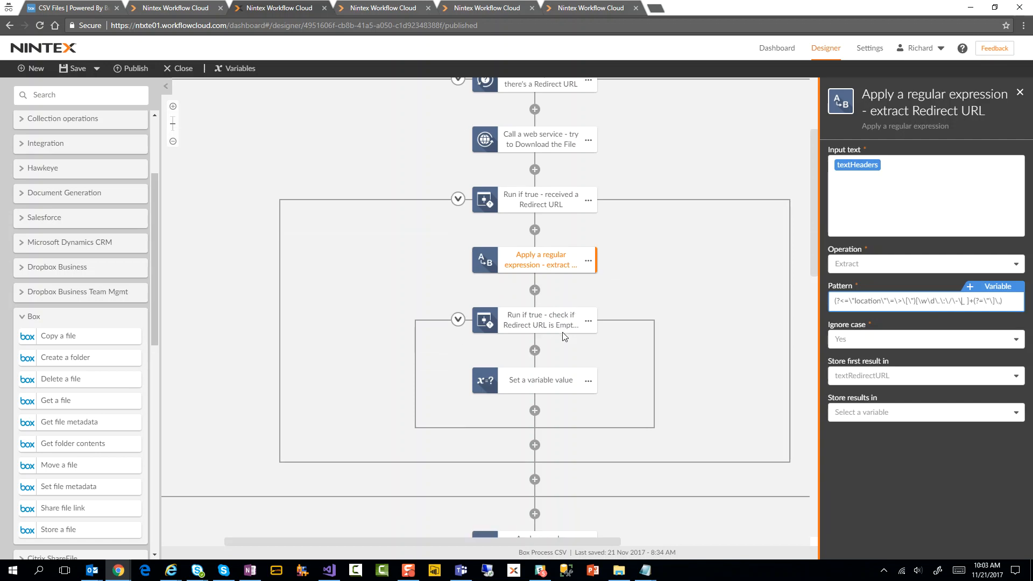
scroll("up", 3)
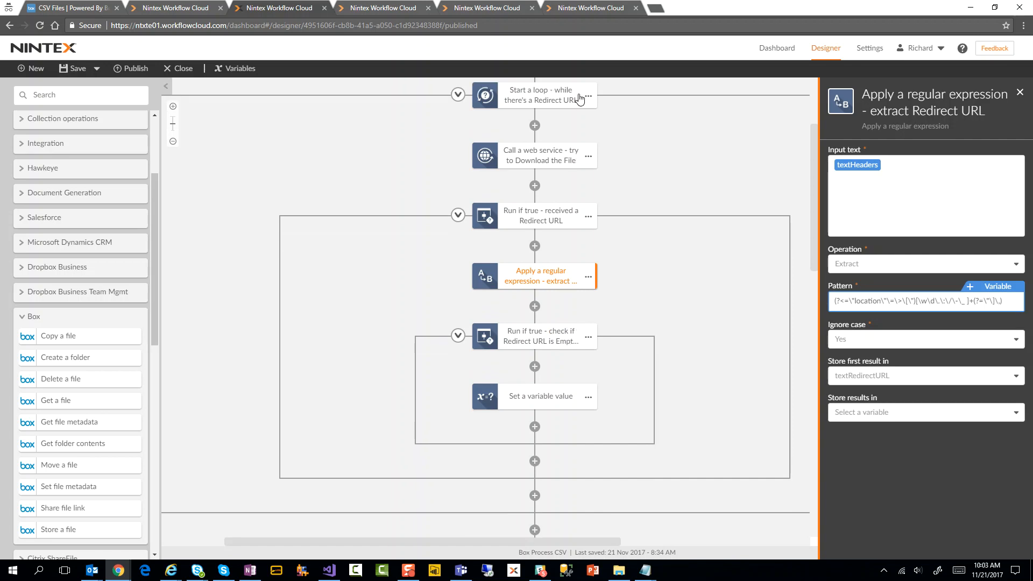
mouse_move(363, 80)
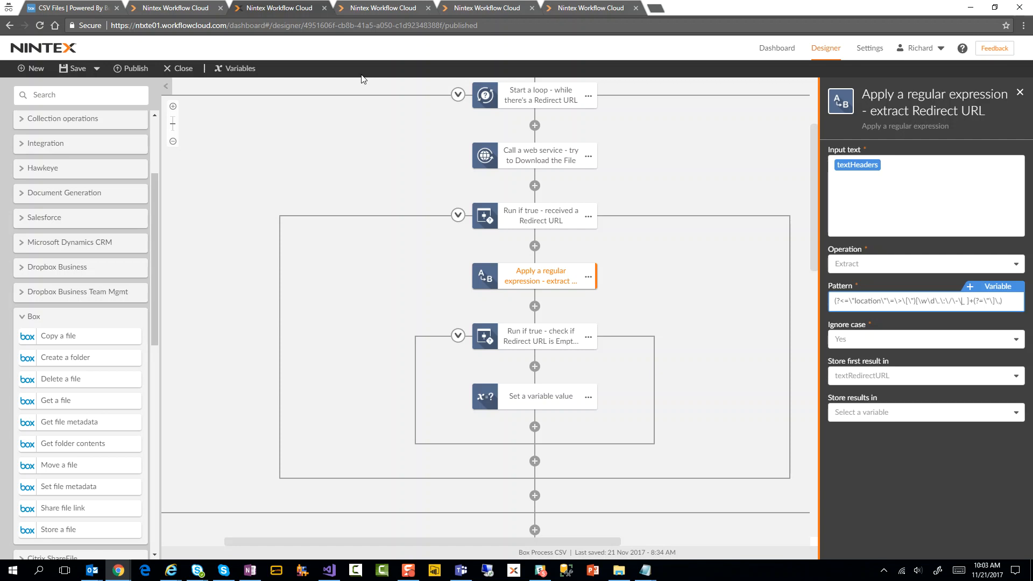
mouse_move(349, 81)
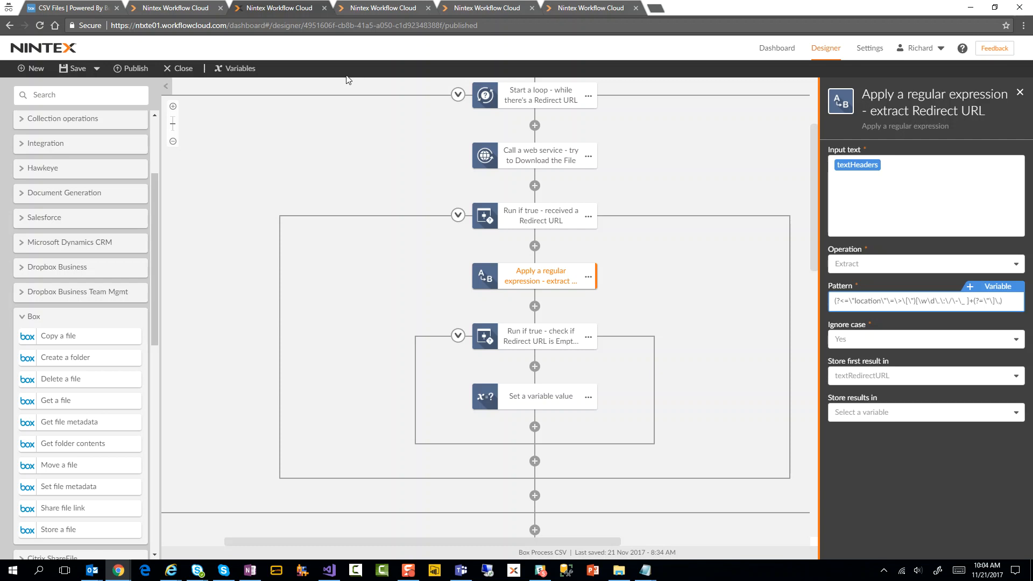
mouse_move(739, 279)
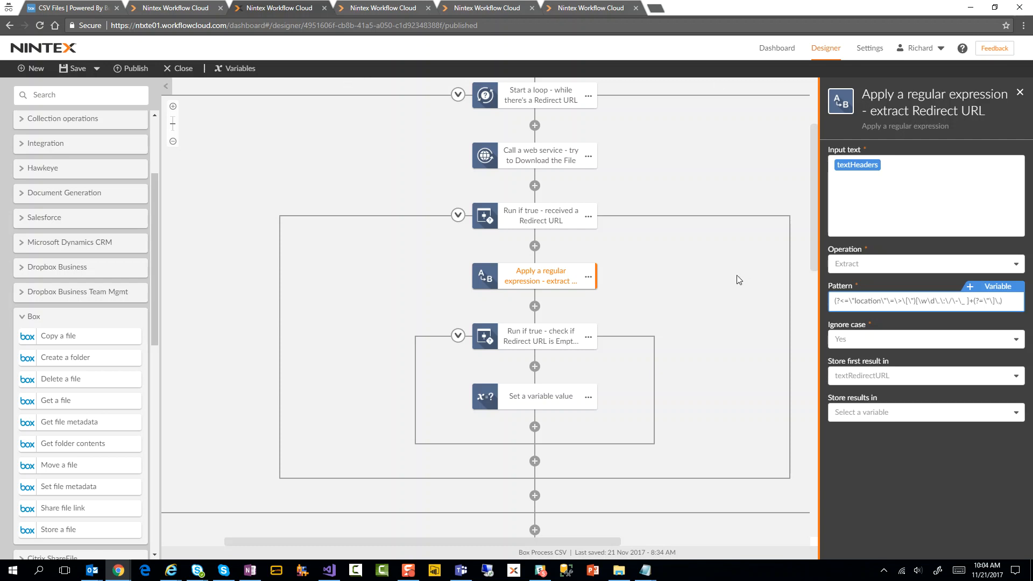
mouse_move(745, 238)
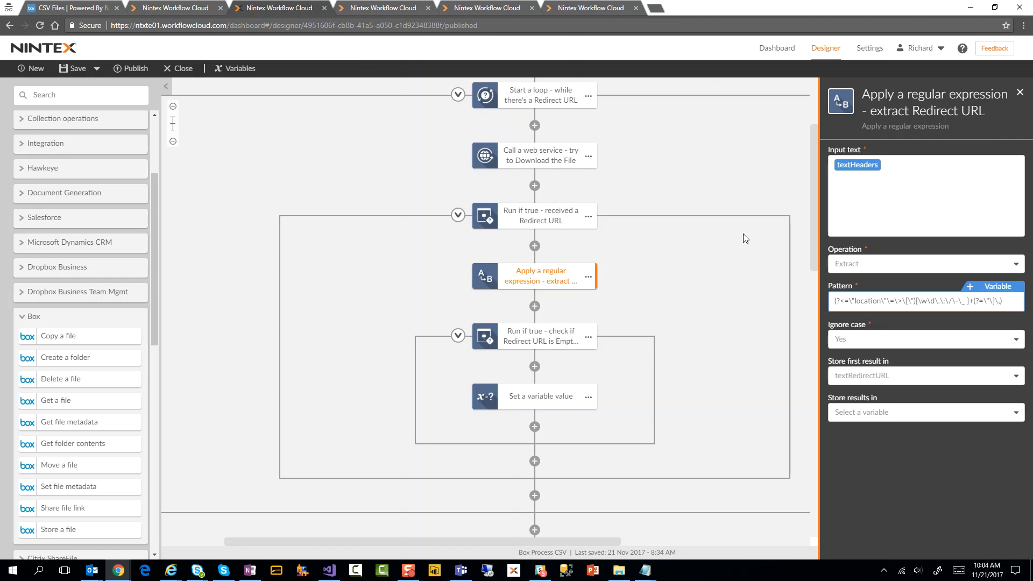
mouse_move(460, 185)
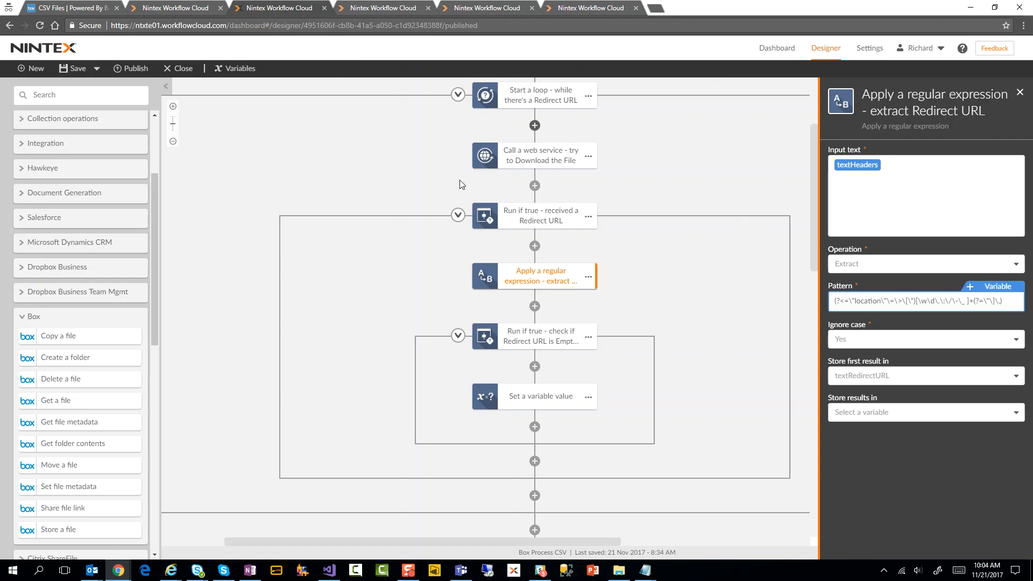
mouse_move(556, 217)
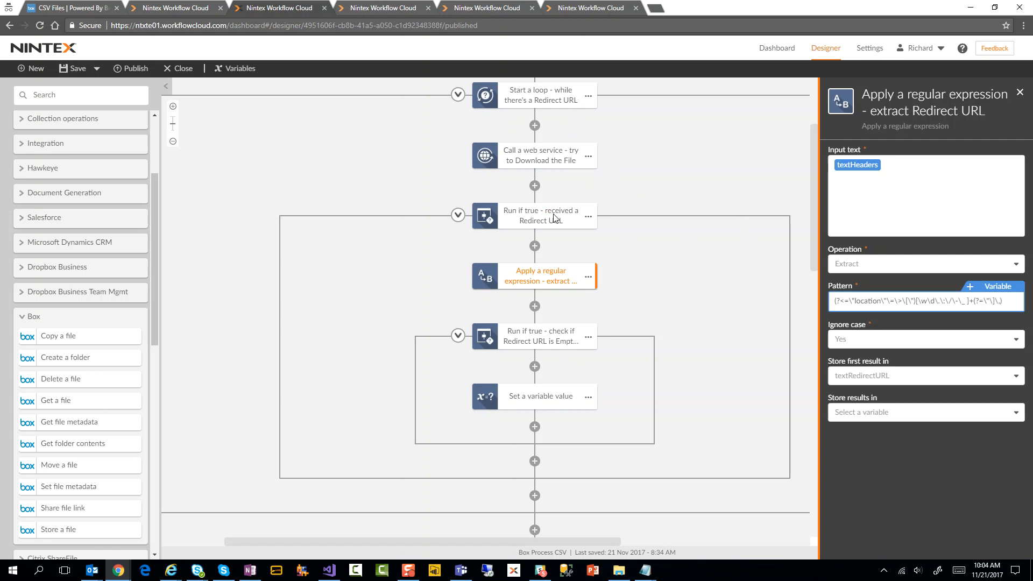
mouse_move(508, 197)
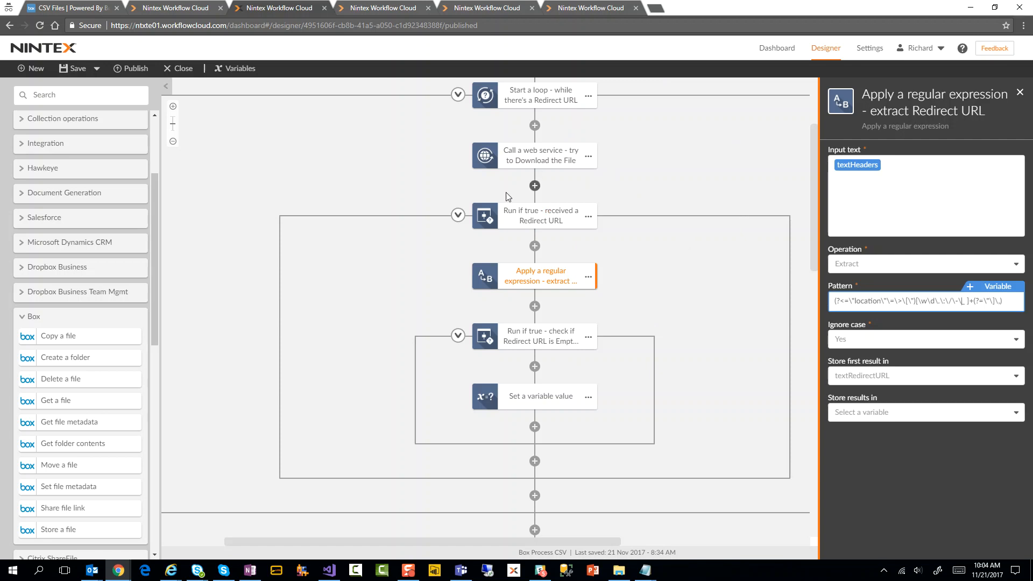
mouse_move(499, 133)
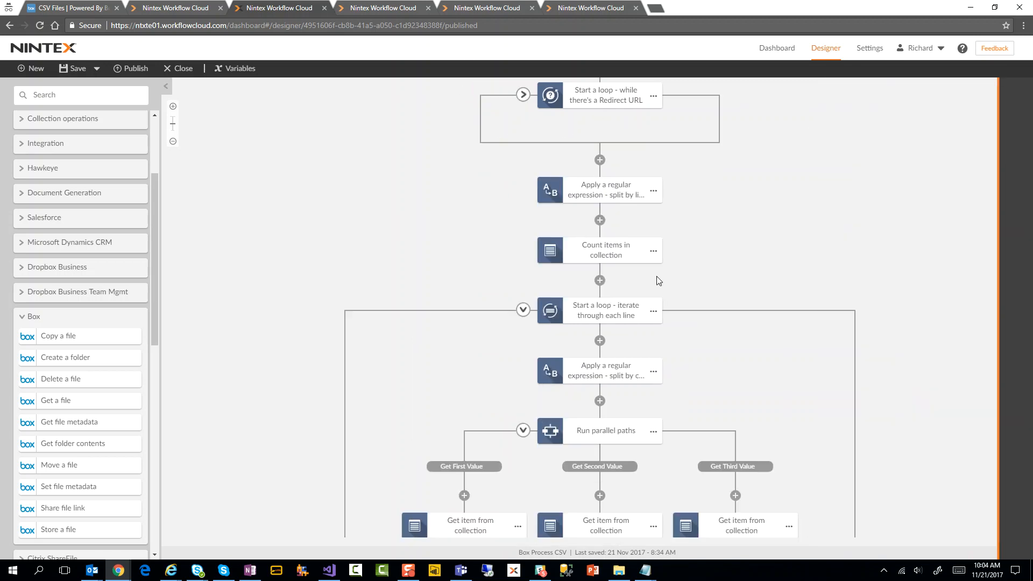
mouse_move(506, 129)
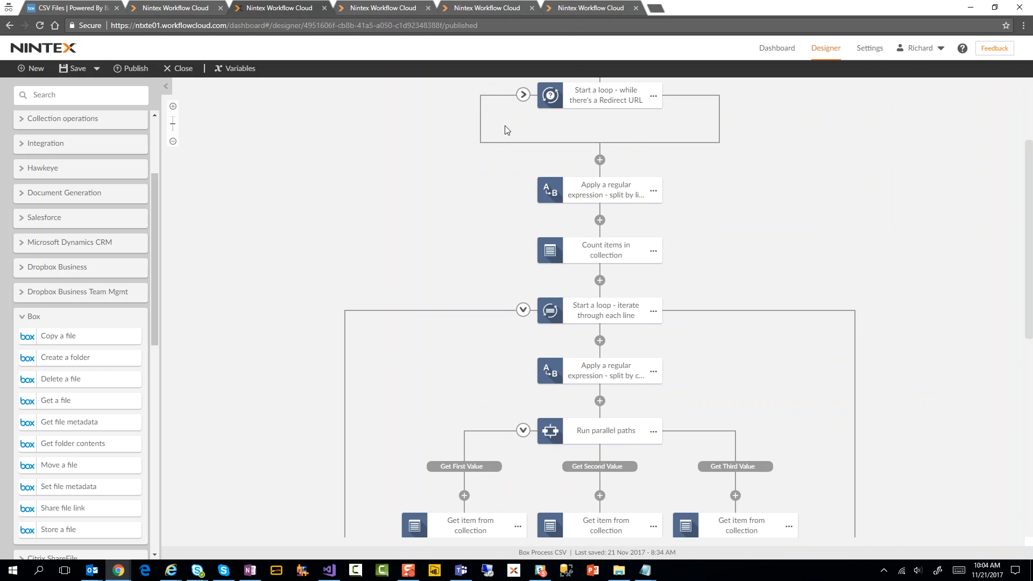
mouse_move(570, 160)
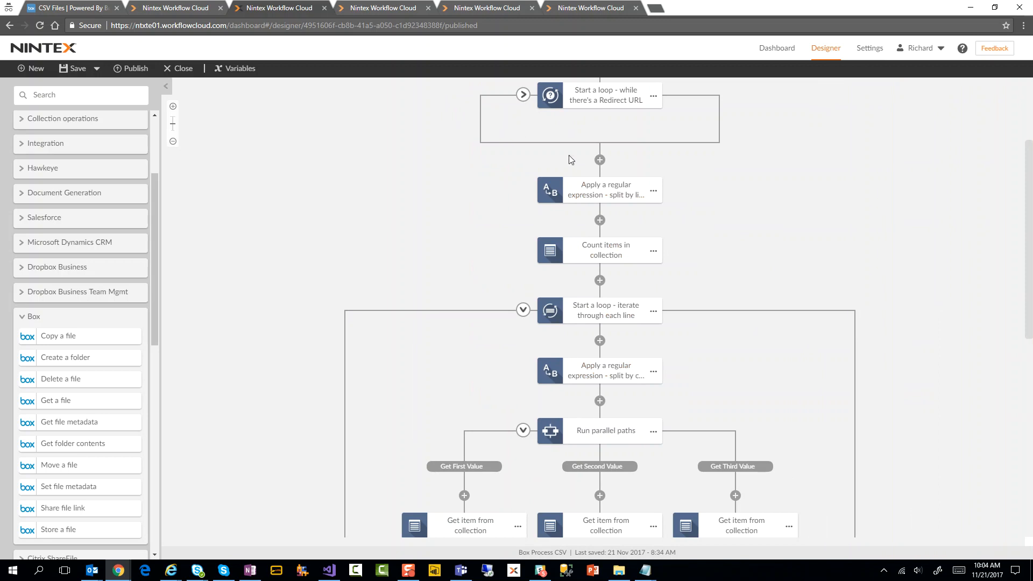
Inspect the split-by-lines regular expression pattern, then close its settings
left_click(605, 190)
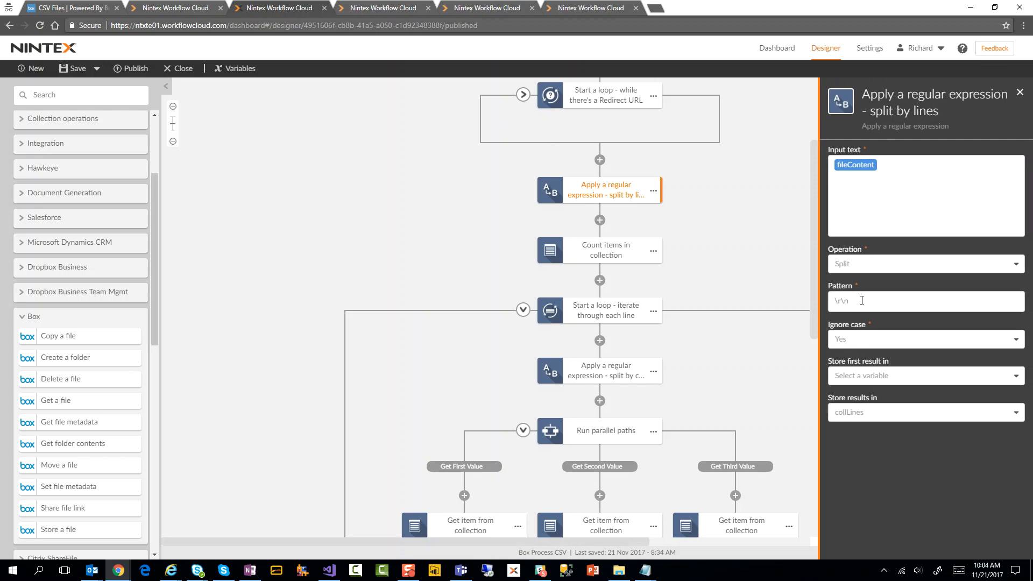
left_click(923, 302)
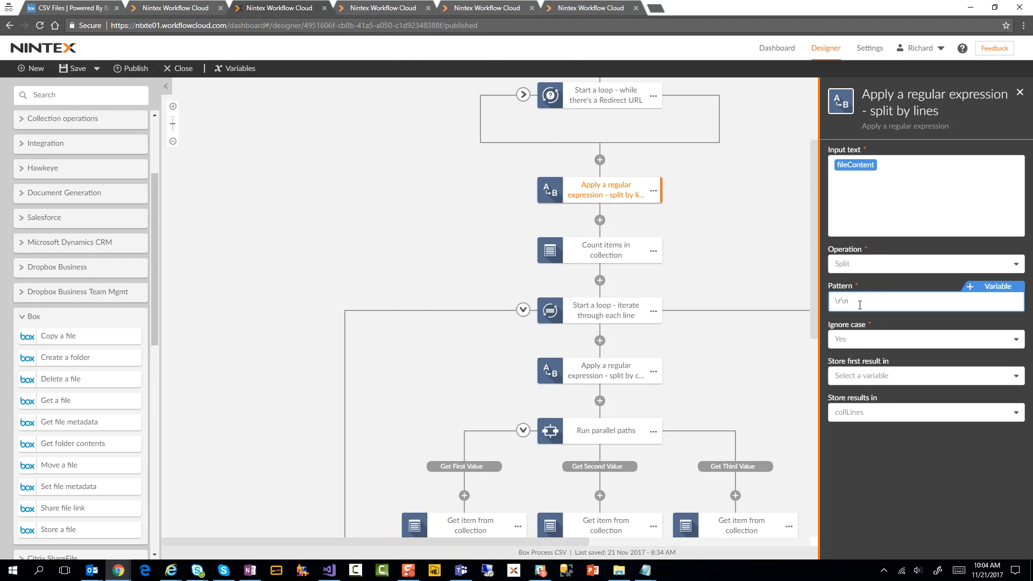
mouse_move(851, 428)
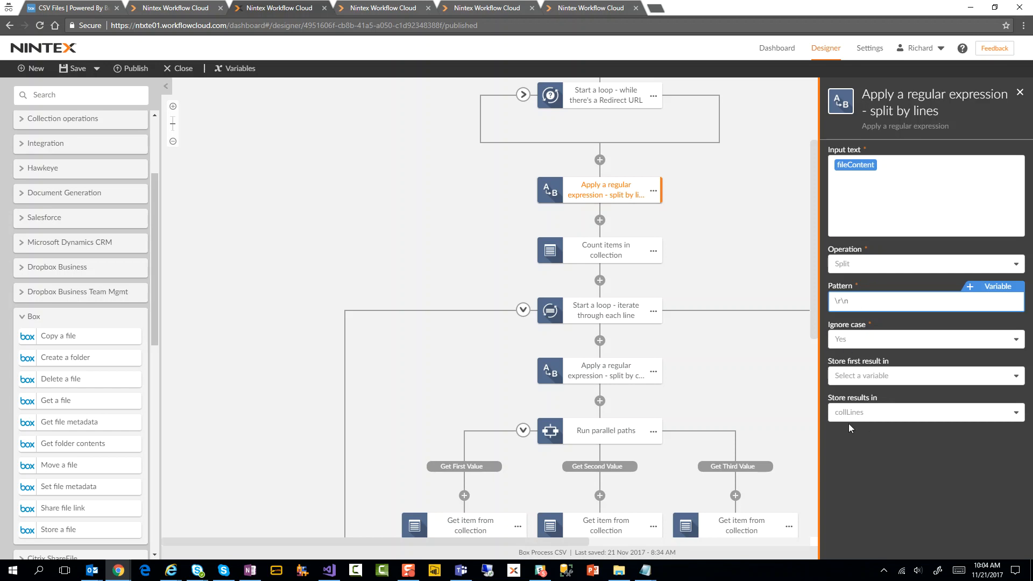
mouse_move(686, 223)
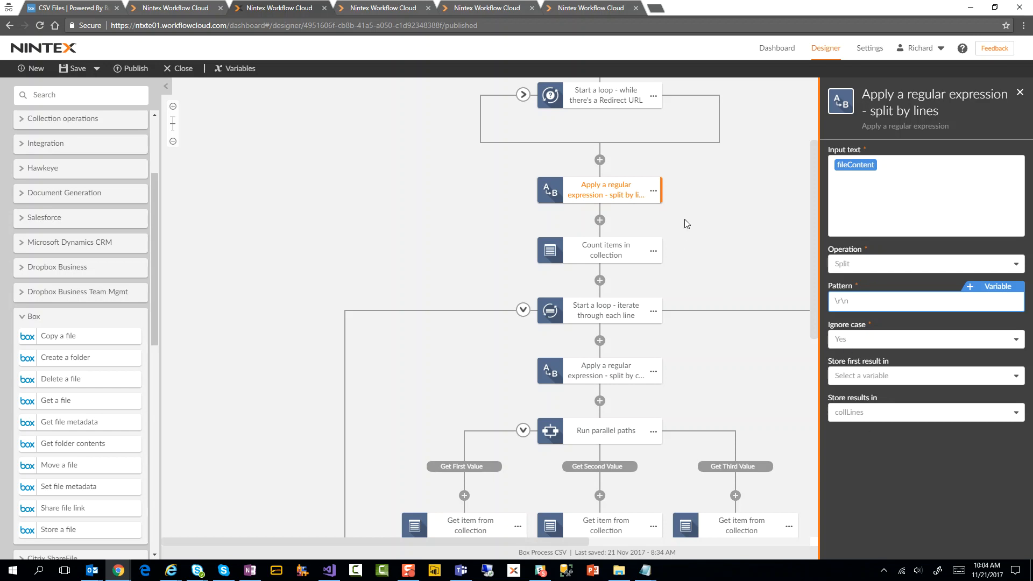
left_click(1020, 92)
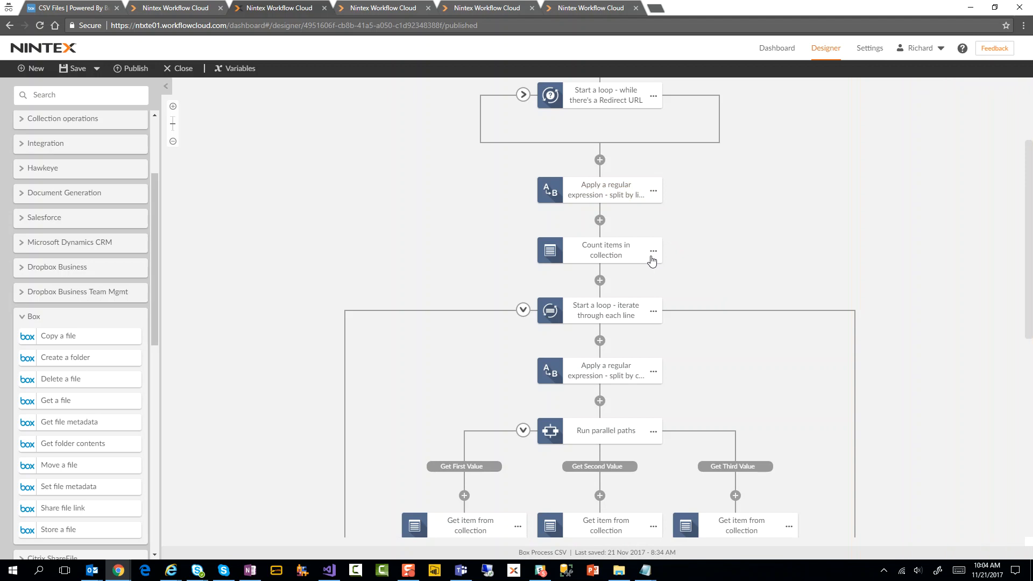
Delete the Count items in collection step and view the split-by-comma settings (textLine into collColumns)
left_click(653, 251)
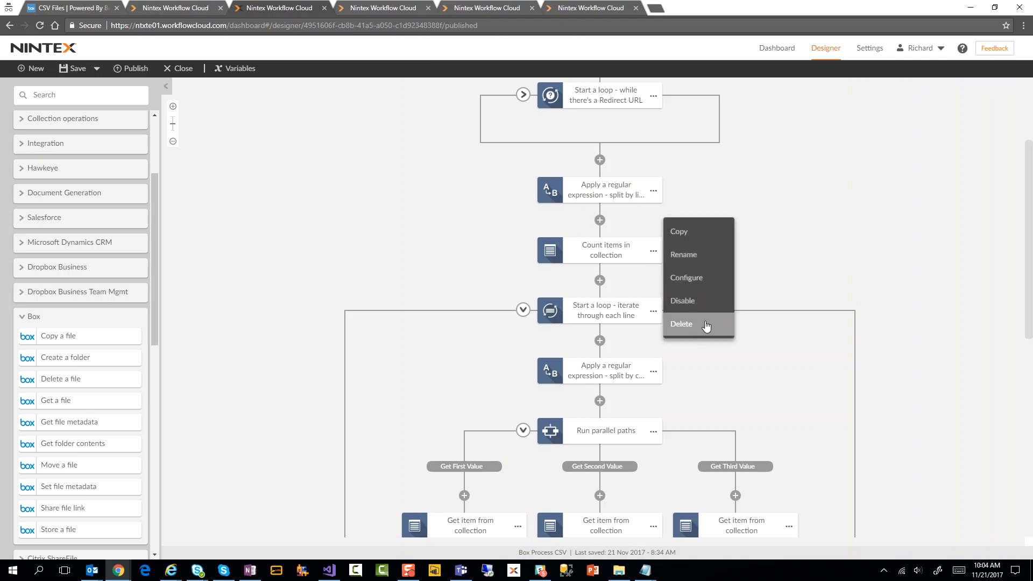
left_click(682, 323)
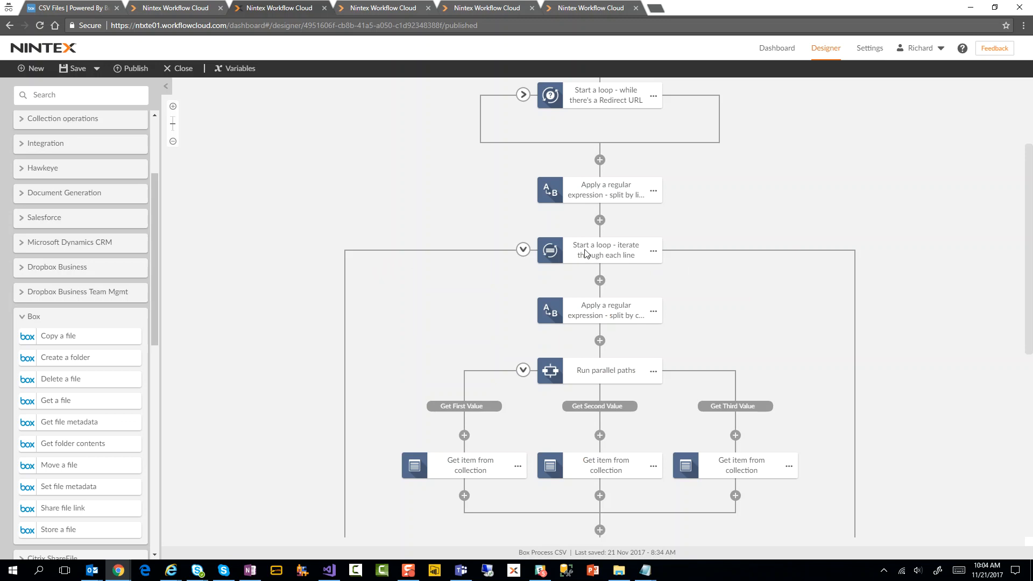
mouse_move(601, 264)
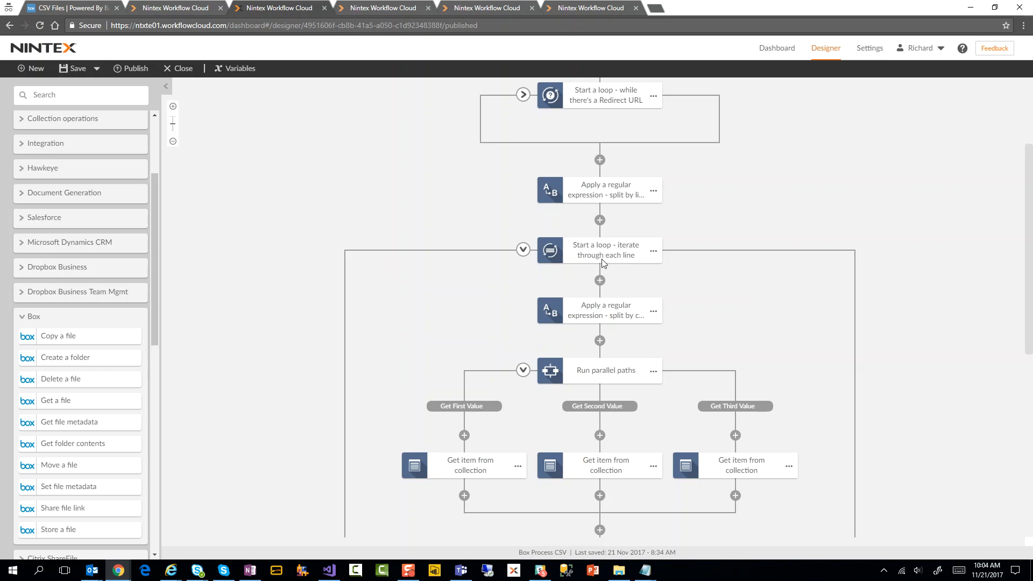
mouse_move(601, 317)
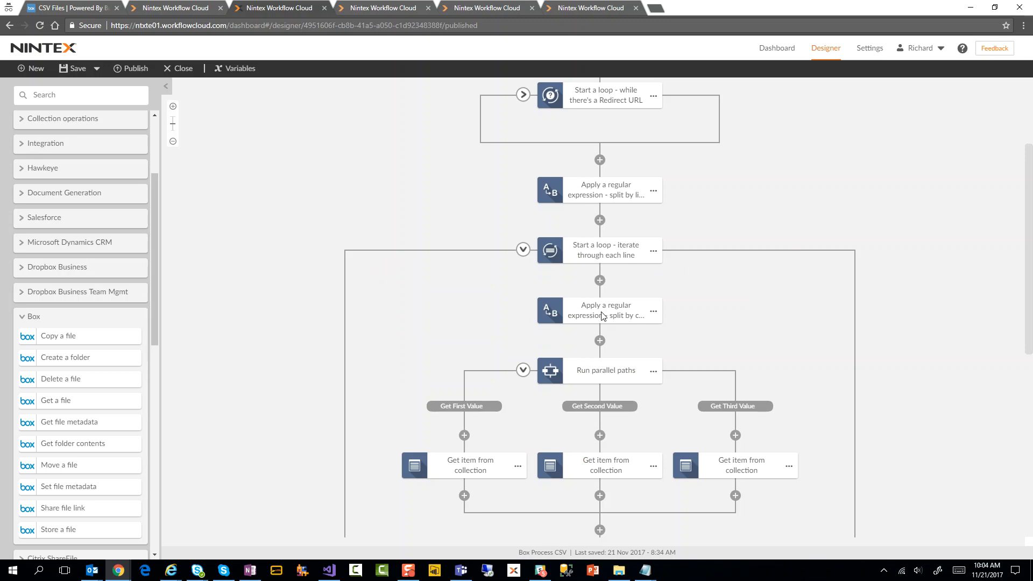
left_click(599, 311)
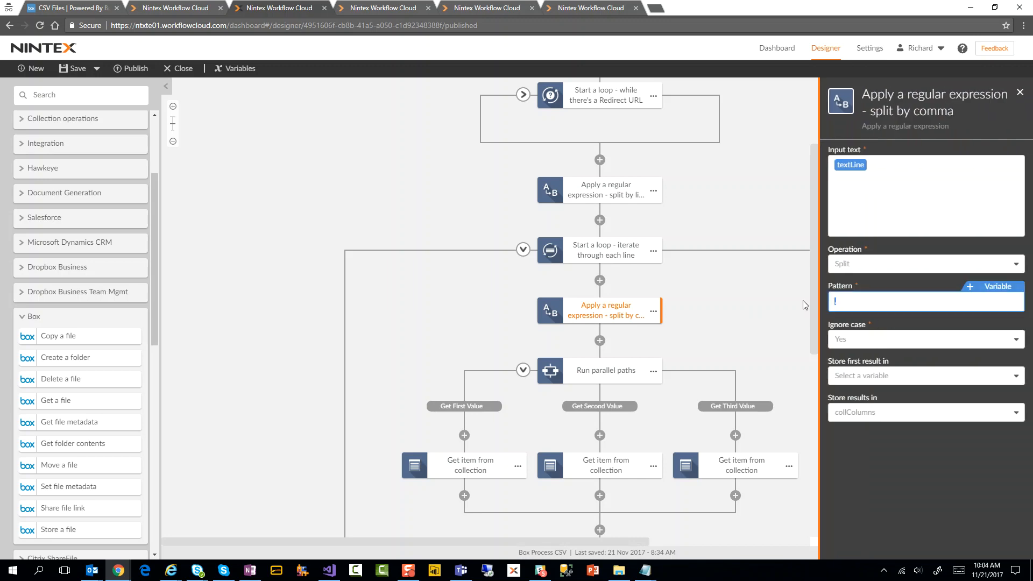
mouse_move(885, 427)
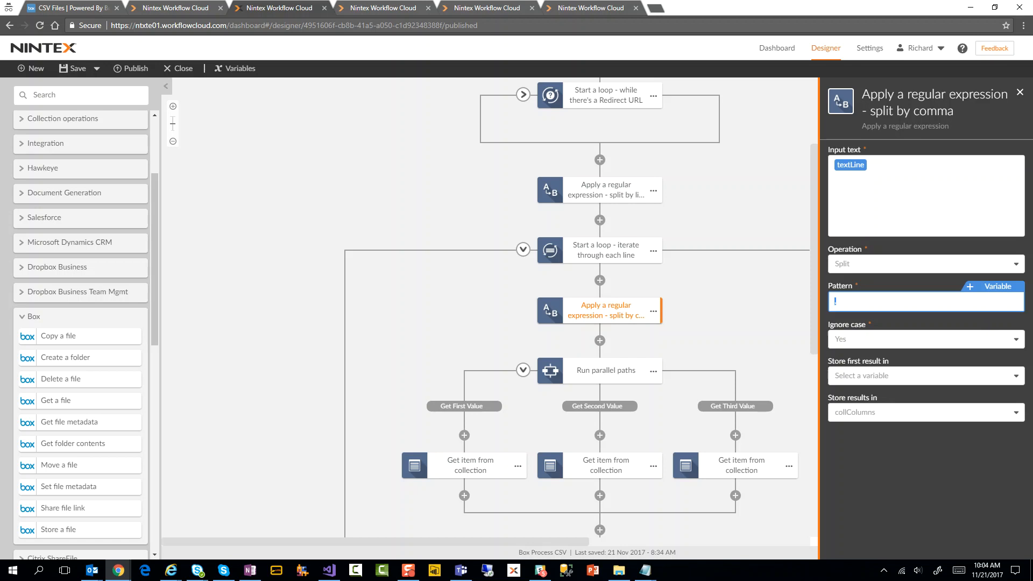
Close the split-by-comma expression settings to return to the workflow canvas
left_click(671, 570)
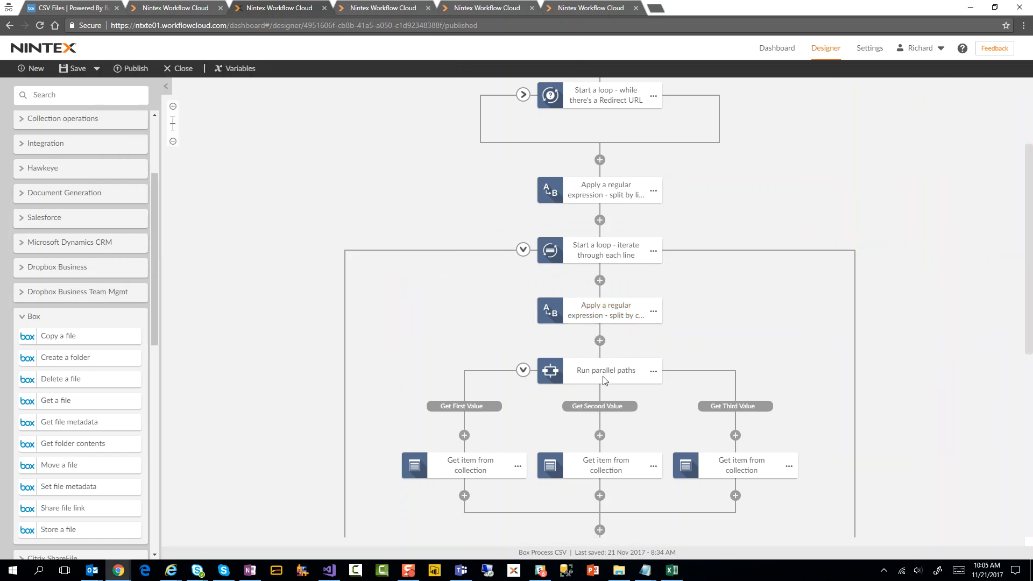
mouse_move(505, 412)
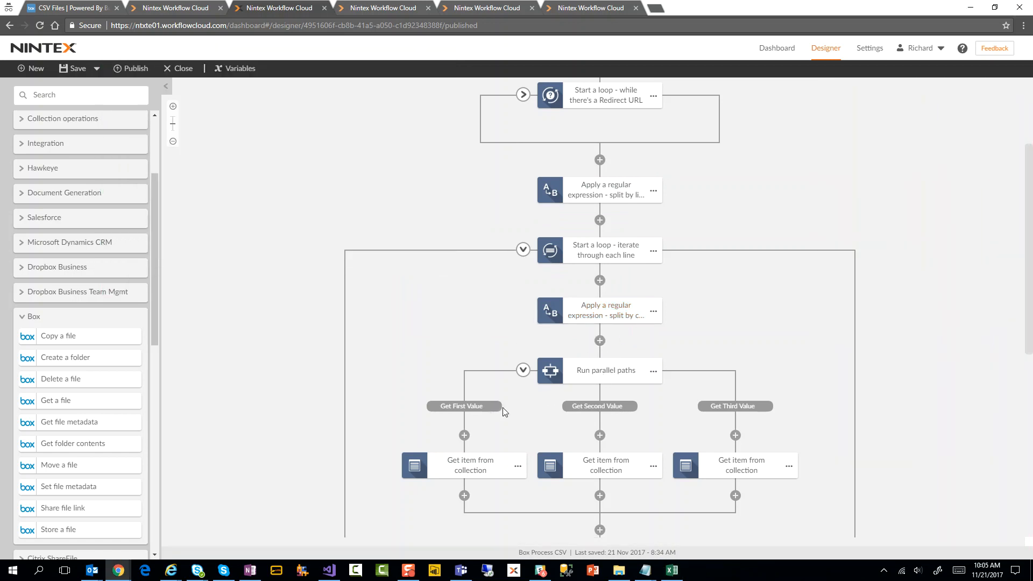
mouse_move(772, 428)
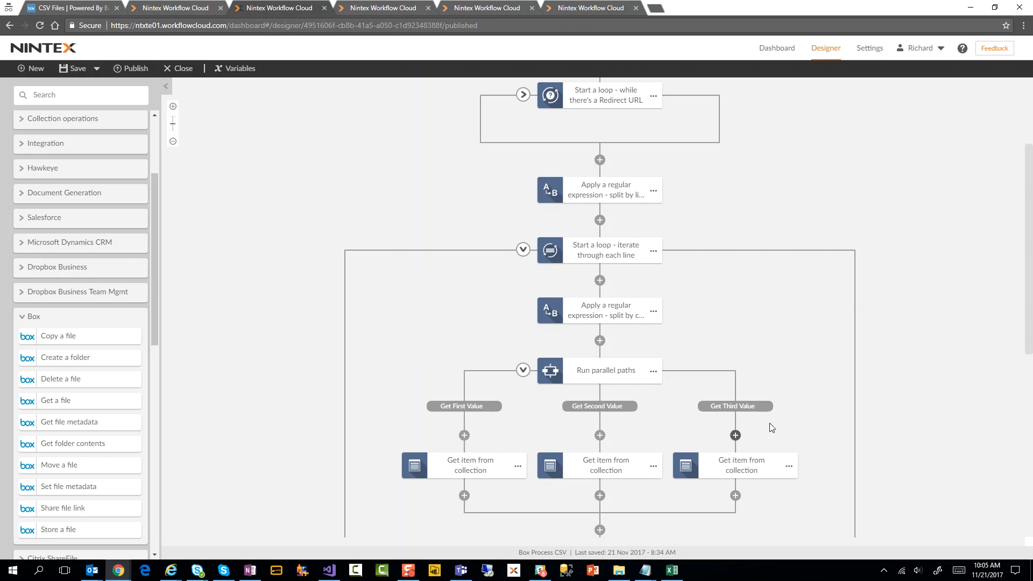
mouse_move(652, 376)
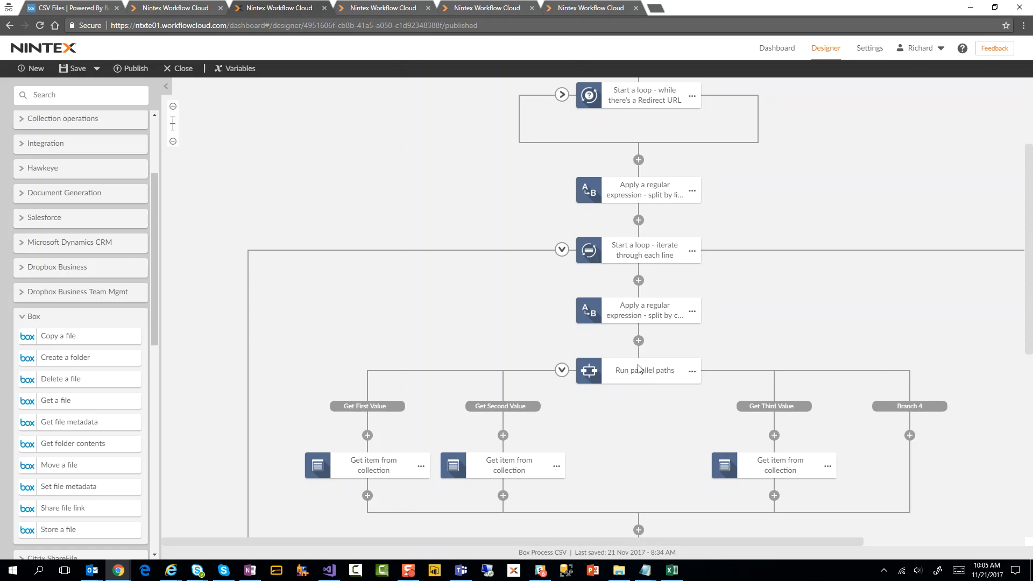
Rename Branch 4 to 'Get Fourth Value'
left_click(637, 370)
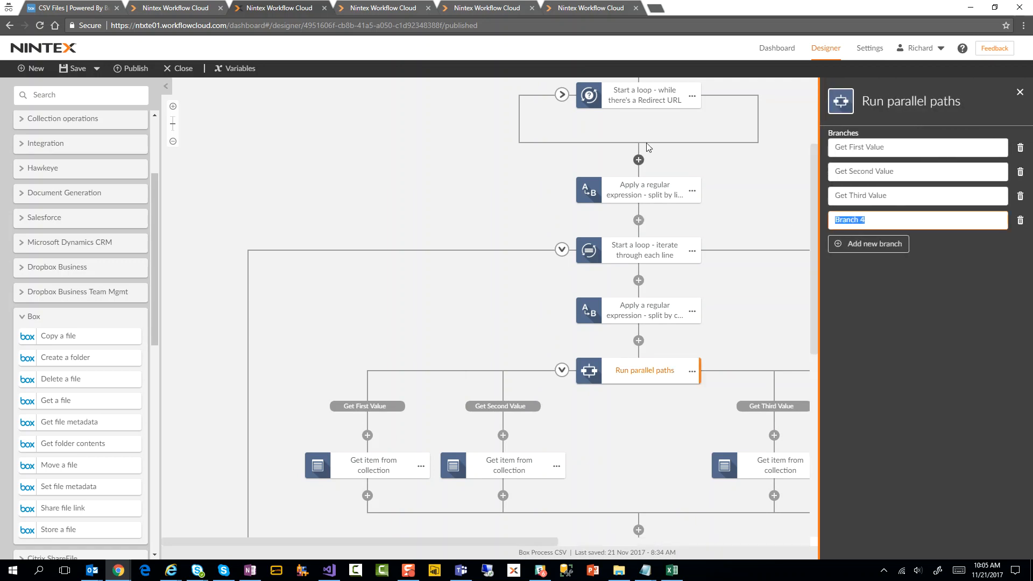
type("Get Fourth Value")
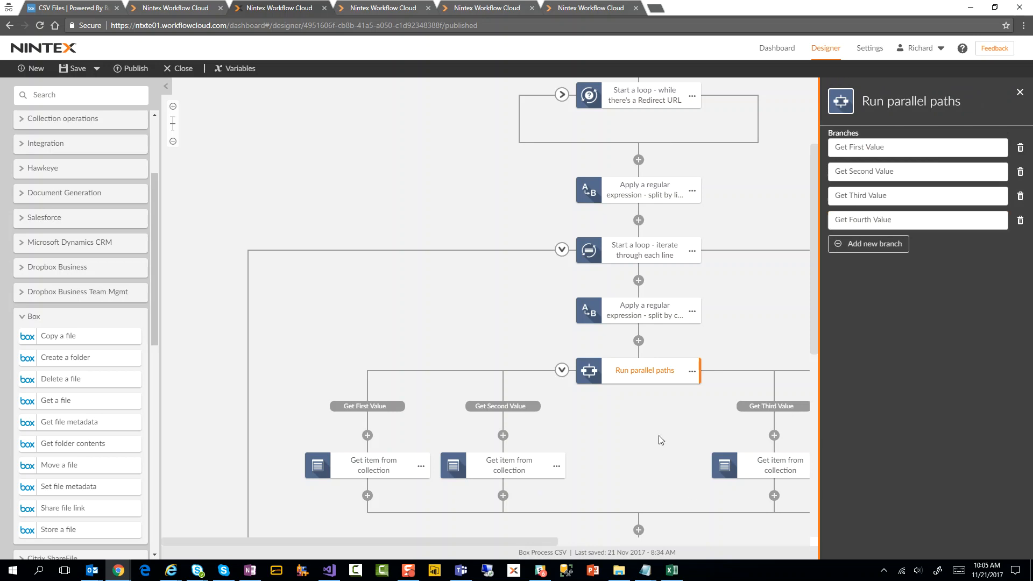
left_click(1021, 92)
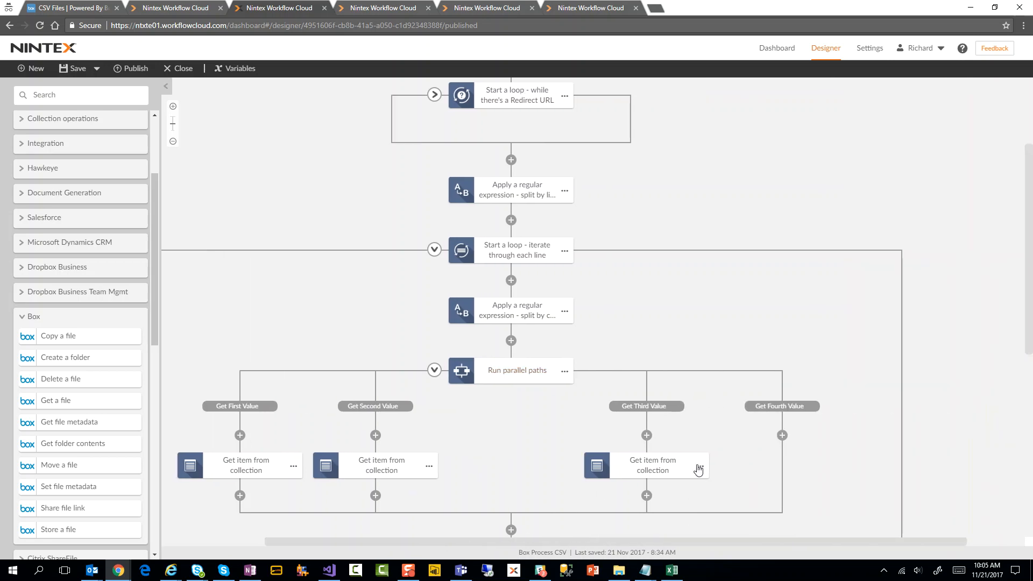
Paste the copied Get item from collection action into the fourth branch and open it
left_click(782, 434)
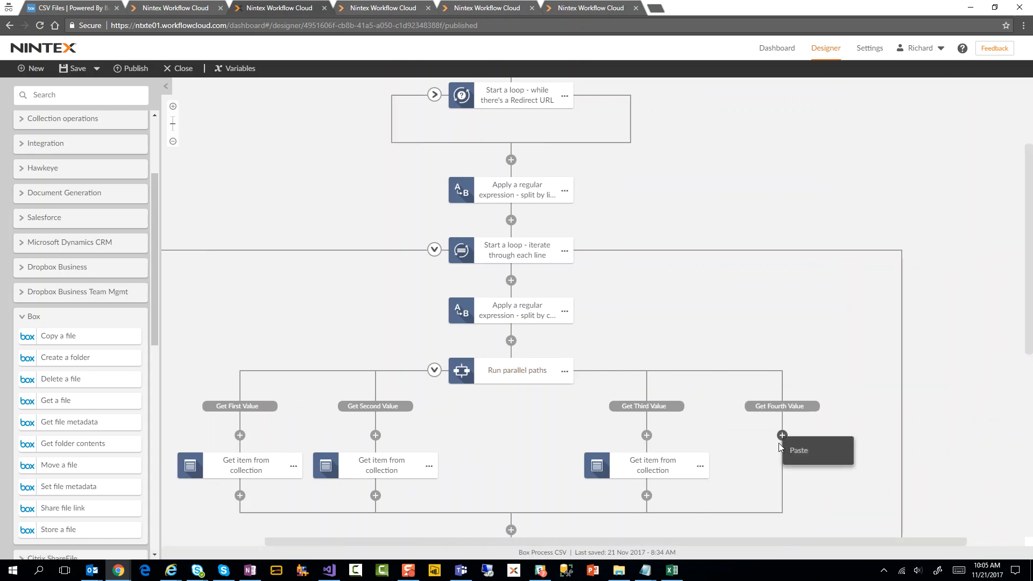
left_click(799, 450)
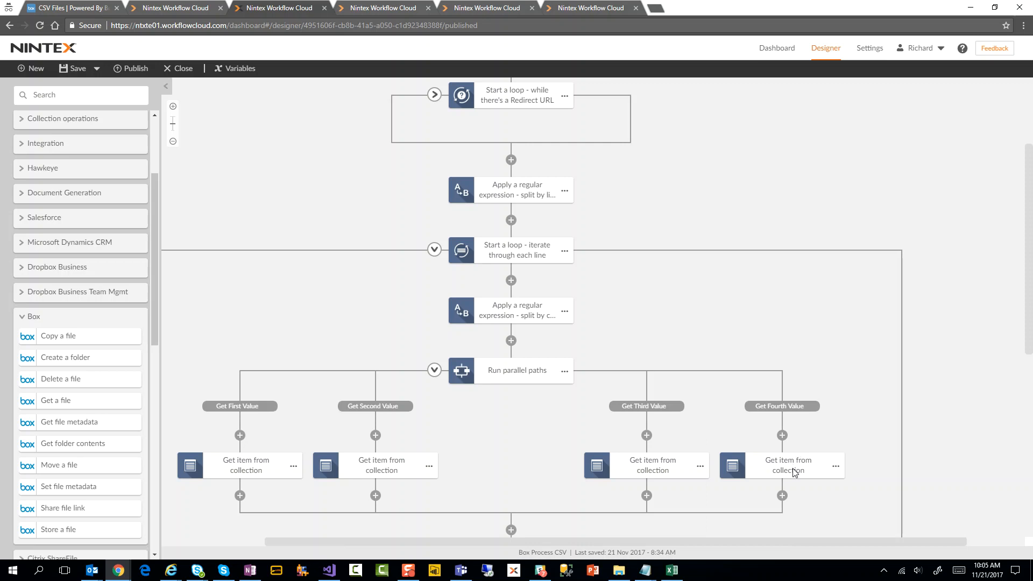
left_click(781, 465)
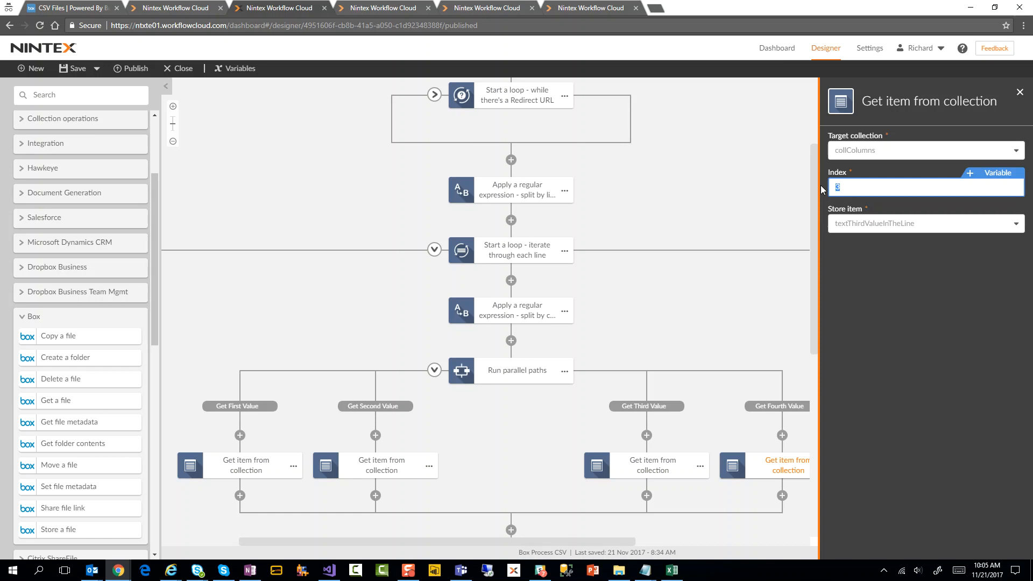
mouse_move(879, 229)
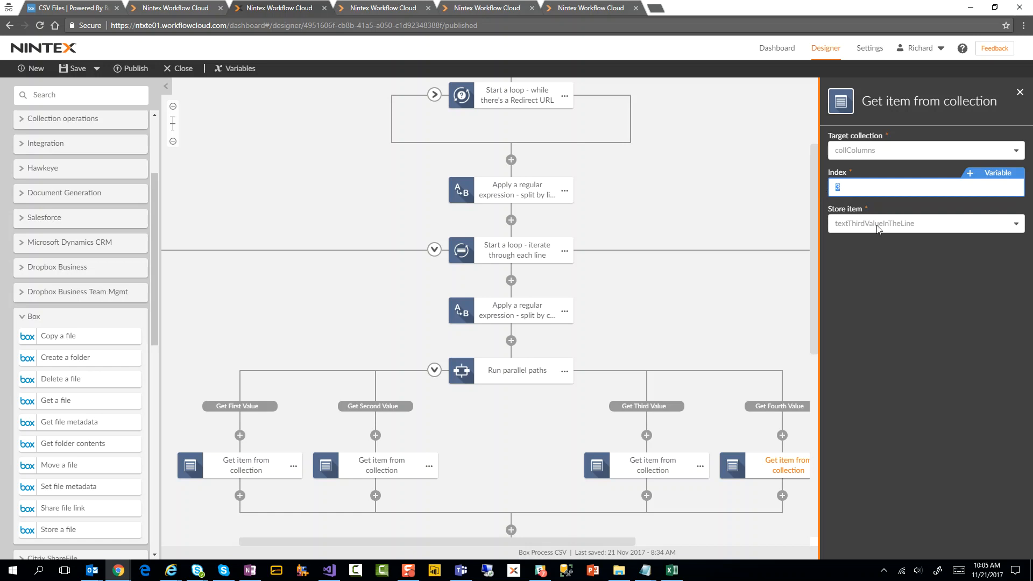
Create text variable textFourthValueInTheLine and set it as the step's stored item
left_click(995, 173)
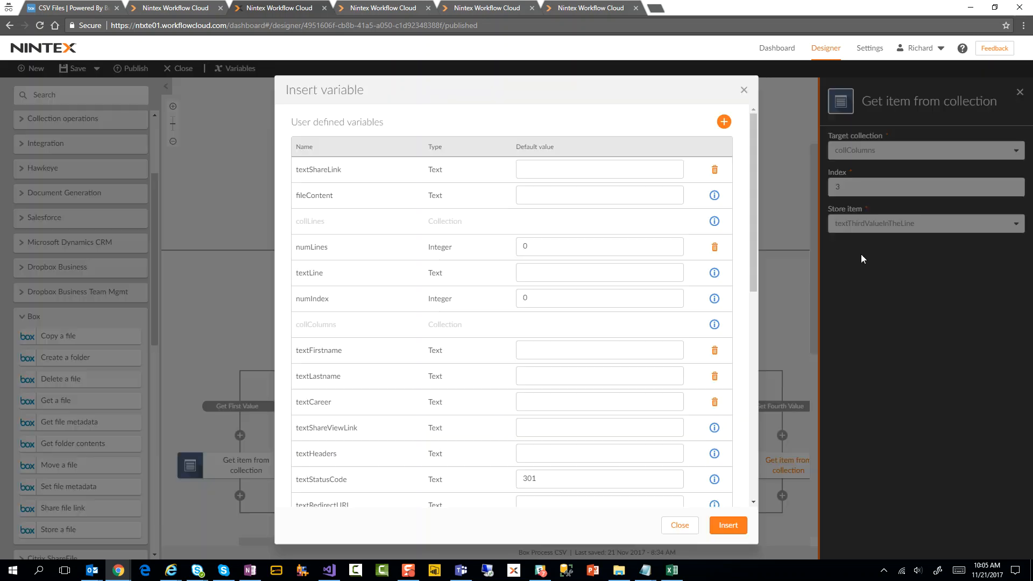
left_click(723, 121)
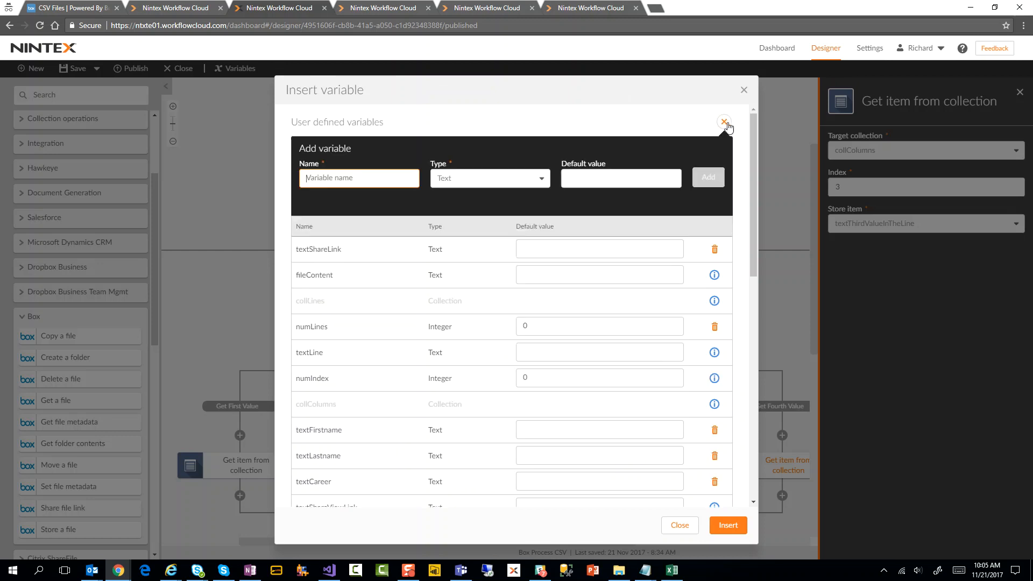
type("r")
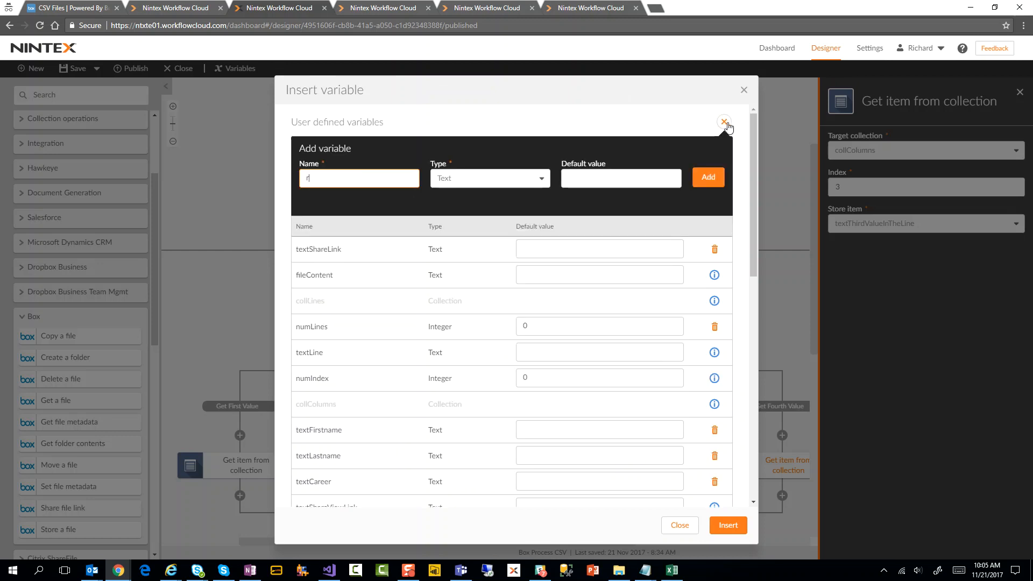
type("textFourthVa")
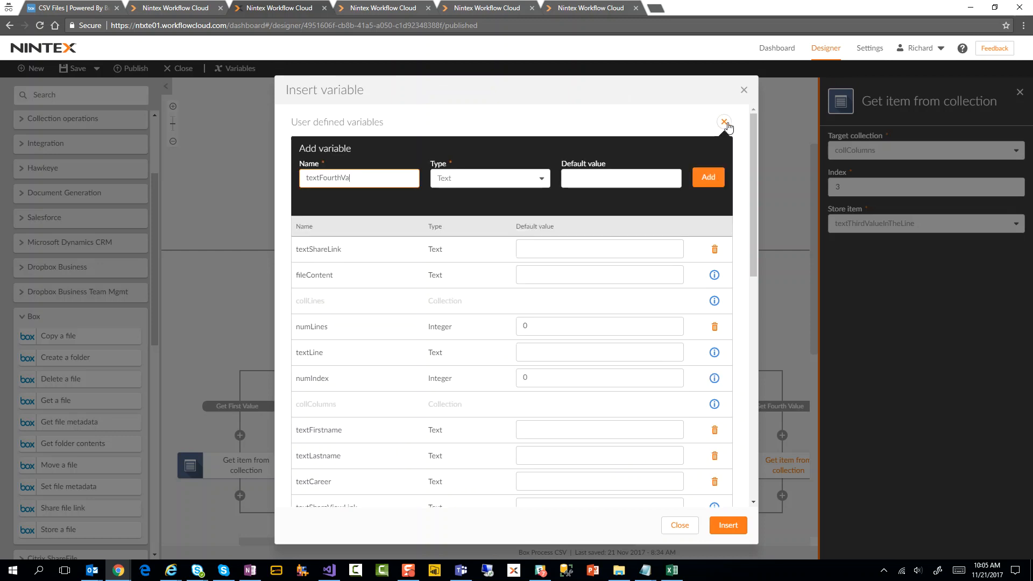
type("ValueIn")
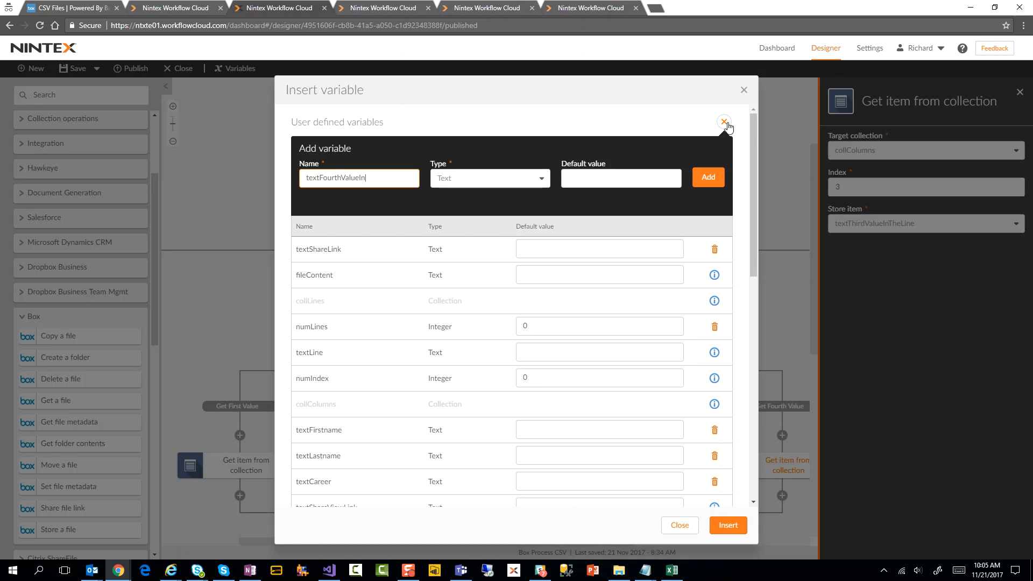
type("TheLine")
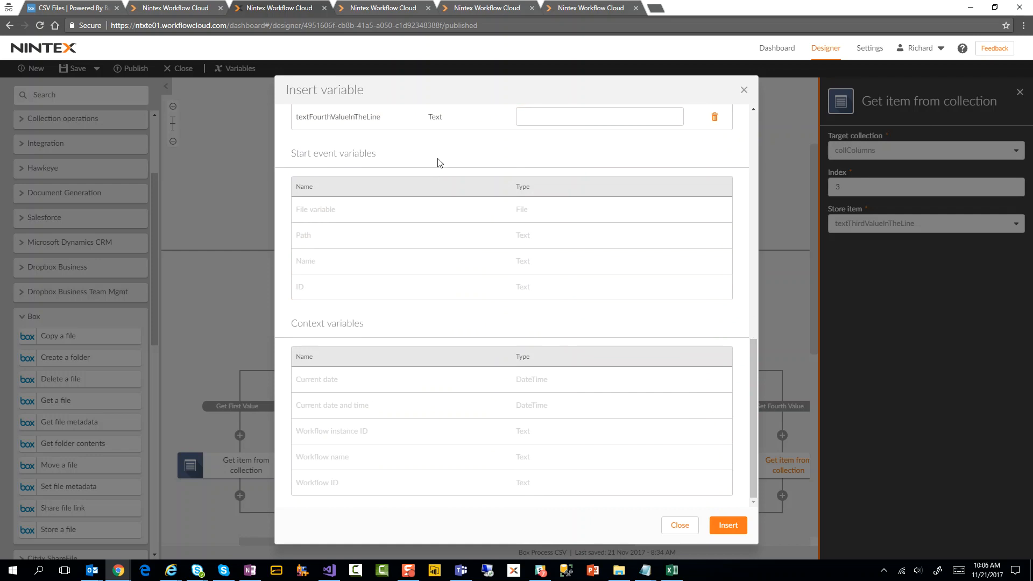
scroll("up", 3)
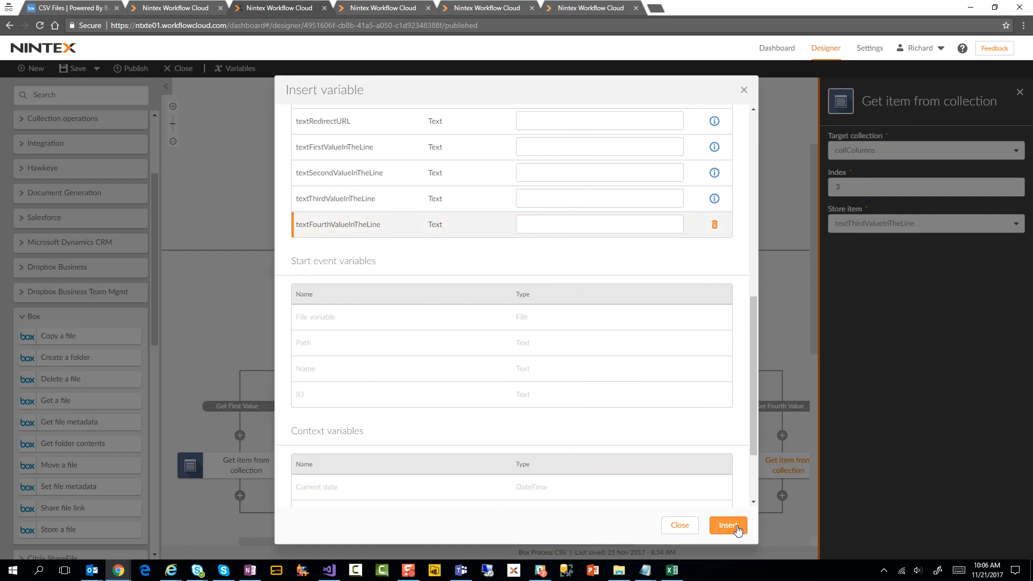
left_click(728, 525)
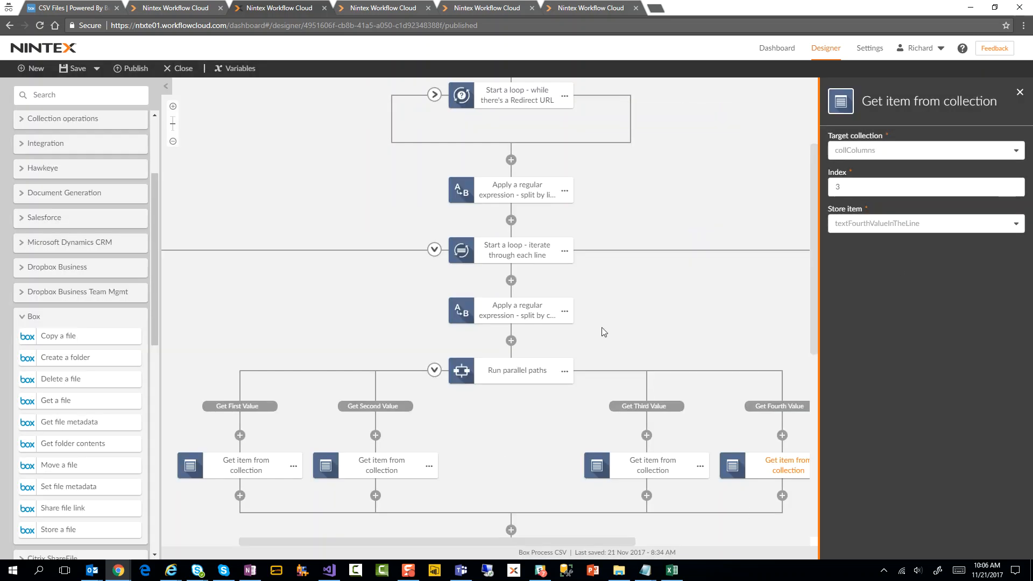
Make the fourth log message use textFourthValueInTheLine and publish Box Process CSV
scroll("down", 3)
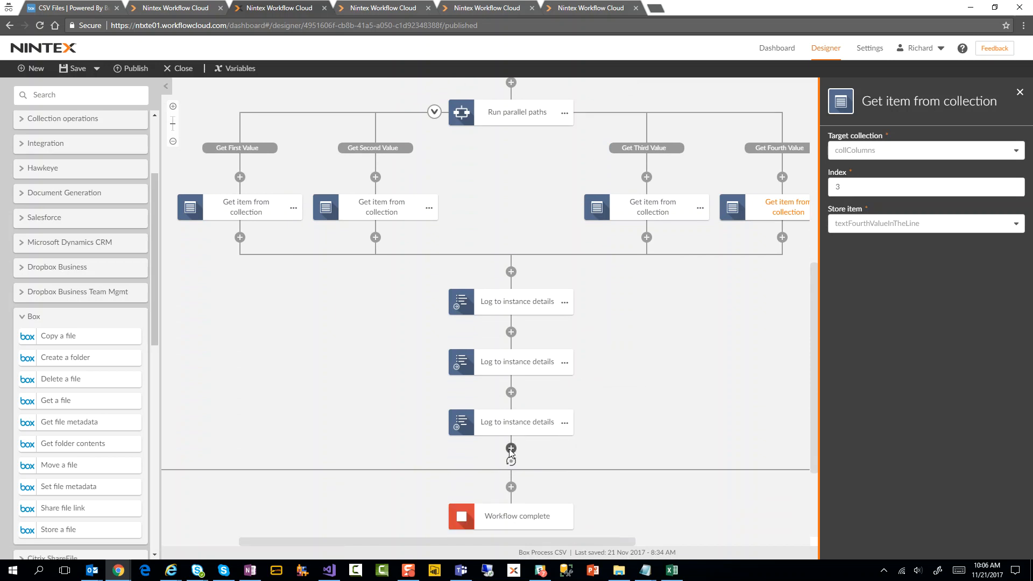
scroll("down", 3)
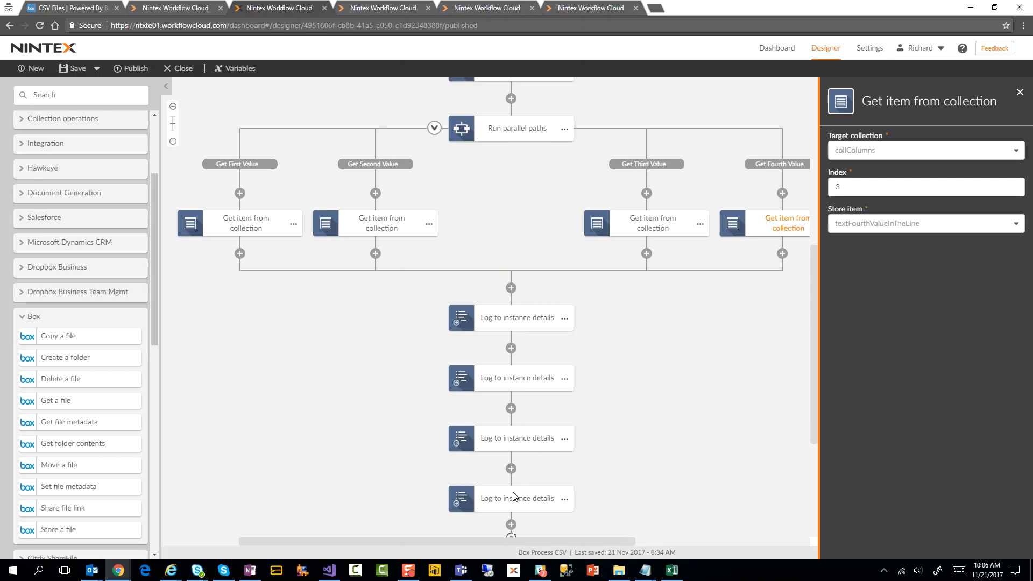
left_click(516, 498)
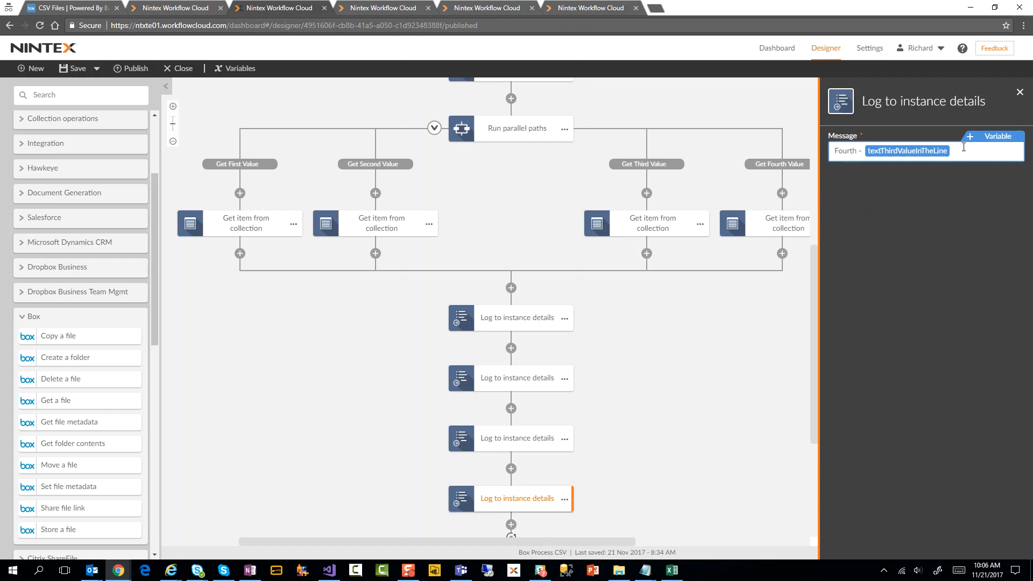
key("Delete")
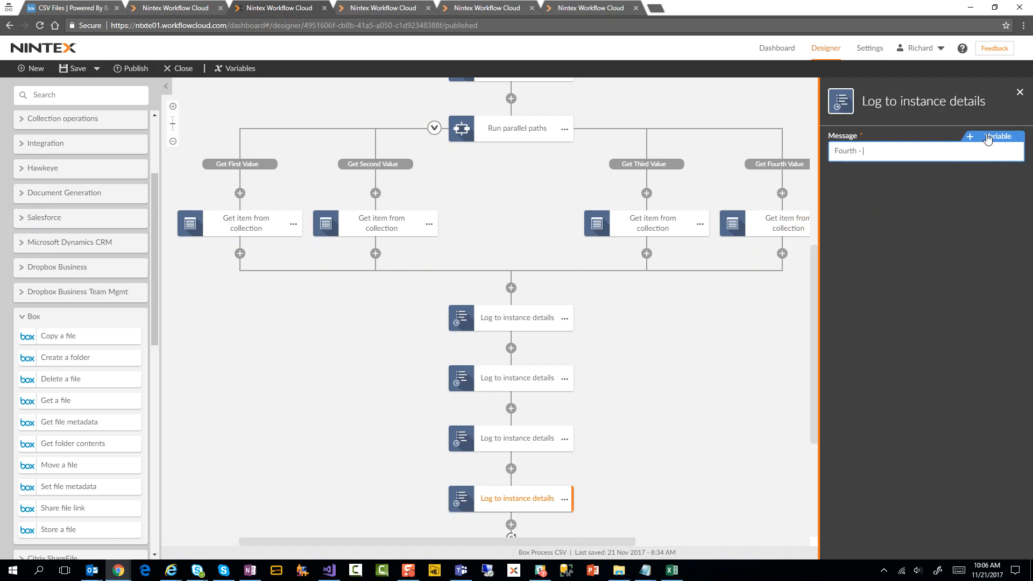
left_click(1001, 136)
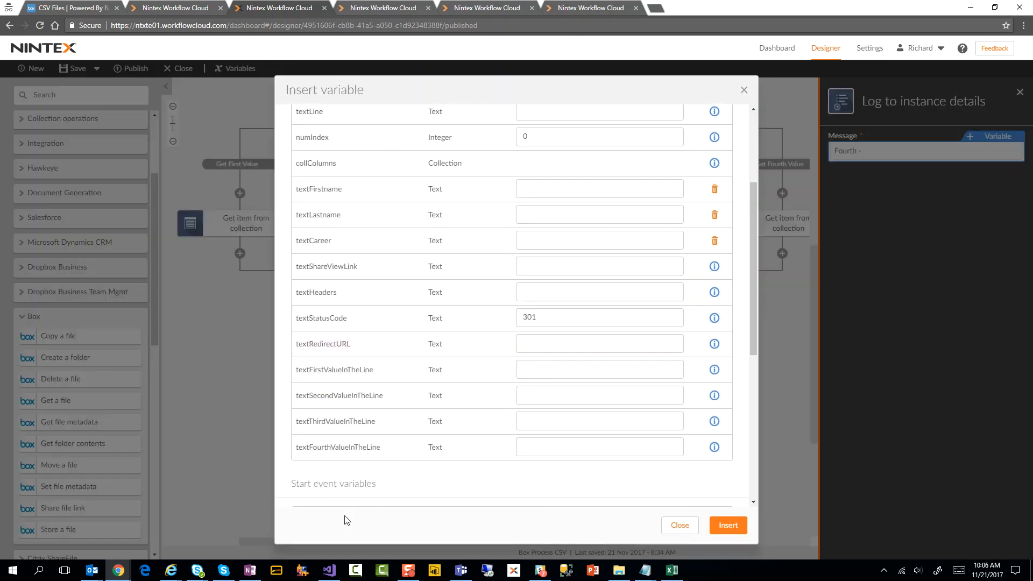
left_click(728, 525)
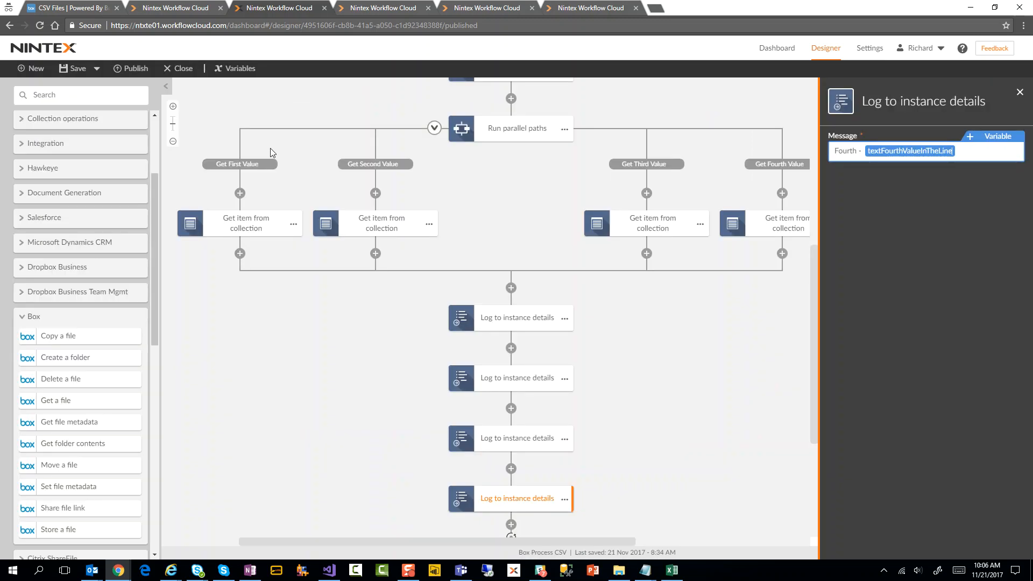
left_click(135, 67)
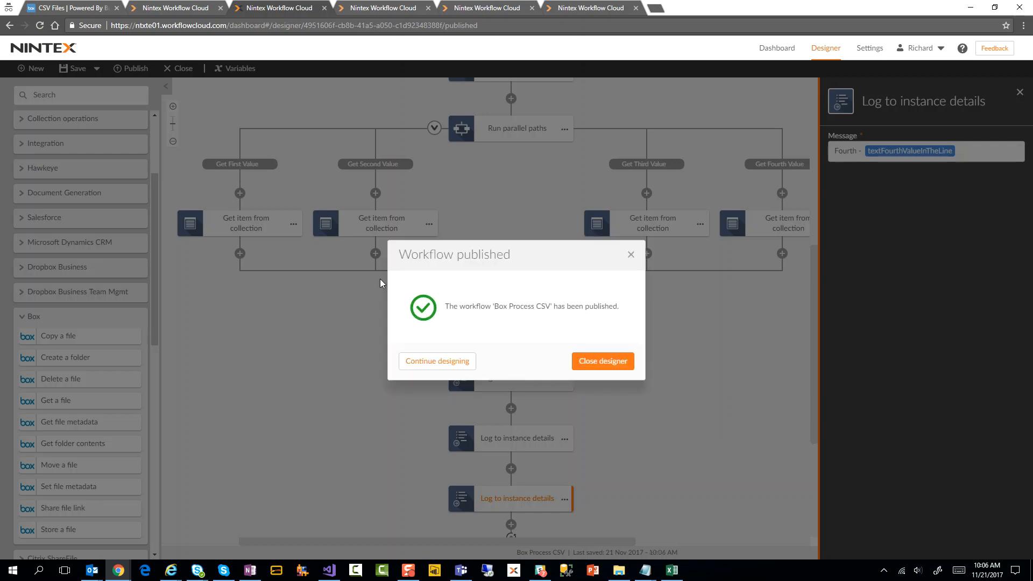
Dismiss the publish confirmation dialog
left_click(65, 7)
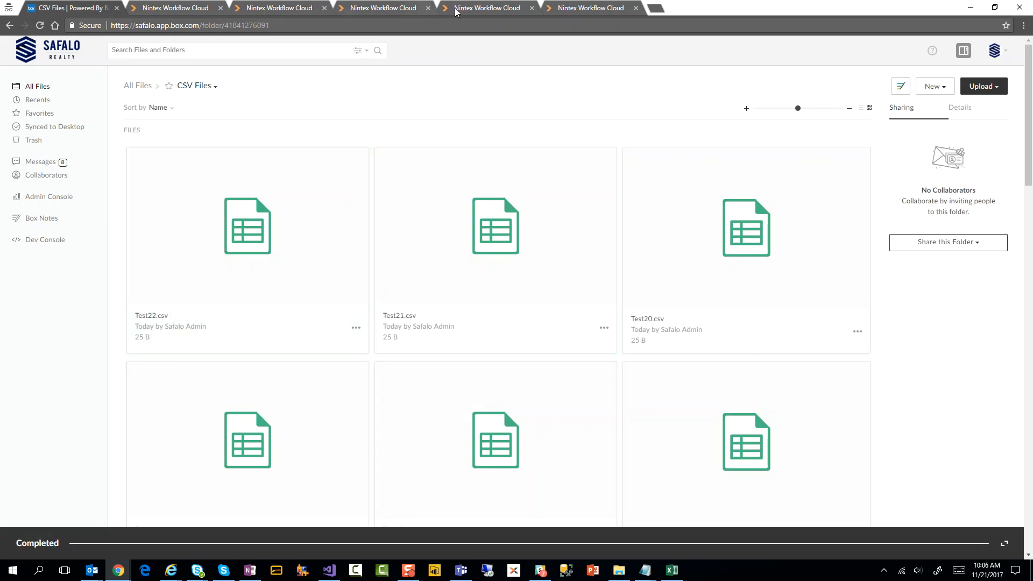
Open the in-progress Box Process CSV instance from 21 Nov 2017, 10:06 AM
left_click(590, 7)
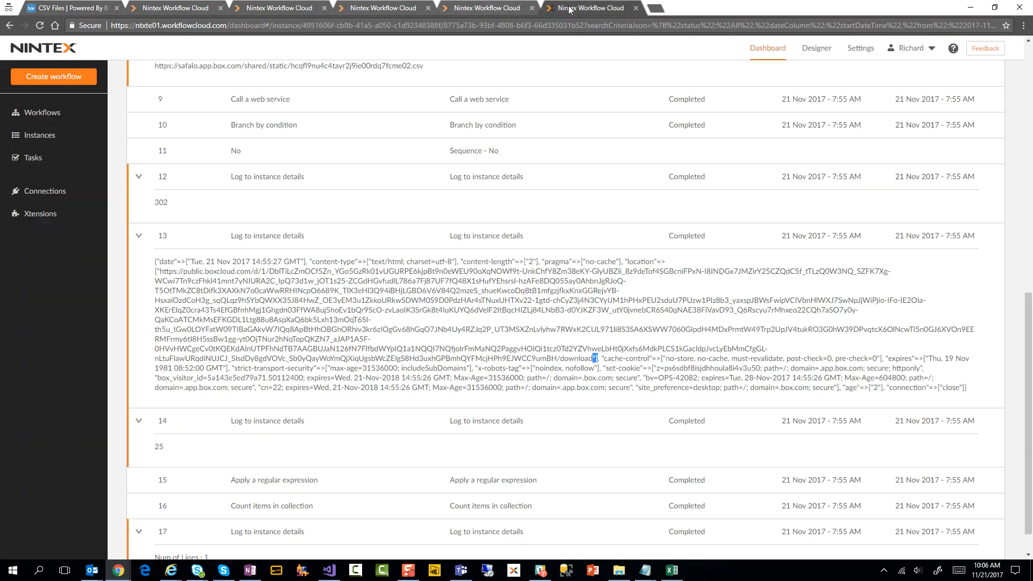
left_click(41, 135)
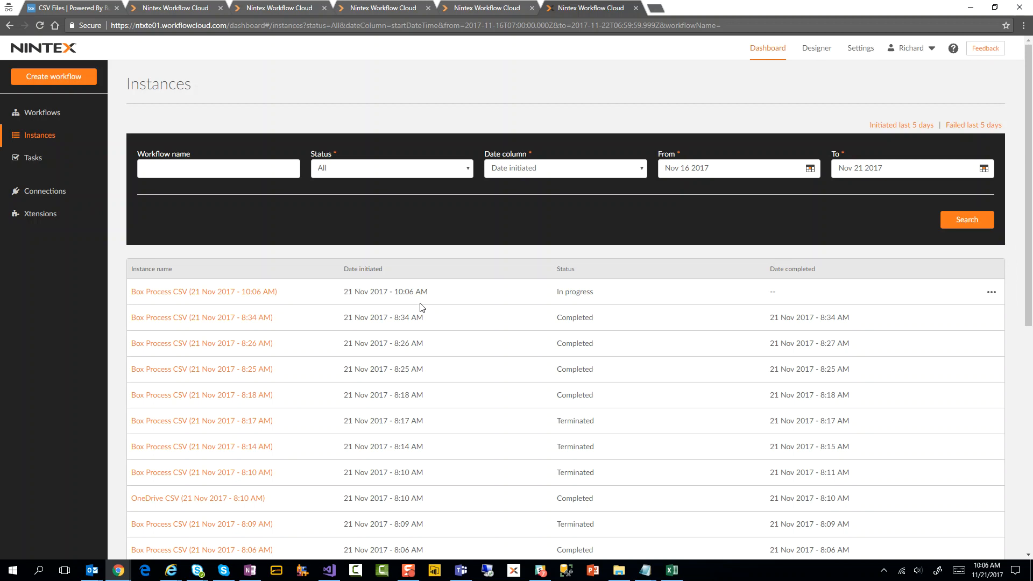
mouse_move(976, 526)
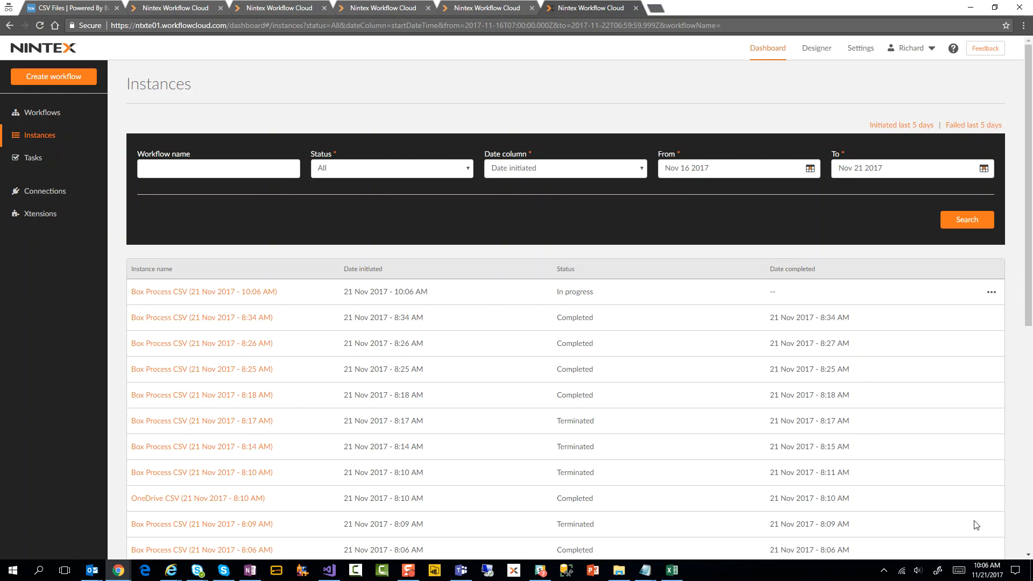
double_click(574, 291)
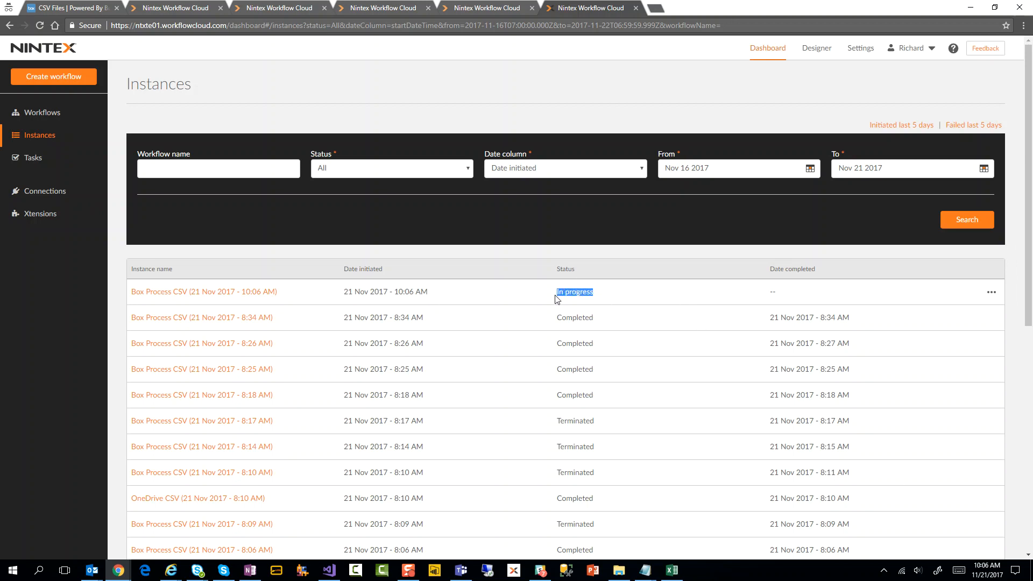
mouse_move(168, 300)
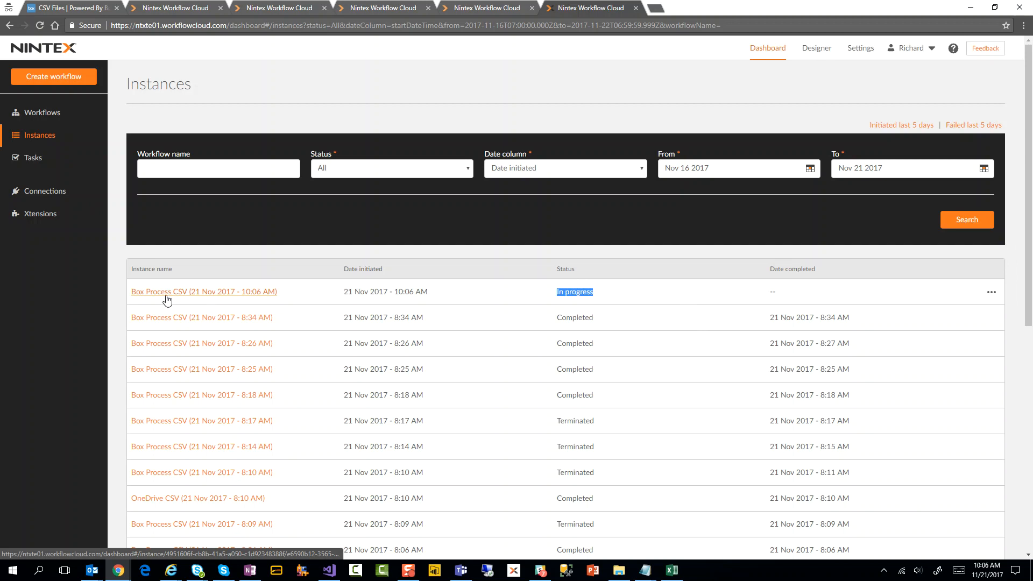
left_click(203, 291)
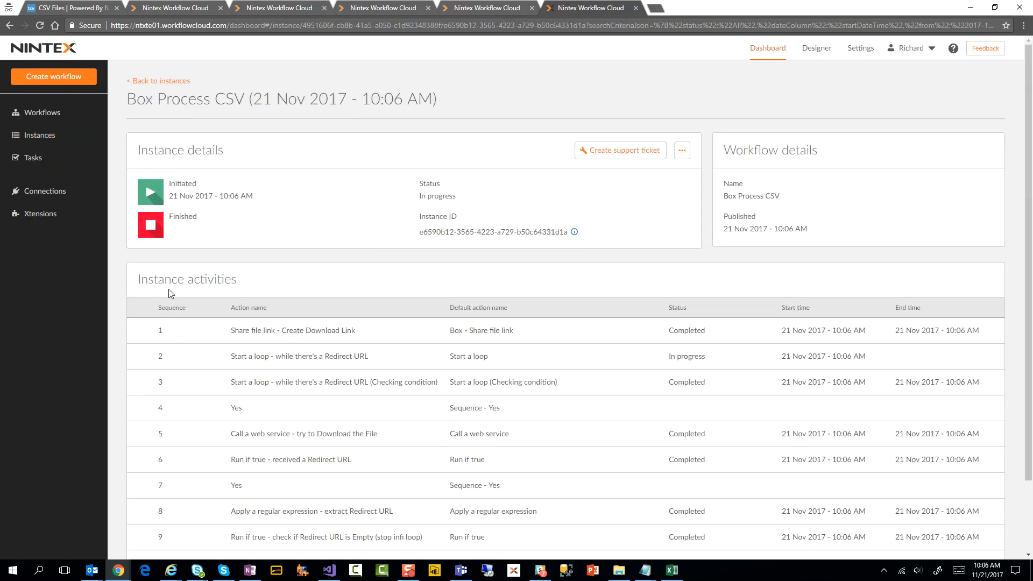
Refresh the instance details until the run shows Completed at 10:07 AM
double_click(437, 196)
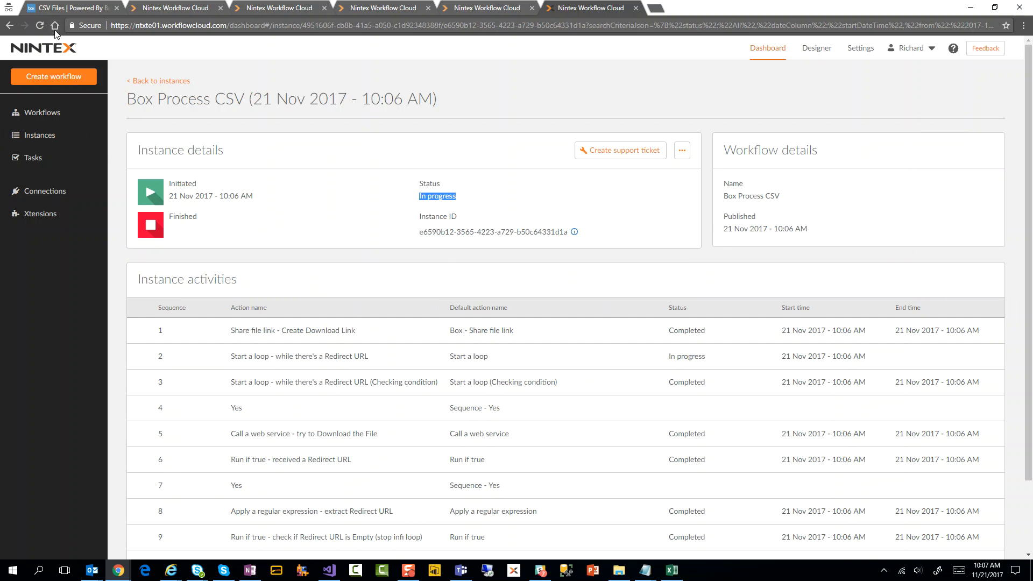
left_click(39, 26)
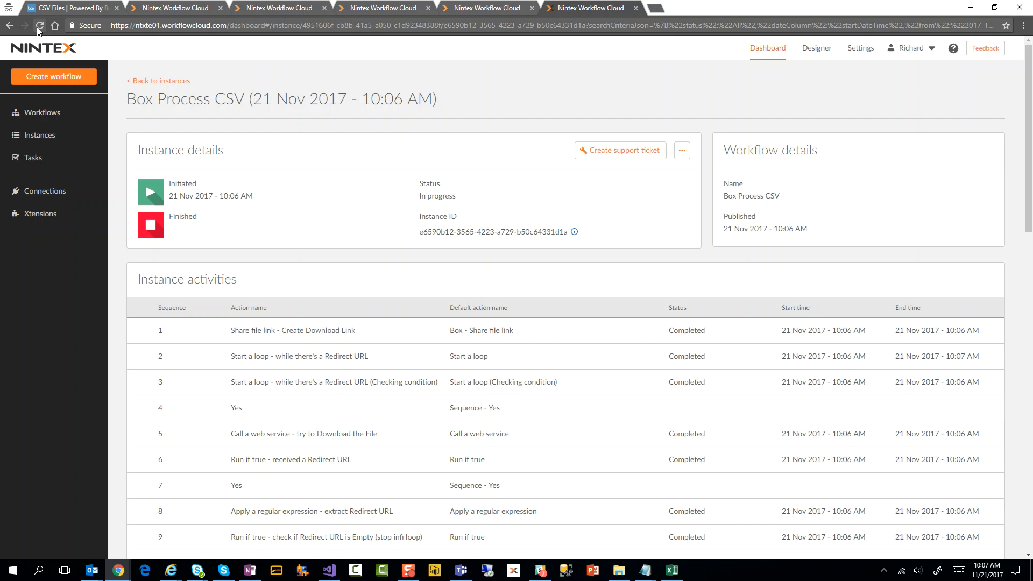
left_click(38, 26)
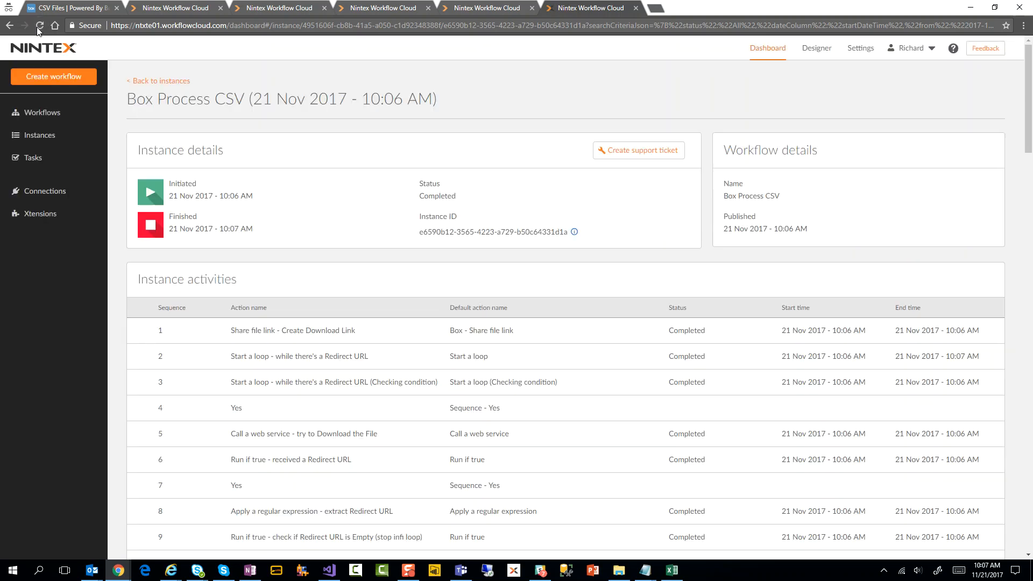
mouse_move(440, 225)
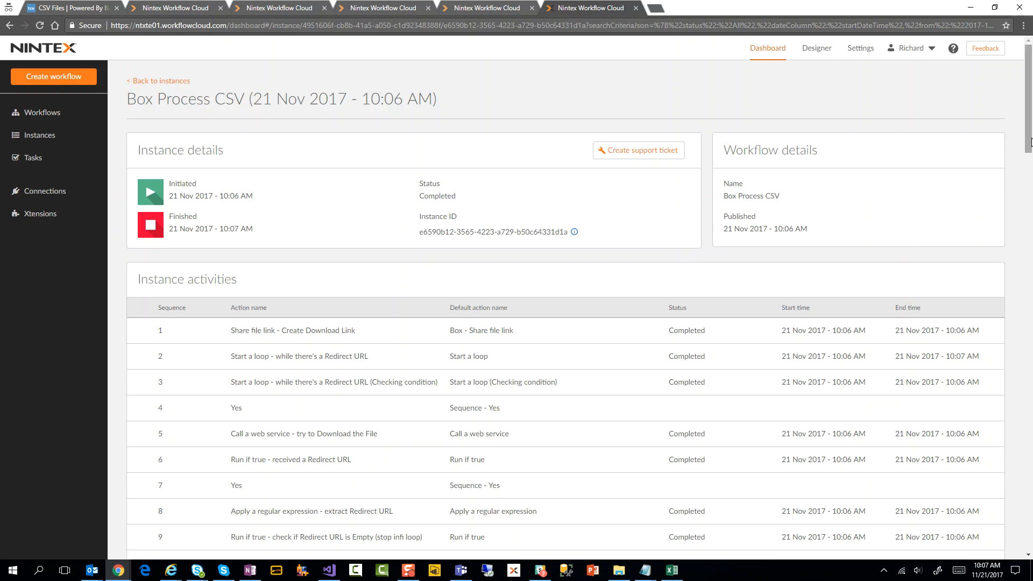
scroll("down", 3)
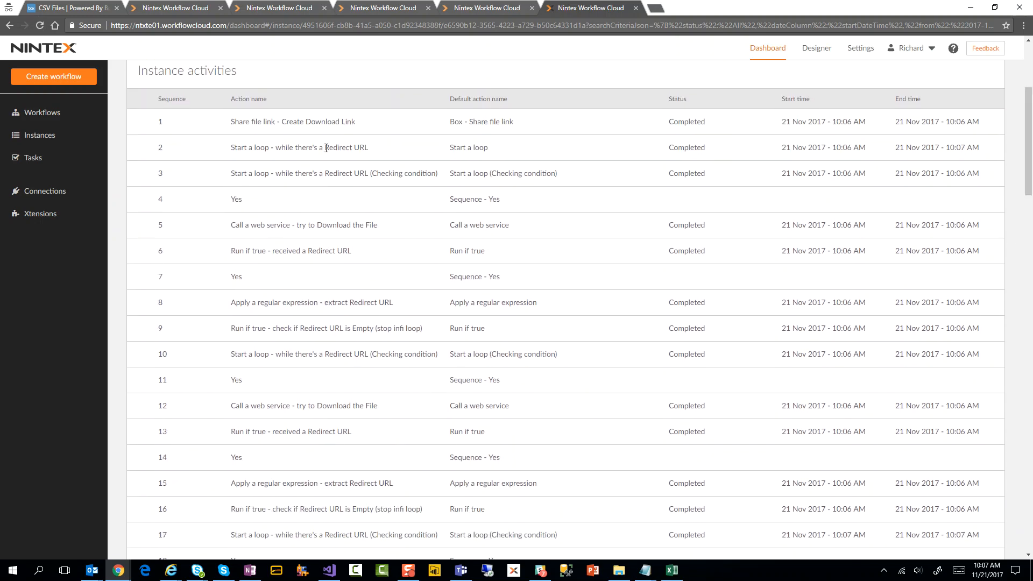
mouse_move(361, 128)
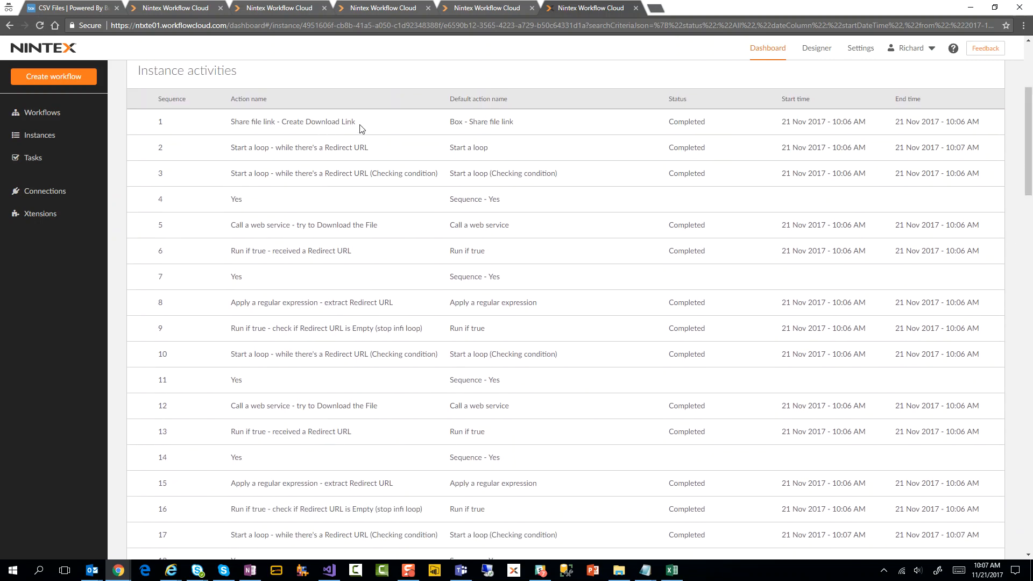
double_click(323, 121)
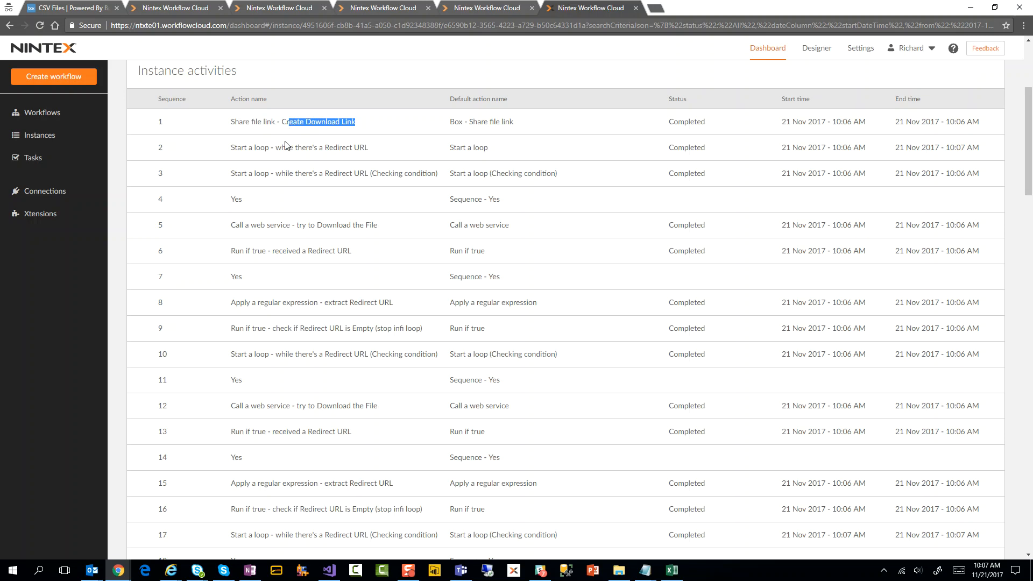
mouse_move(268, 188)
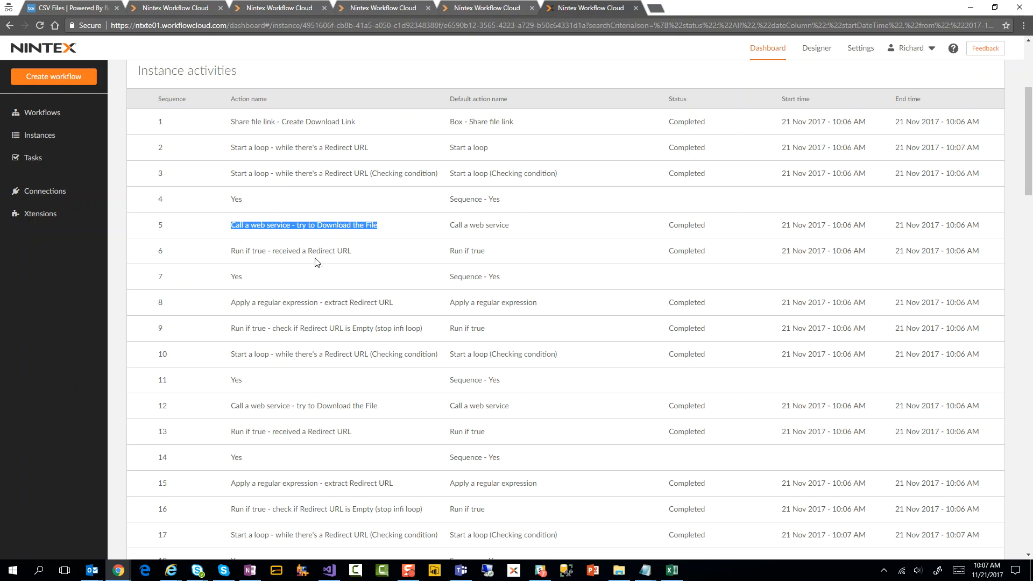
mouse_move(337, 251)
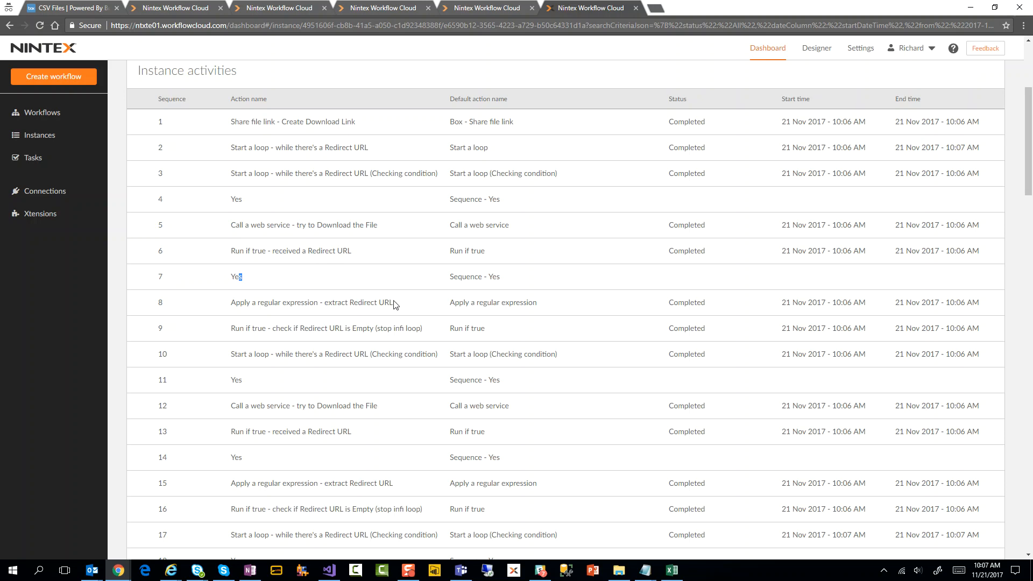
double_click(358, 302)
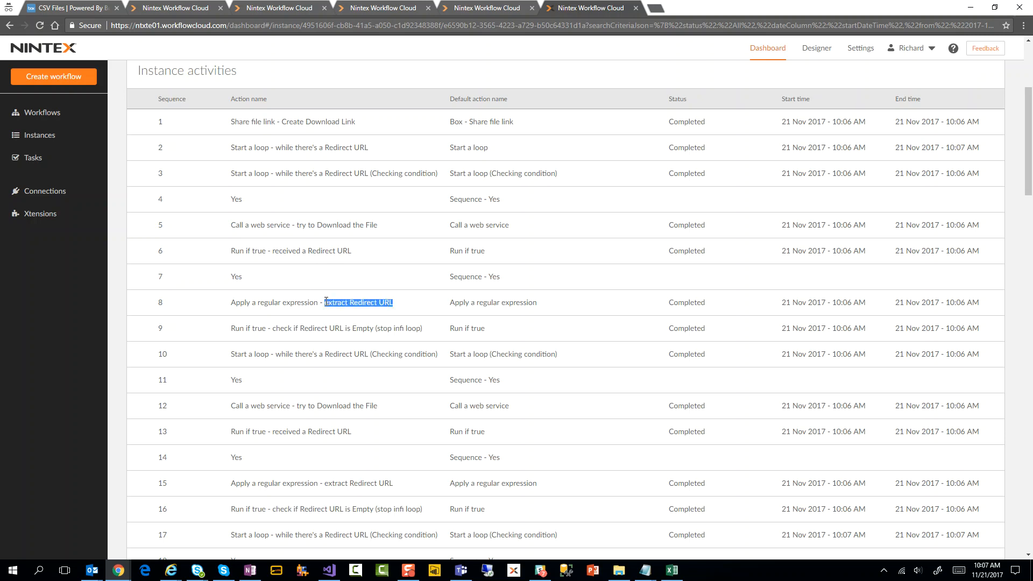
mouse_move(287, 366)
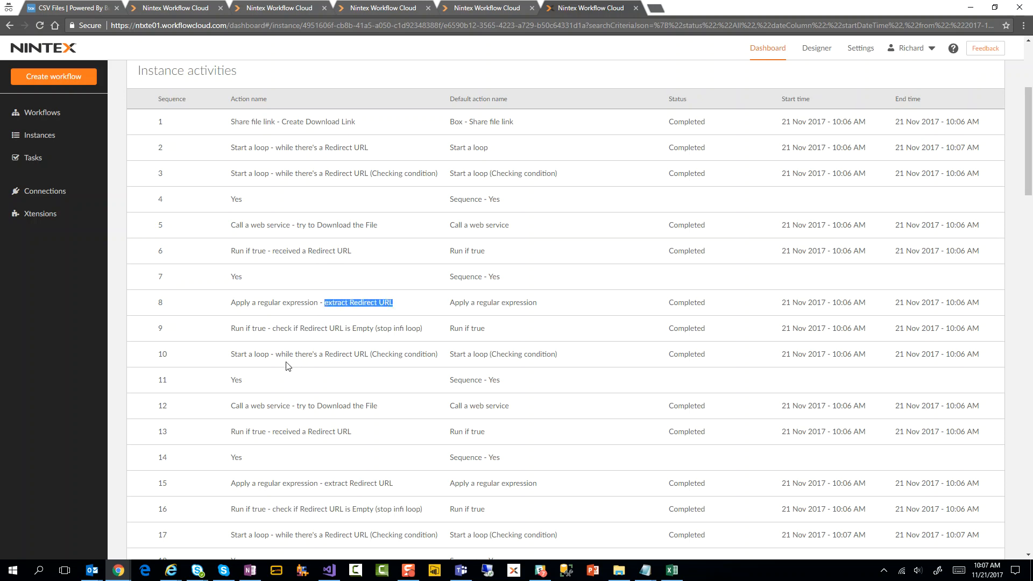
double_click(253, 405)
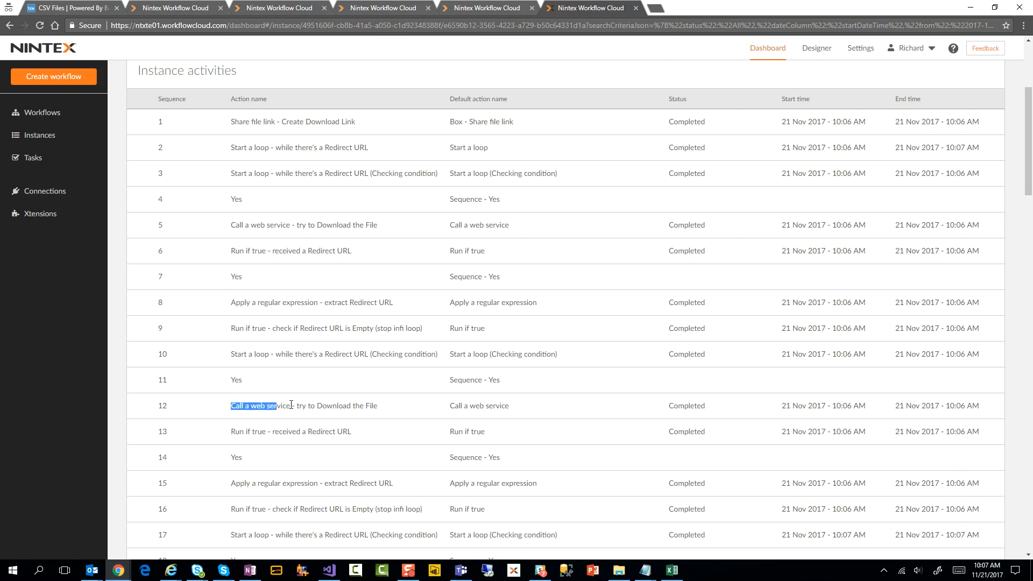
scroll("down", 3)
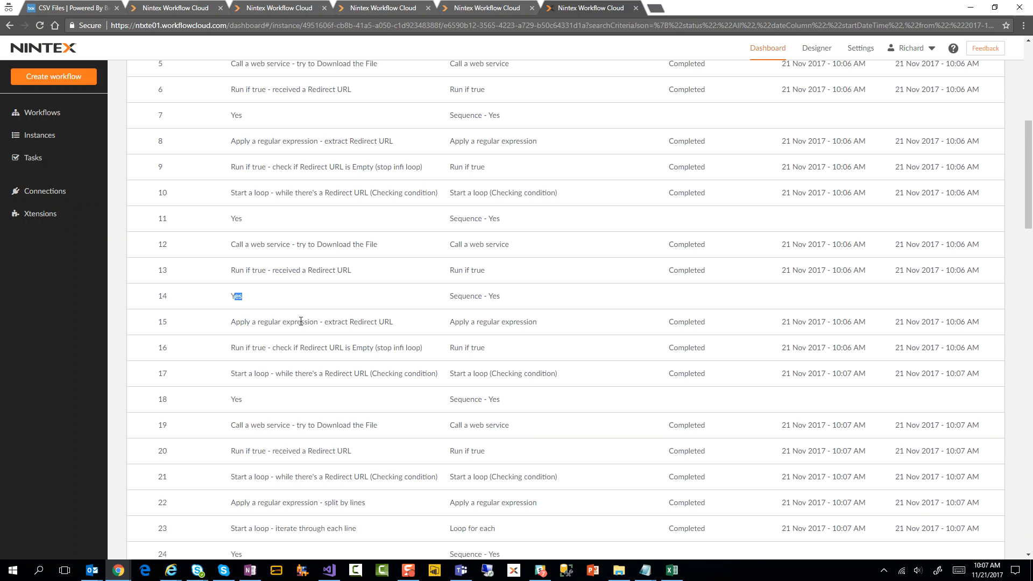
scroll("down", 3)
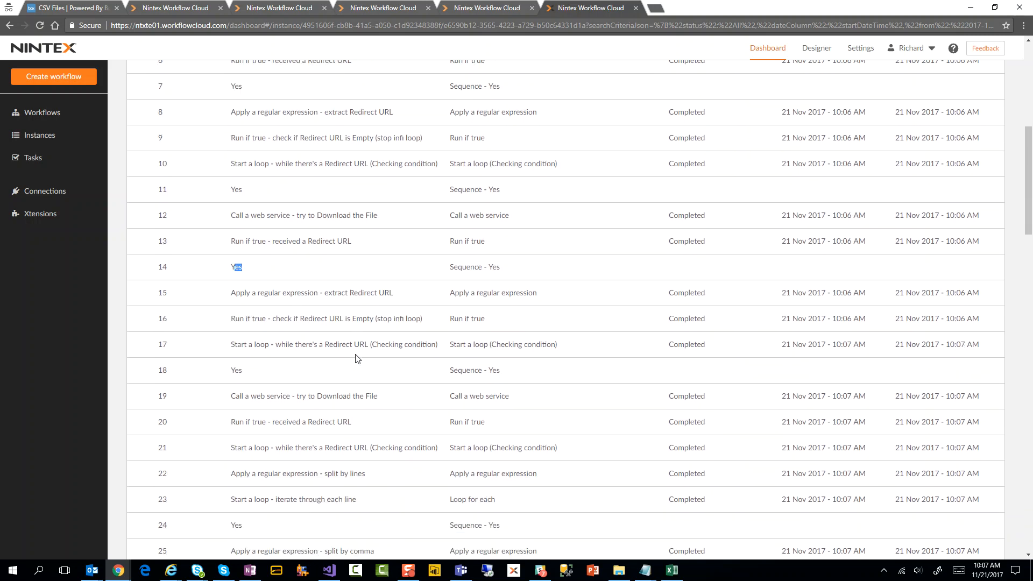
scroll("down", 3)
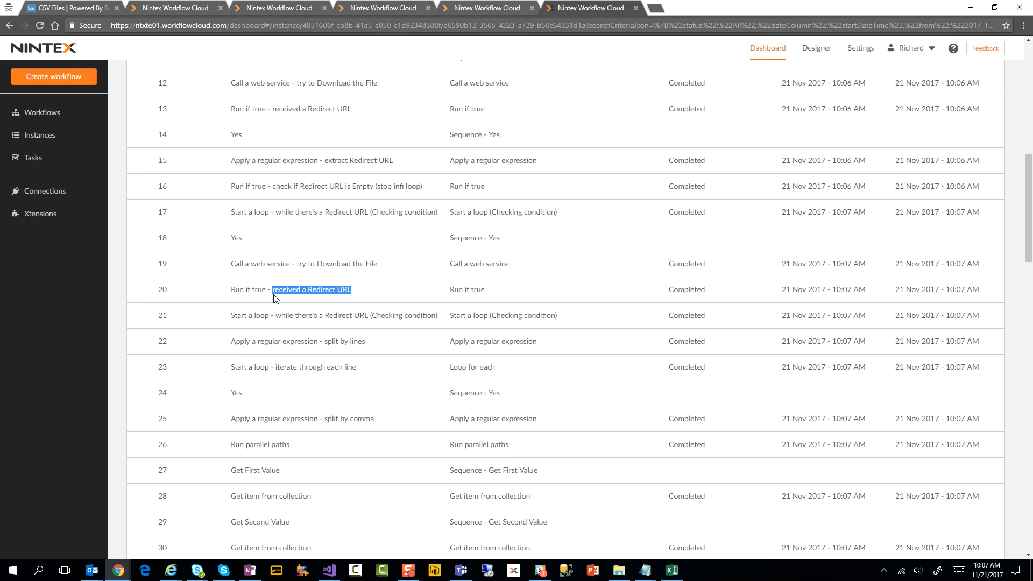
mouse_move(358, 312)
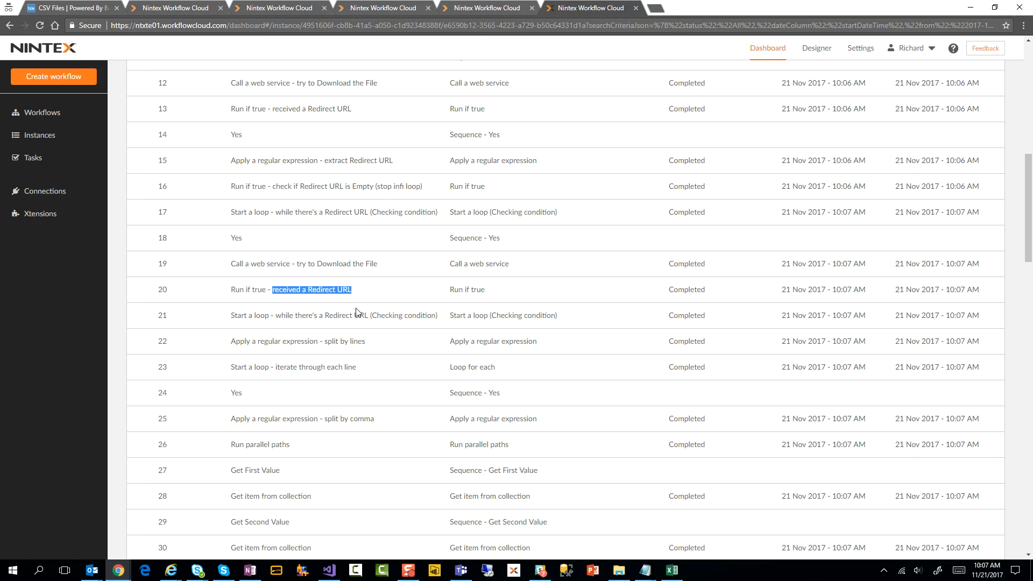
scroll("down", 3)
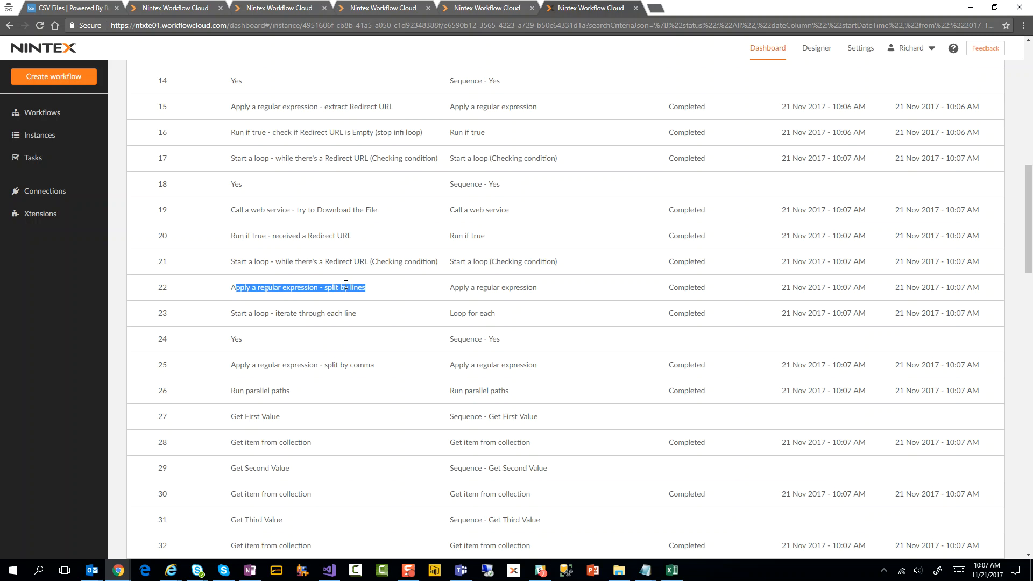
mouse_move(341, 308)
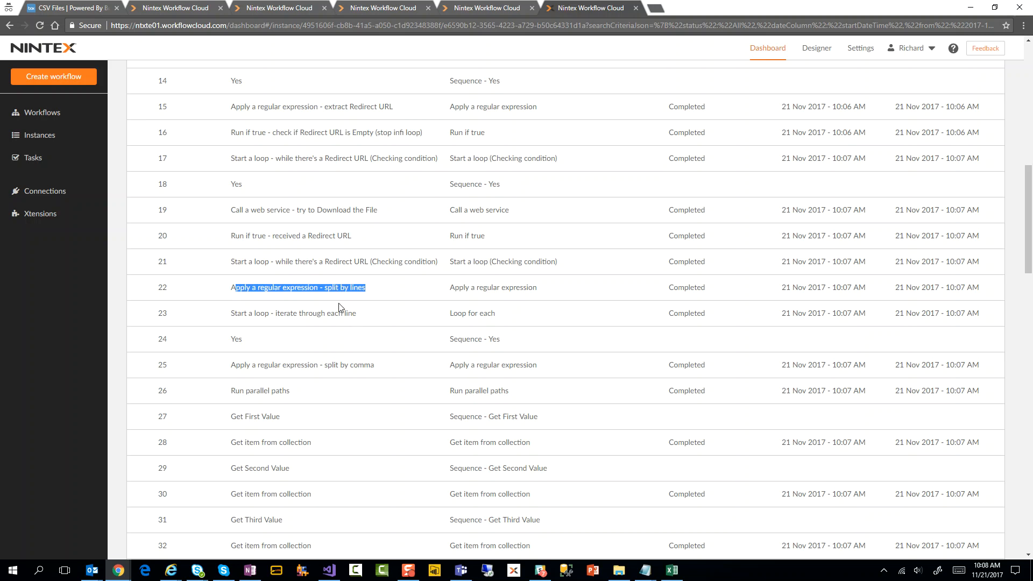
double_click(310, 313)
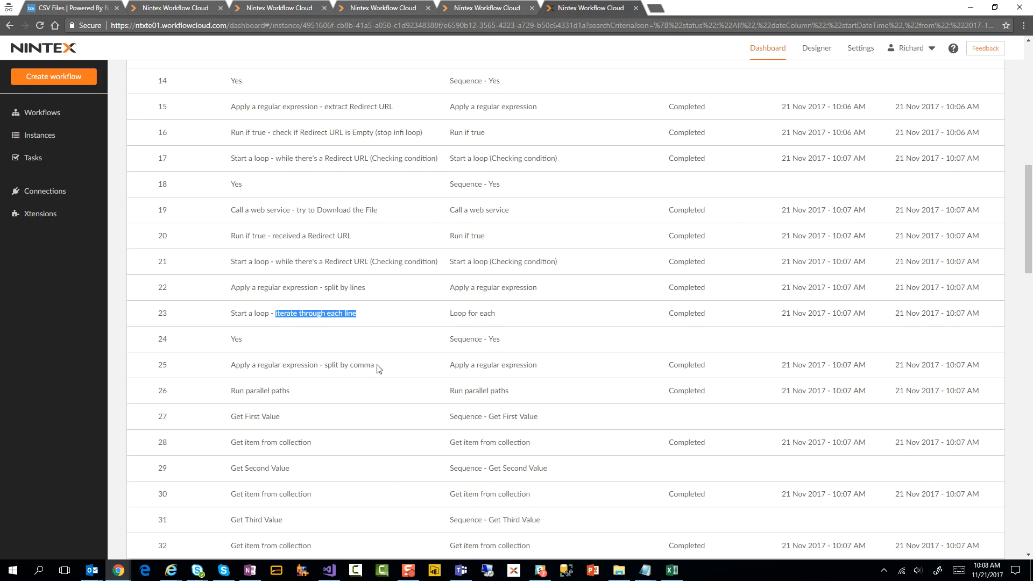
double_click(259, 391)
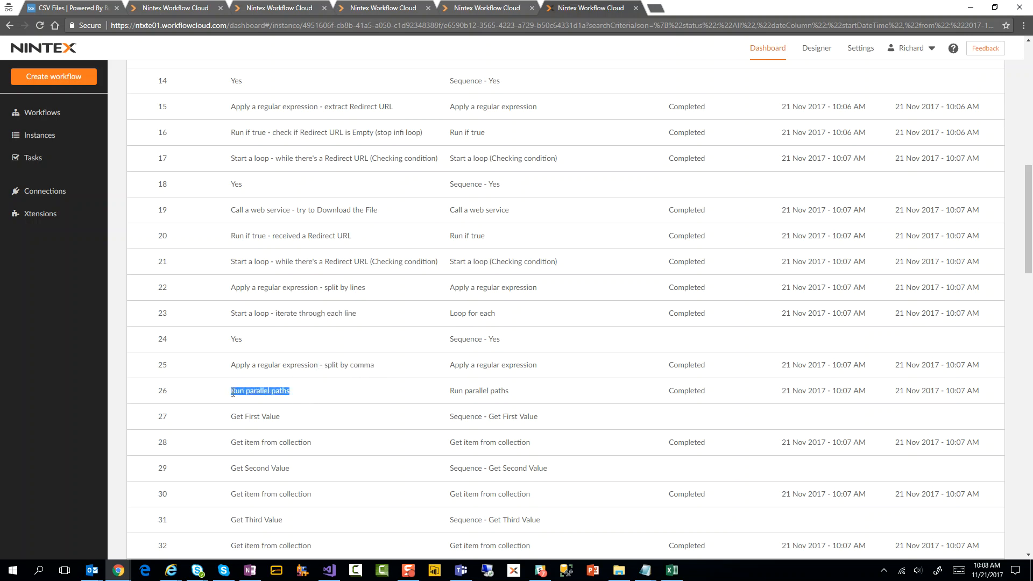
scroll("down", 3)
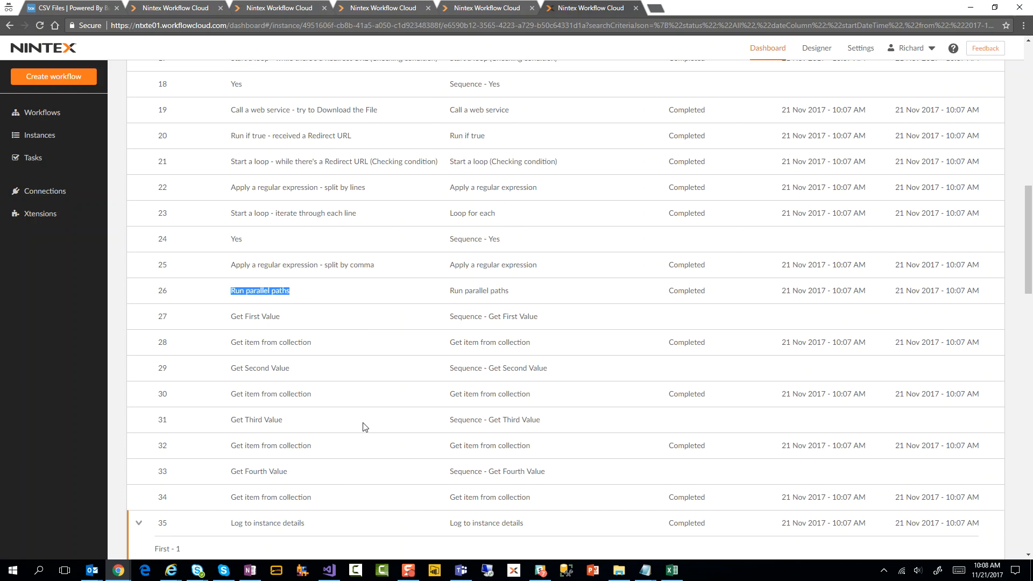
scroll("down", 3)
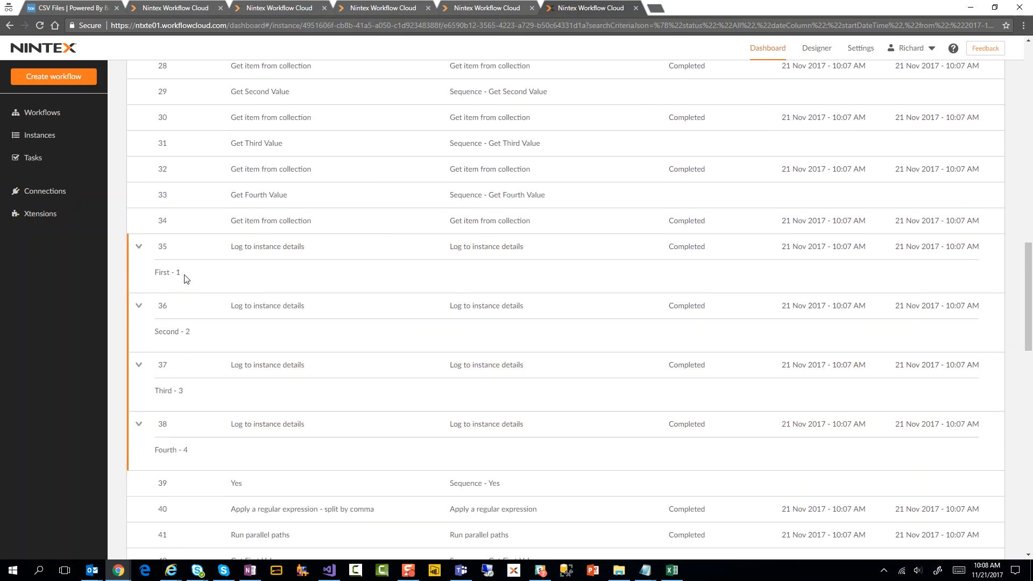
mouse_move(318, 458)
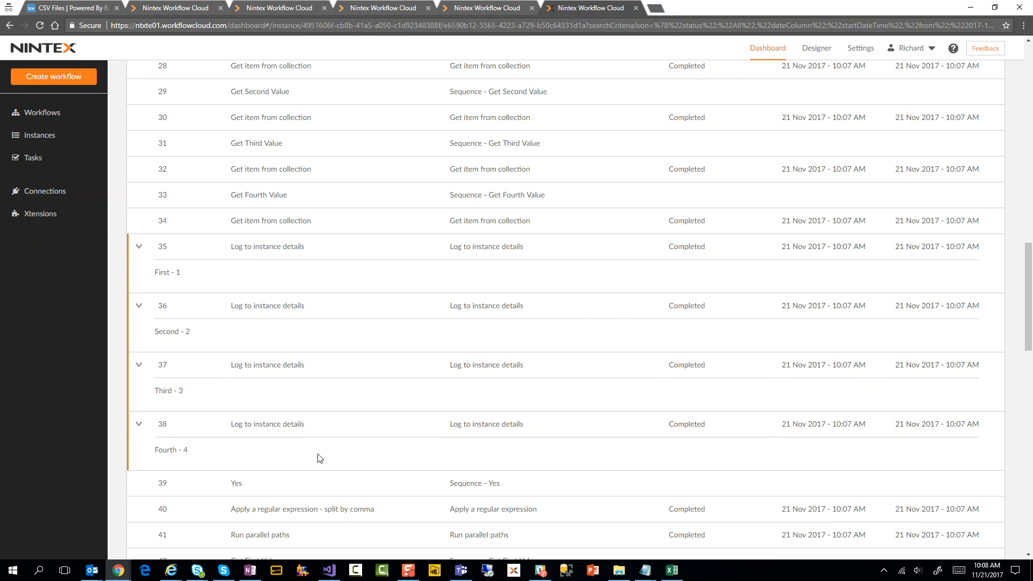
scroll("down", 3)
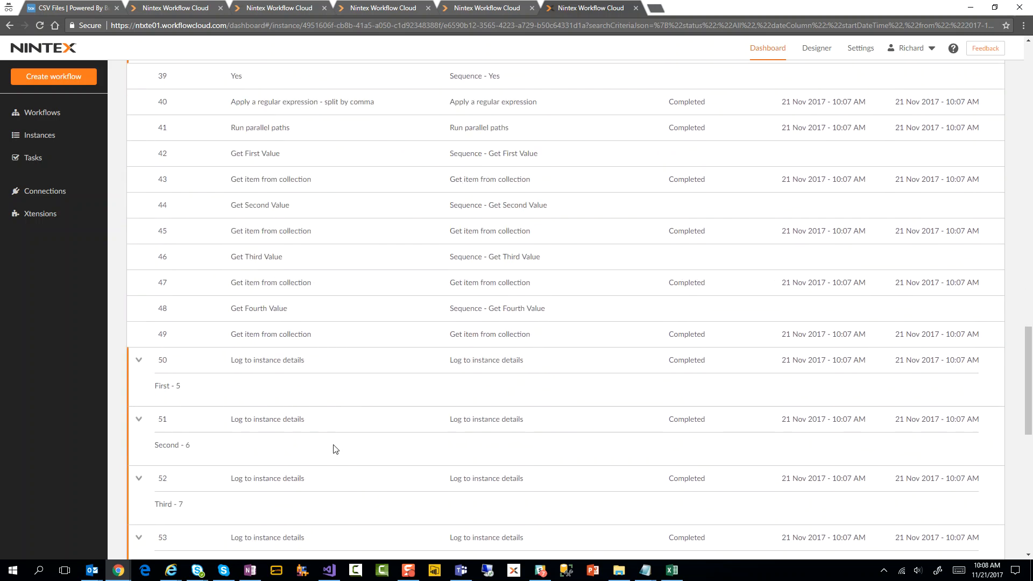
scroll("down", 3)
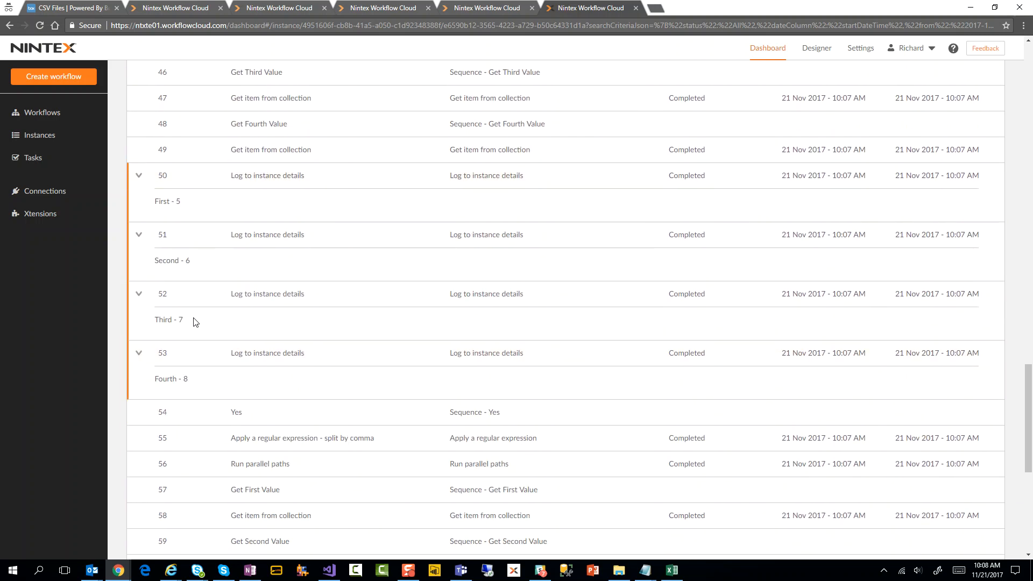
scroll("down", 3)
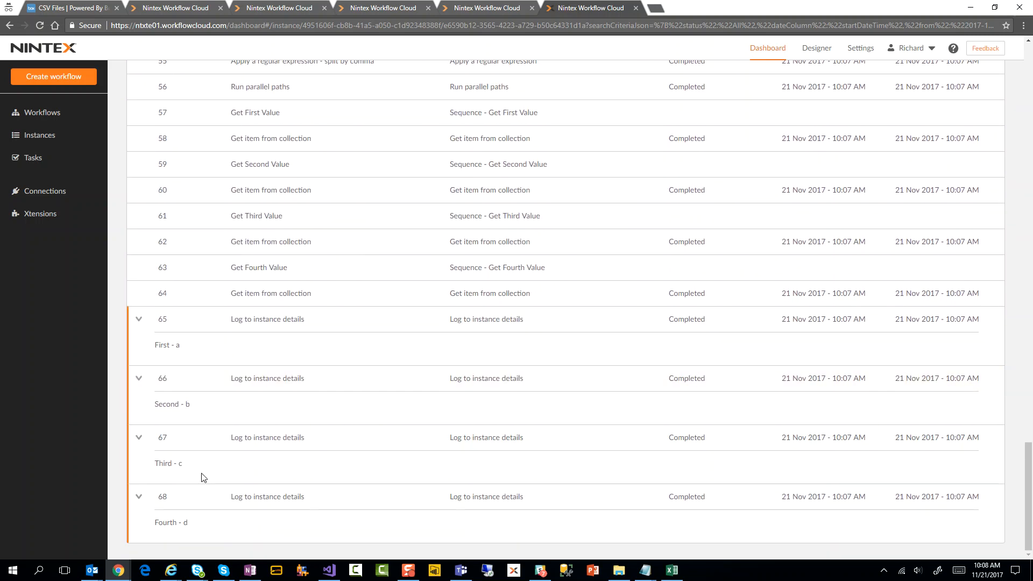
mouse_move(246, 62)
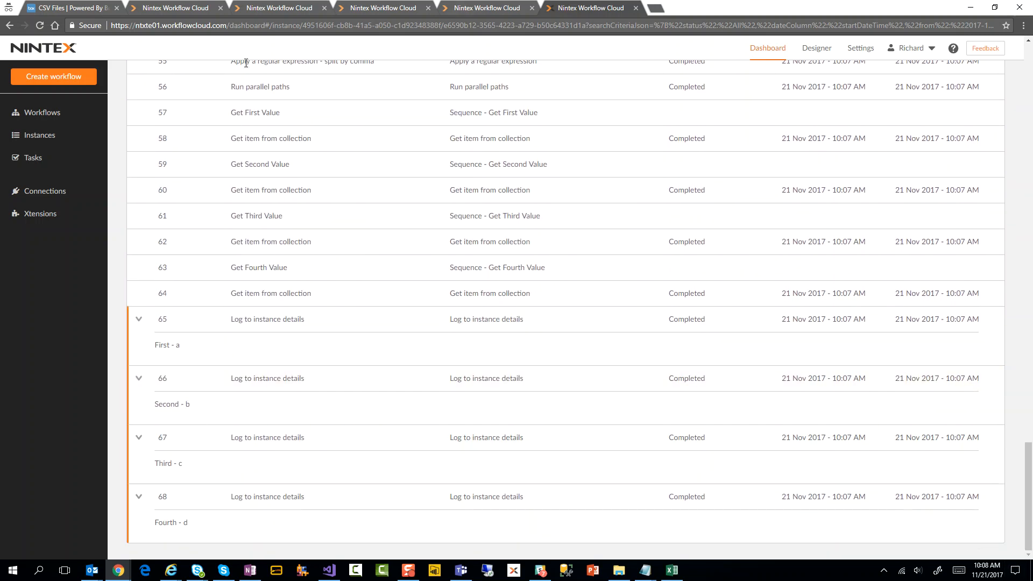
mouse_move(176, 8)
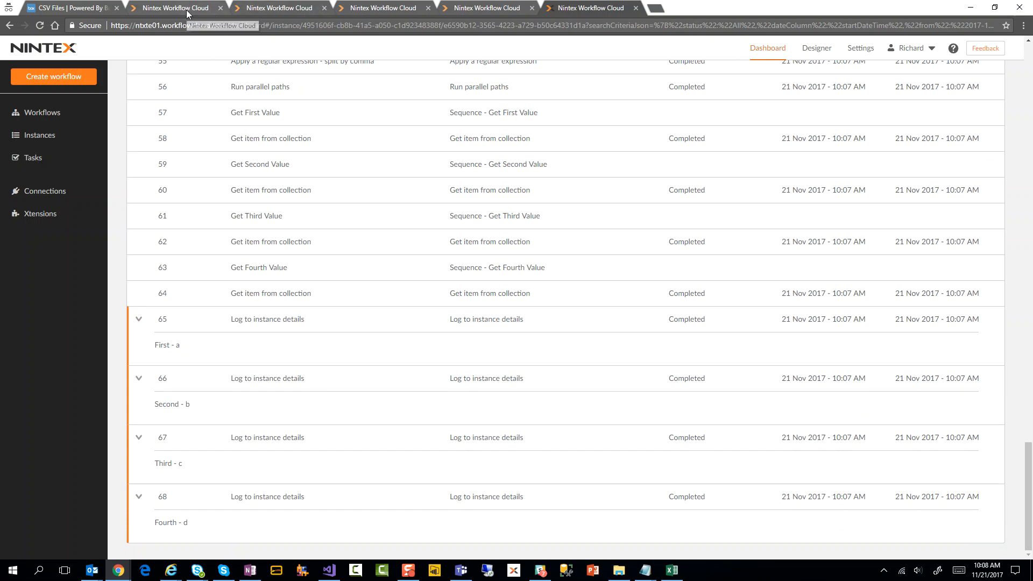
left_click(279, 7)
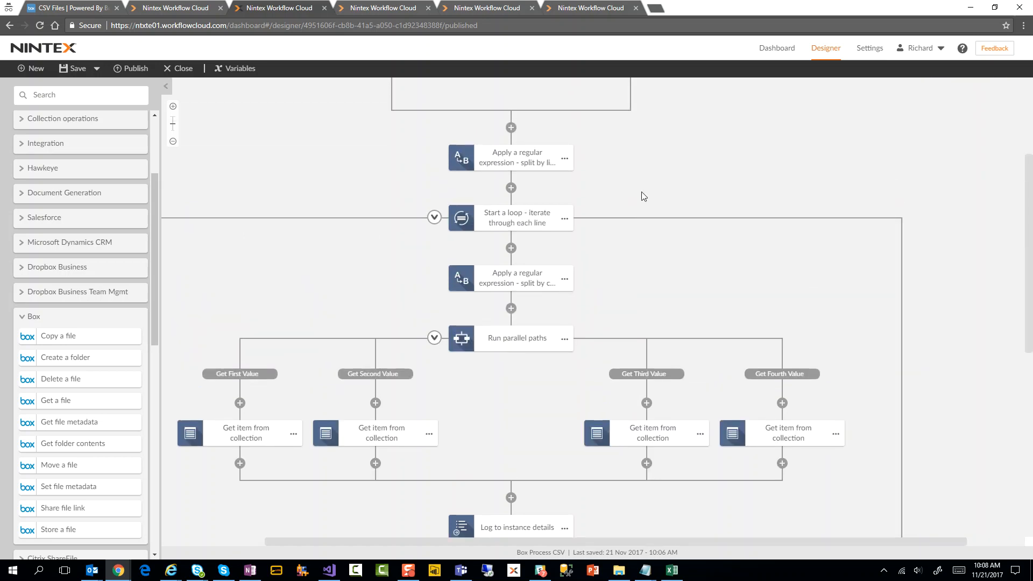
Switch to the browser tab showing the OneDrive CSV workflow designer
scroll("up", 3)
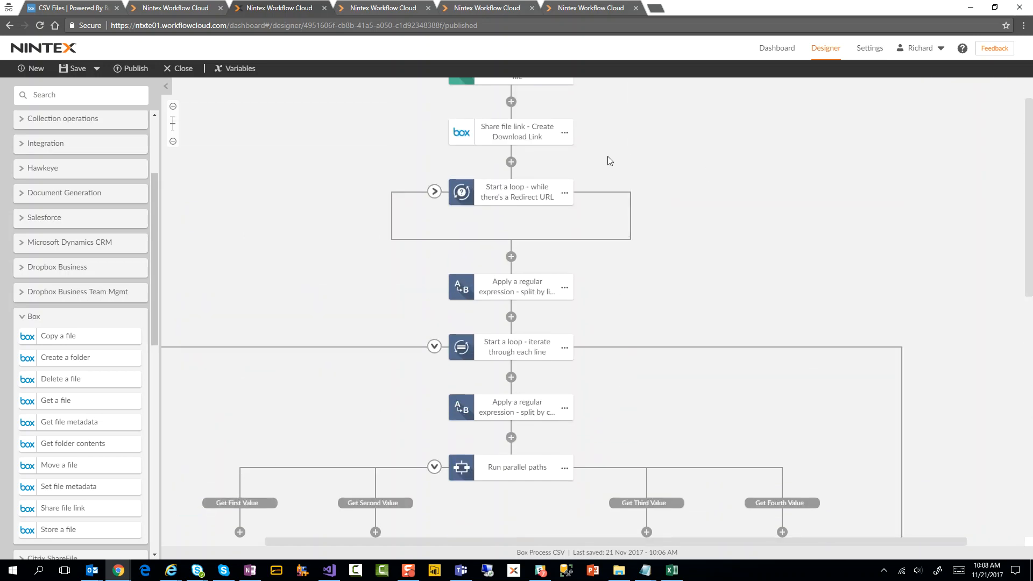
mouse_move(592, 176)
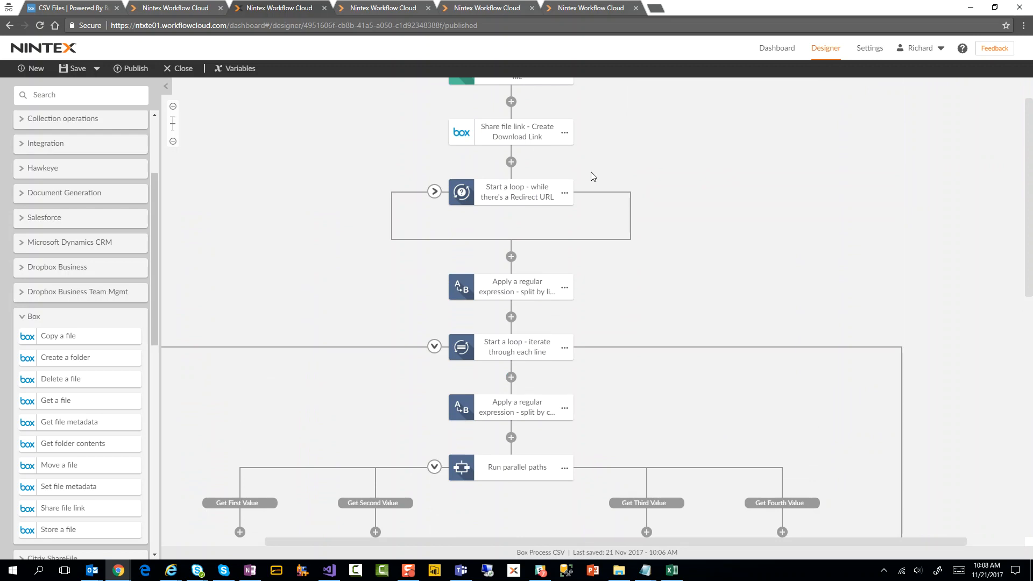
mouse_move(335, 35)
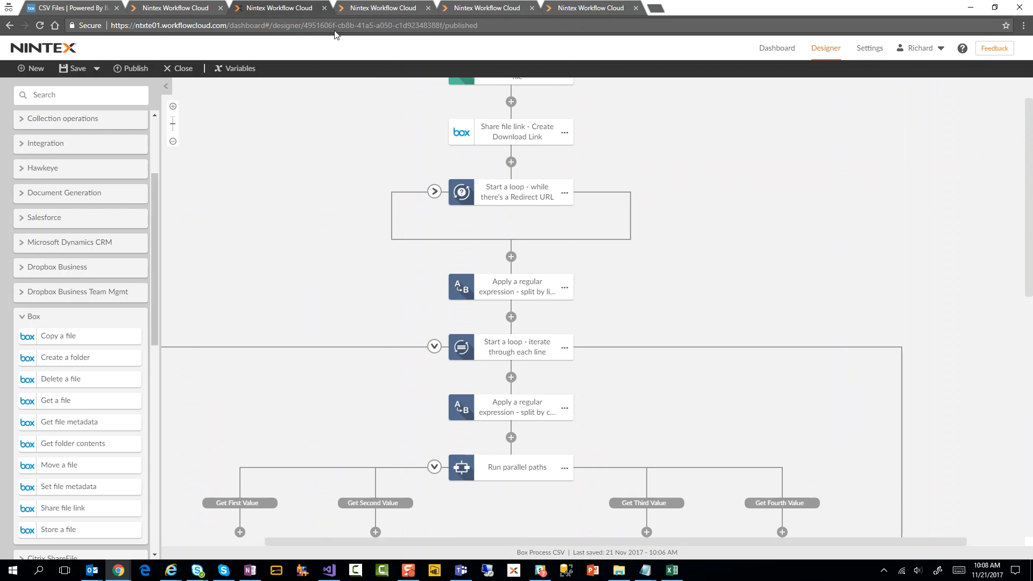
mouse_move(296, 8)
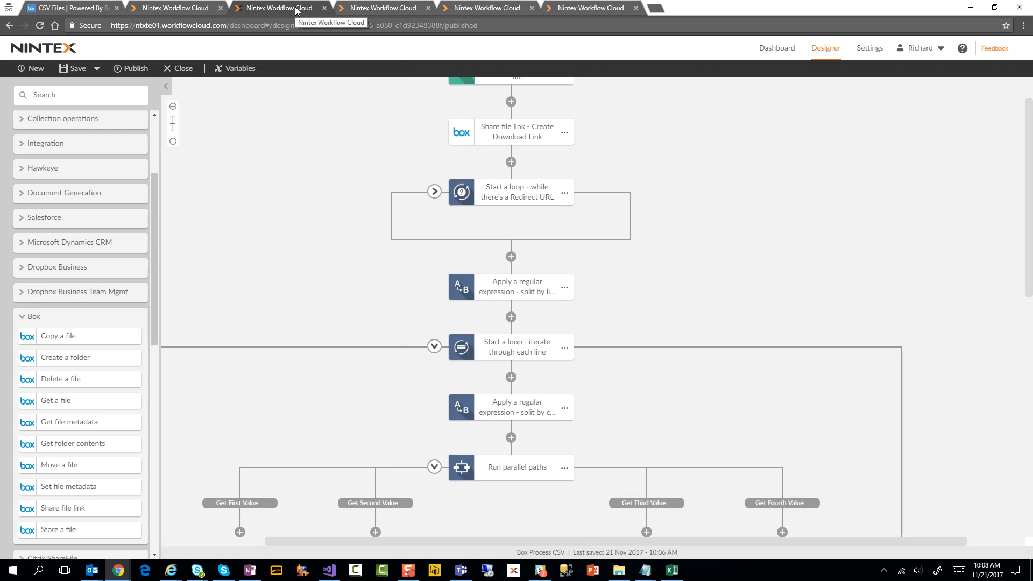
mouse_move(355, 12)
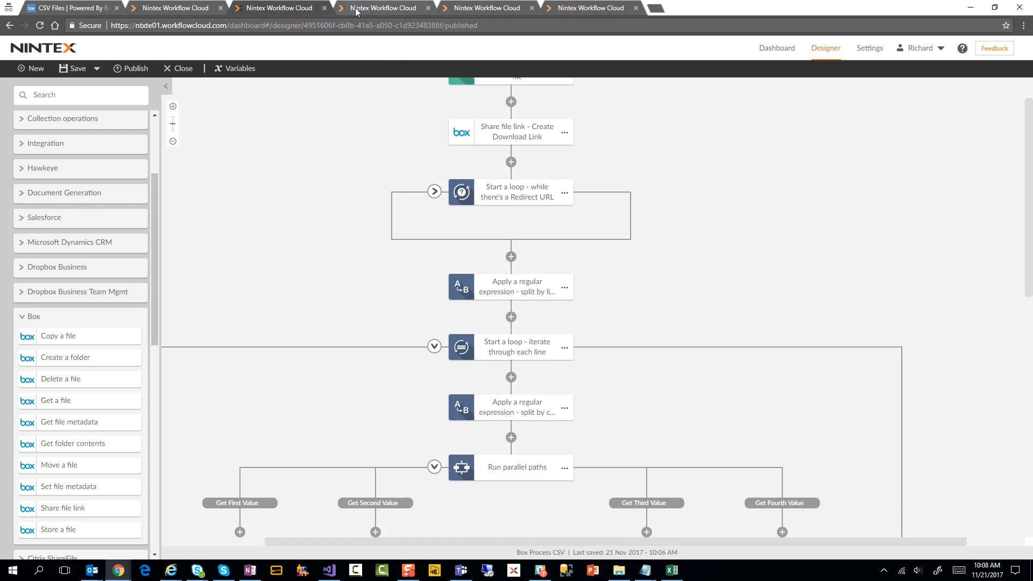
left_click(385, 7)
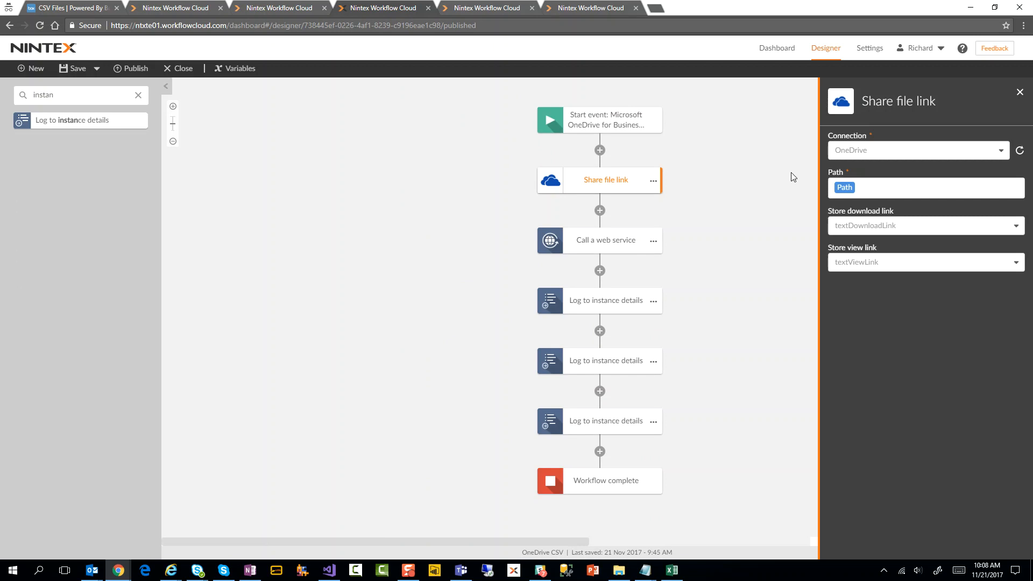
View the Share file link step, then the Call a web service step (textDownloadLink, HTTP Get)
left_click(1021, 91)
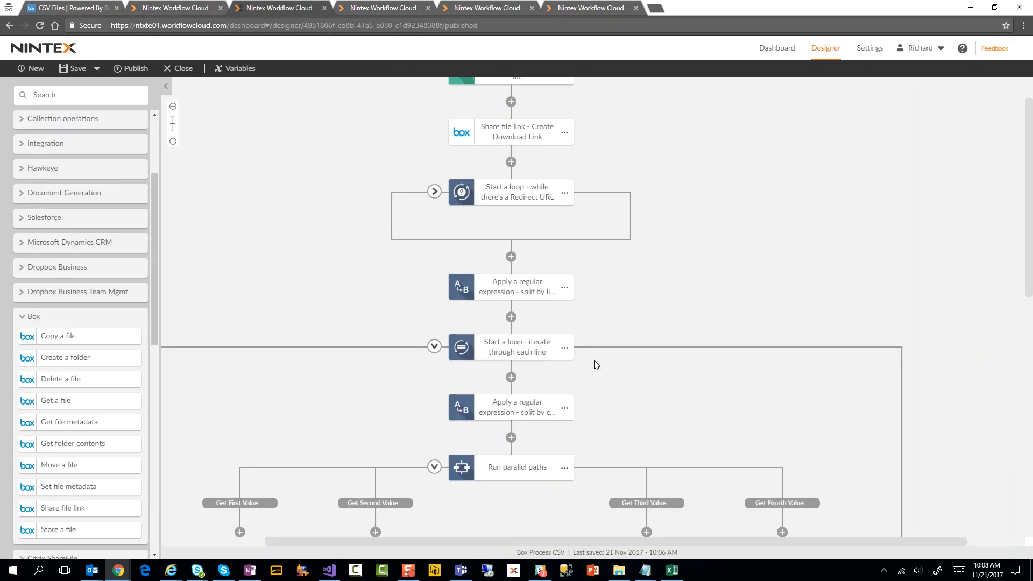
mouse_move(517, 358)
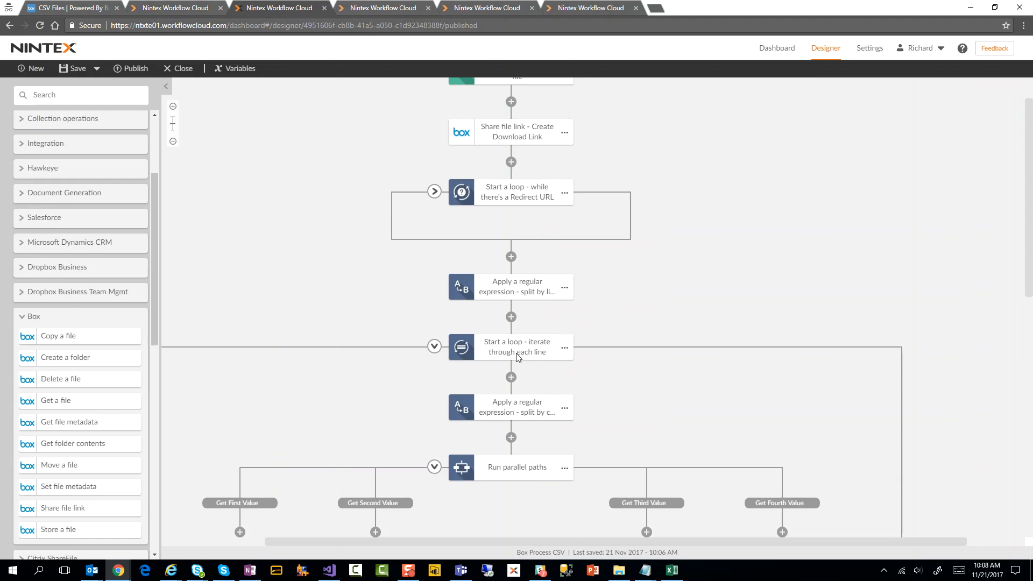
mouse_move(534, 317)
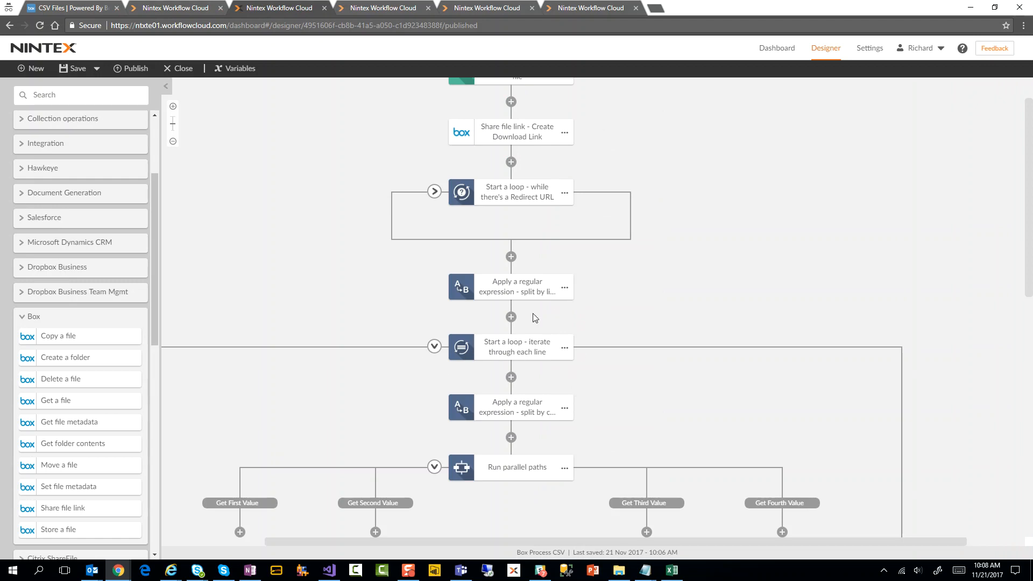
mouse_move(322, 21)
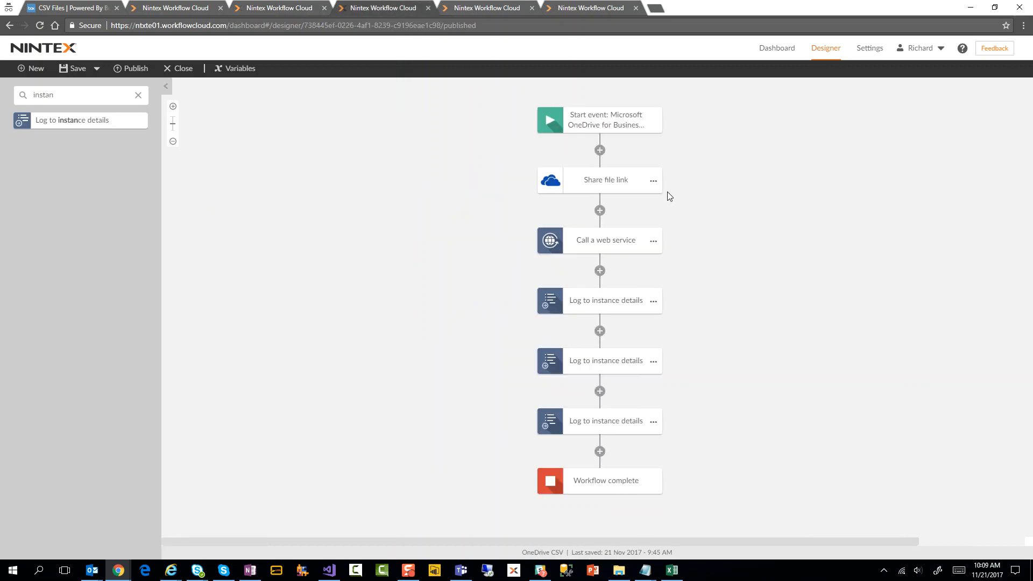
mouse_move(551, 200)
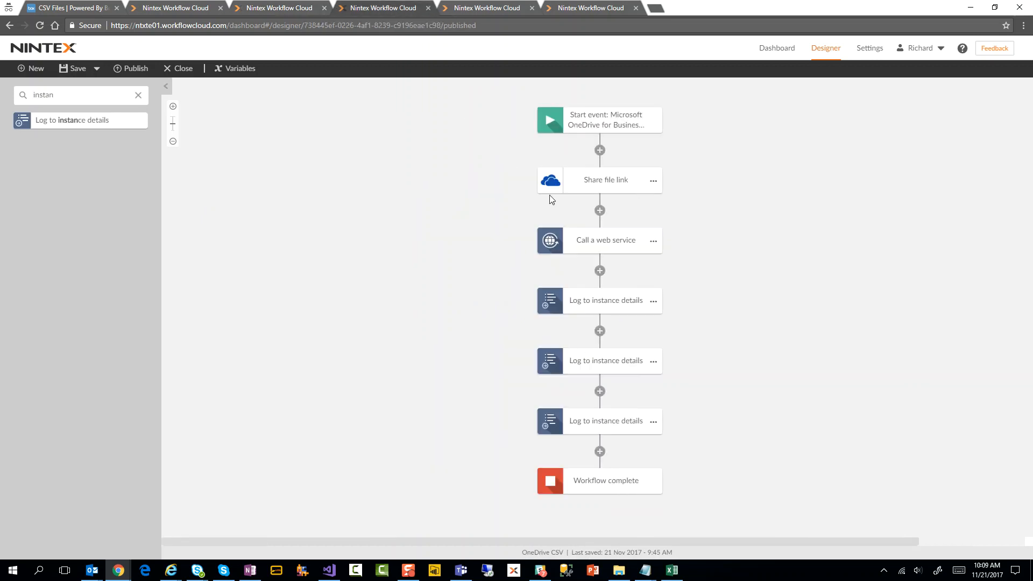
left_click(605, 180)
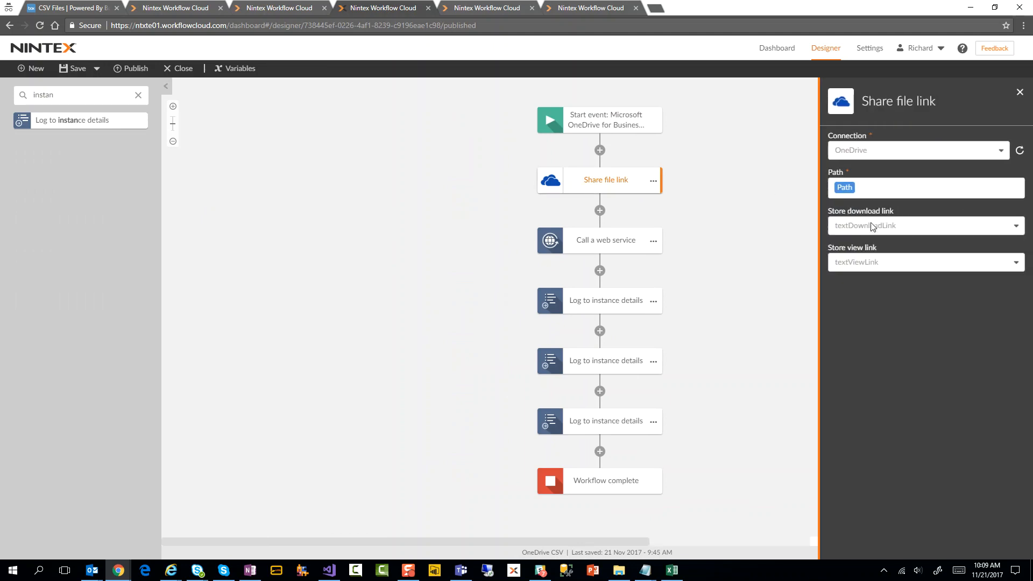
mouse_move(639, 247)
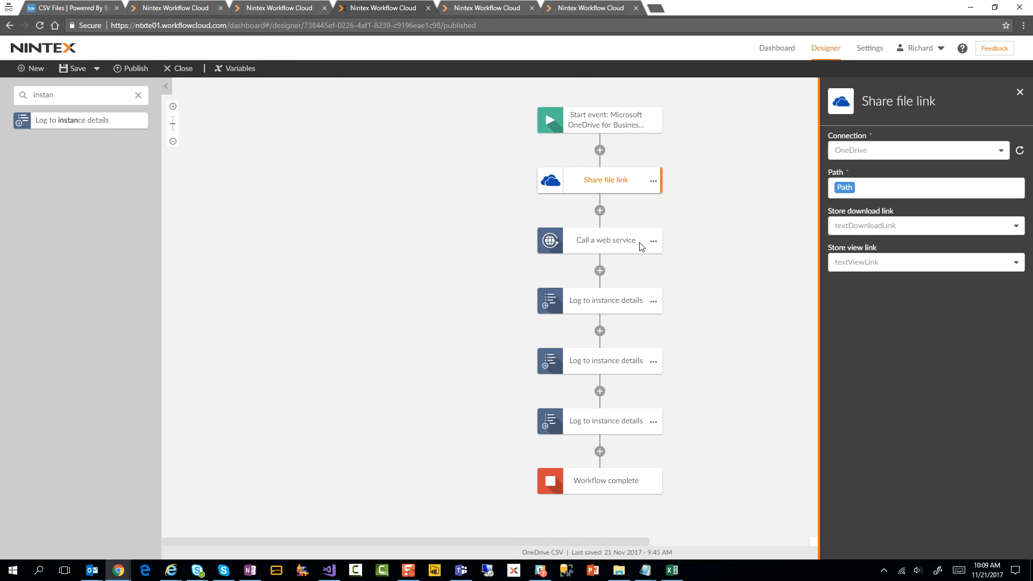
left_click(605, 240)
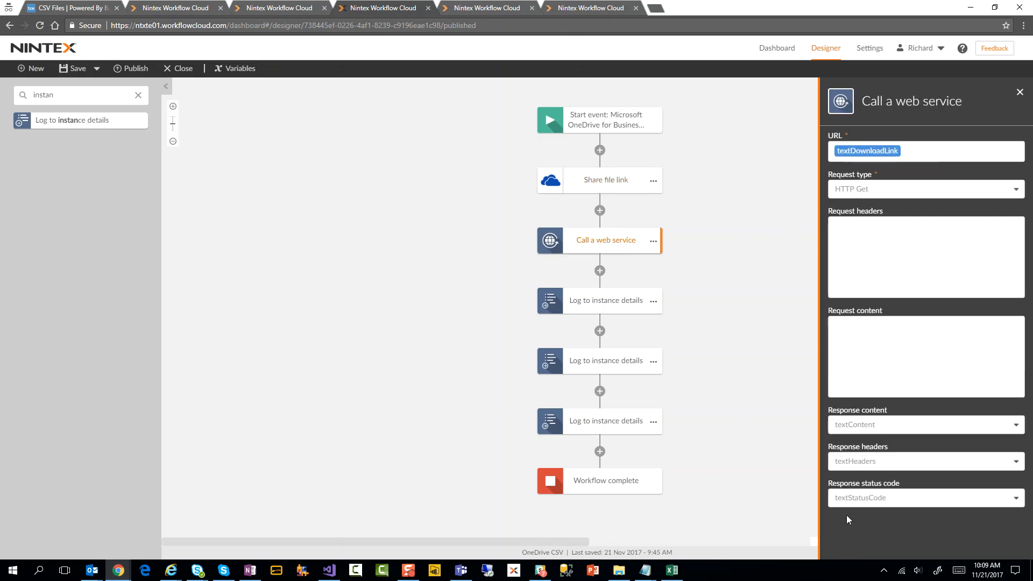
mouse_move(802, 502)
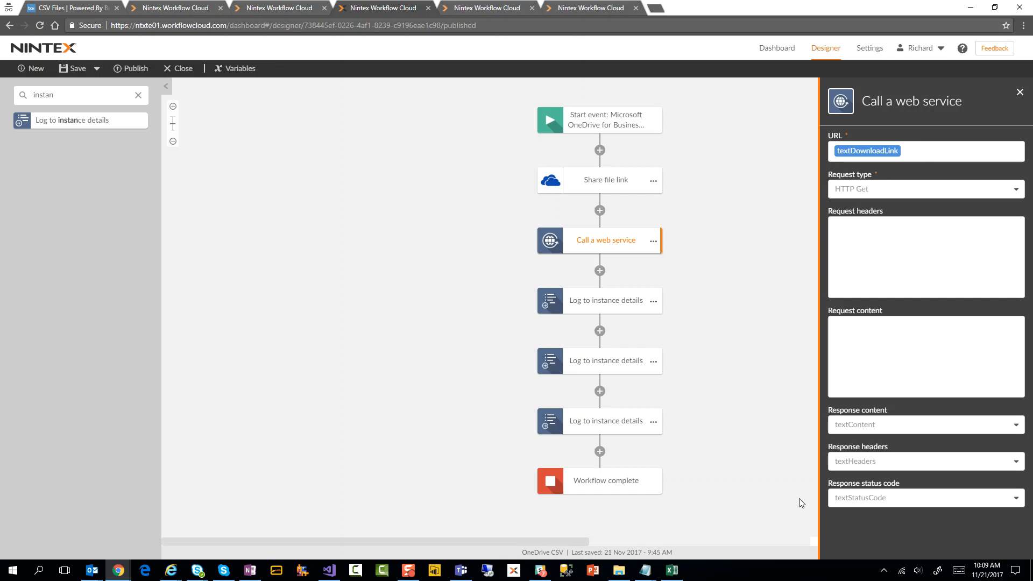
mouse_move(200, 118)
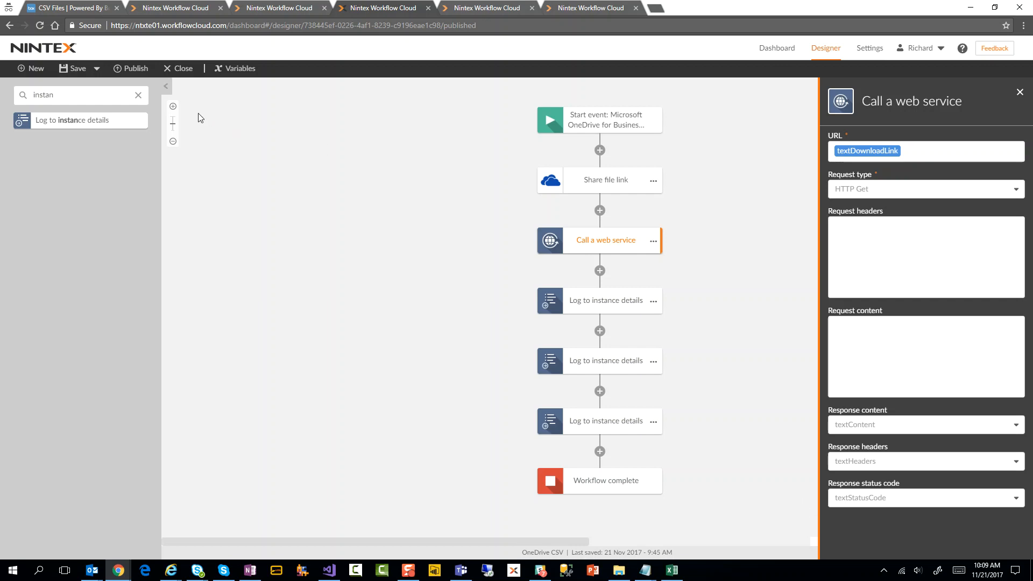
mouse_move(773, 293)
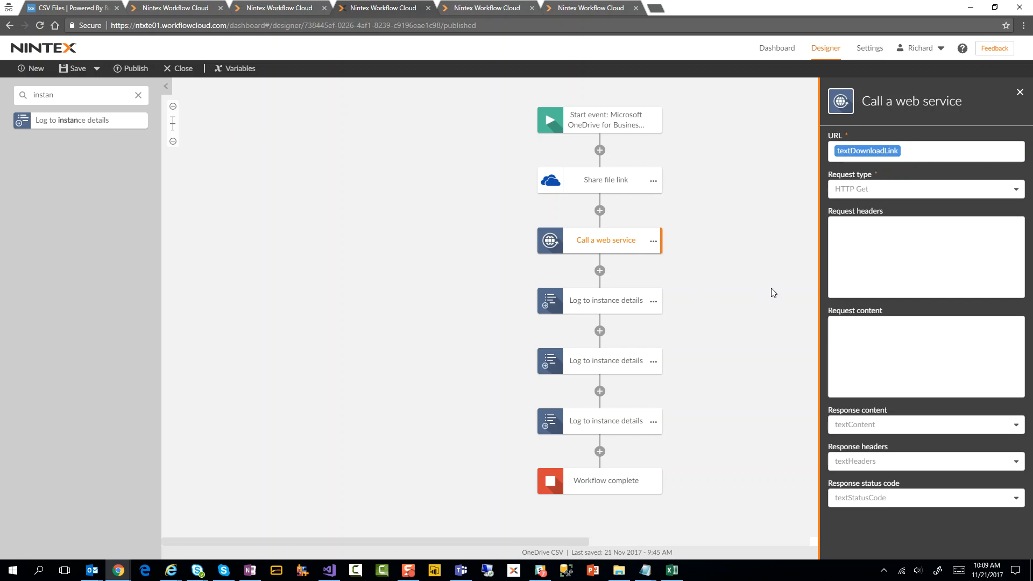
mouse_move(575, 136)
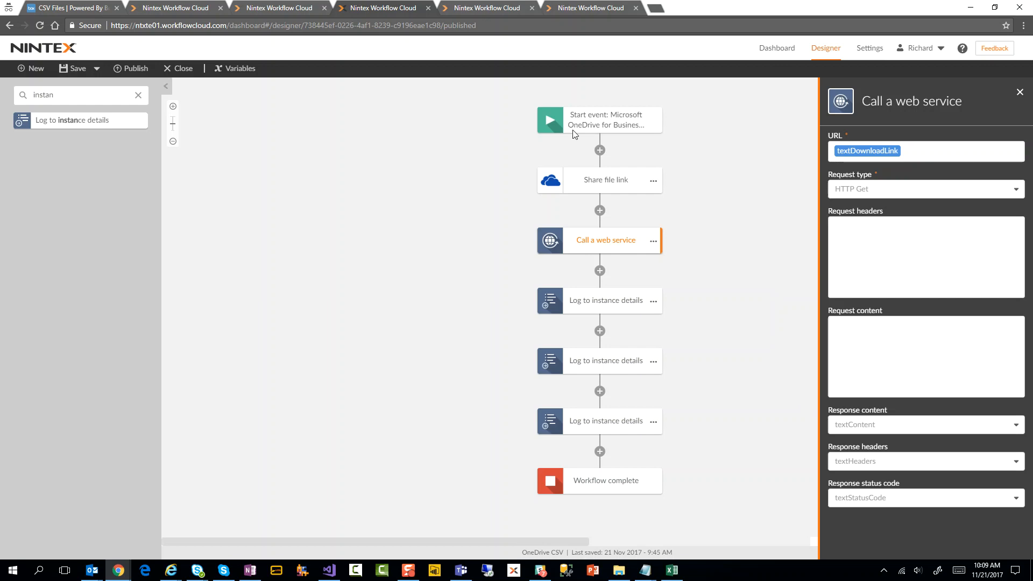
mouse_move(369, 173)
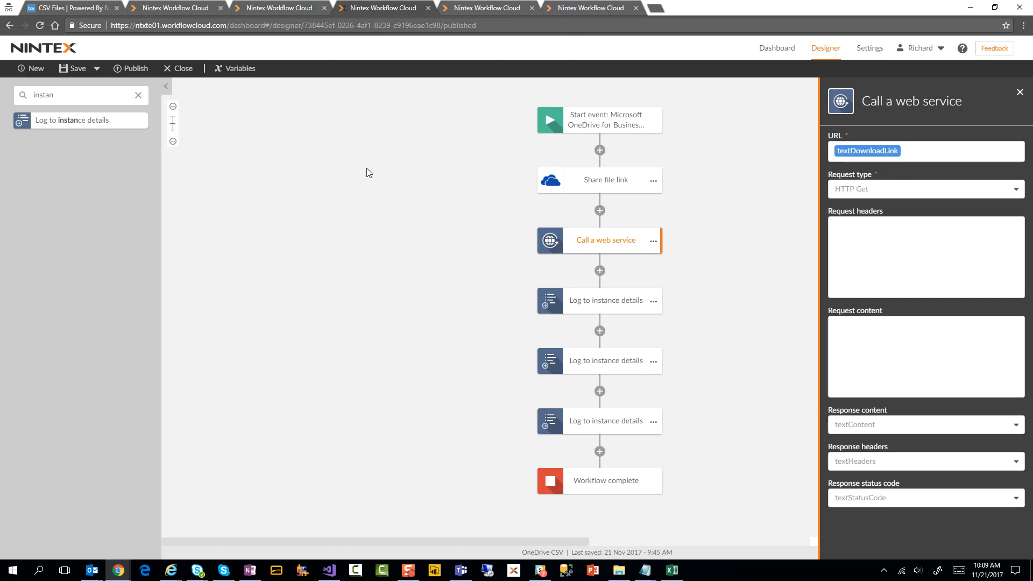
mouse_move(471, 164)
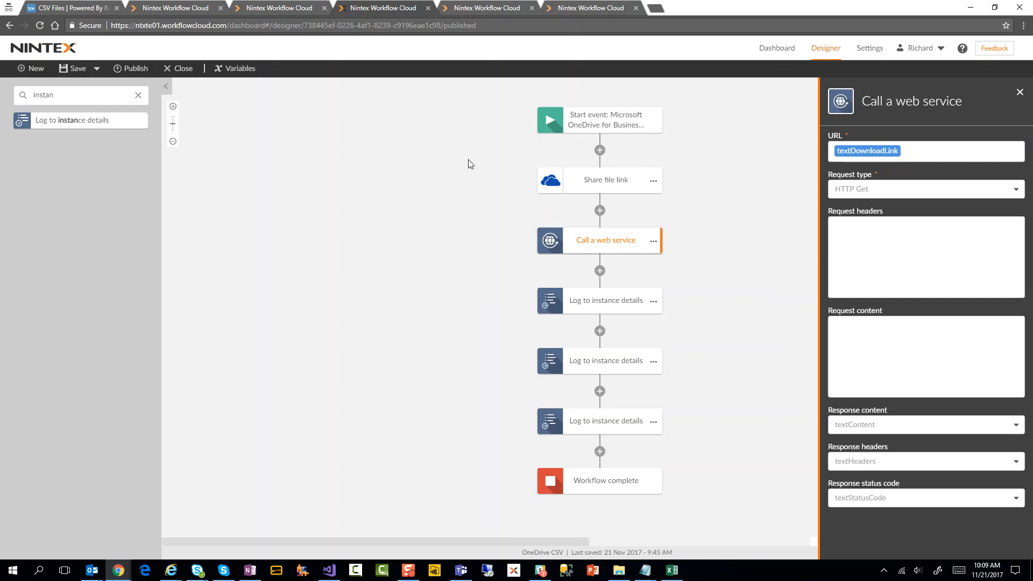
mouse_move(434, 227)
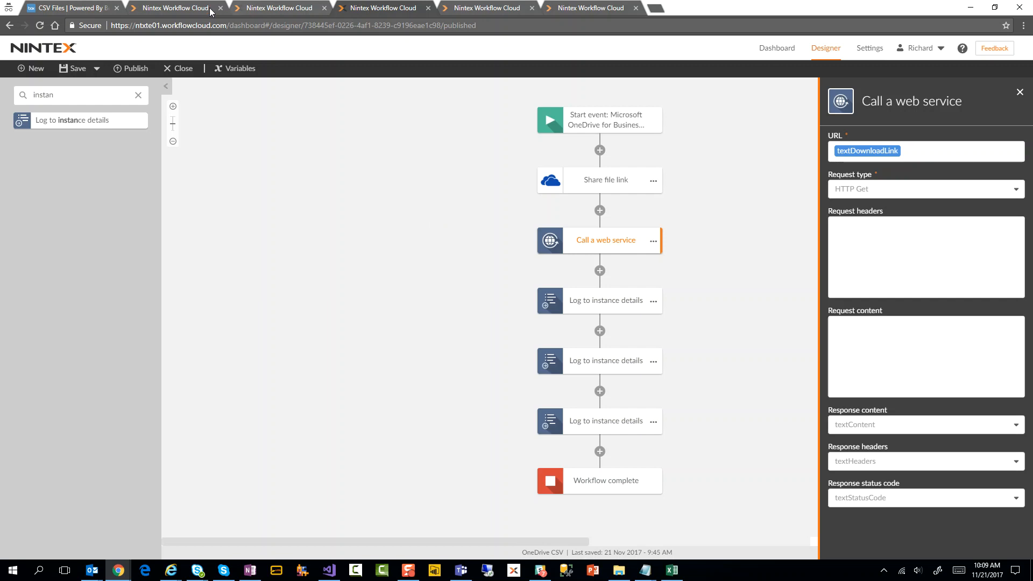
Clear the action search and expand the Google Drive action group, scrolling through the storage groups
left_click(138, 95)
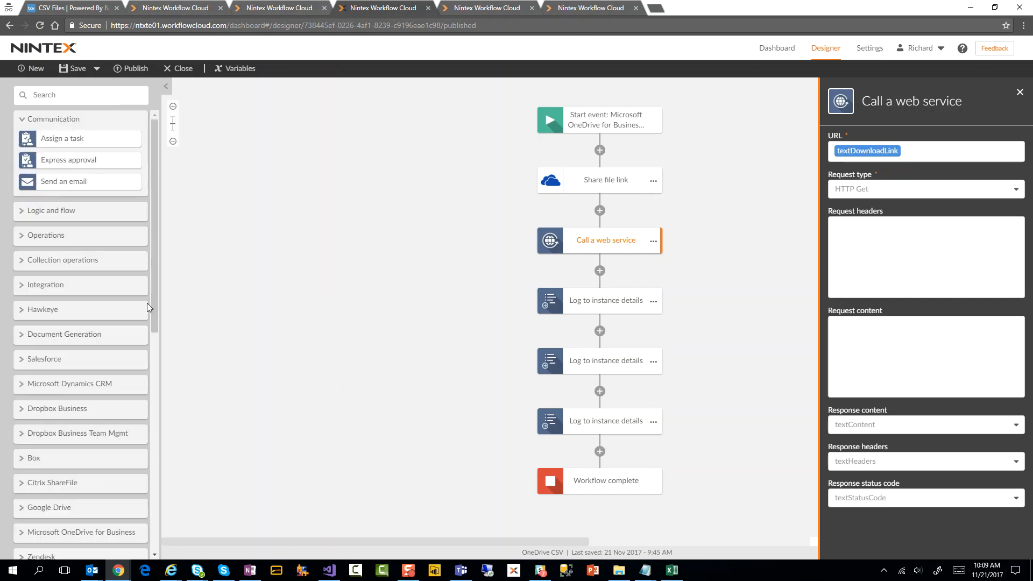
scroll("down", 3)
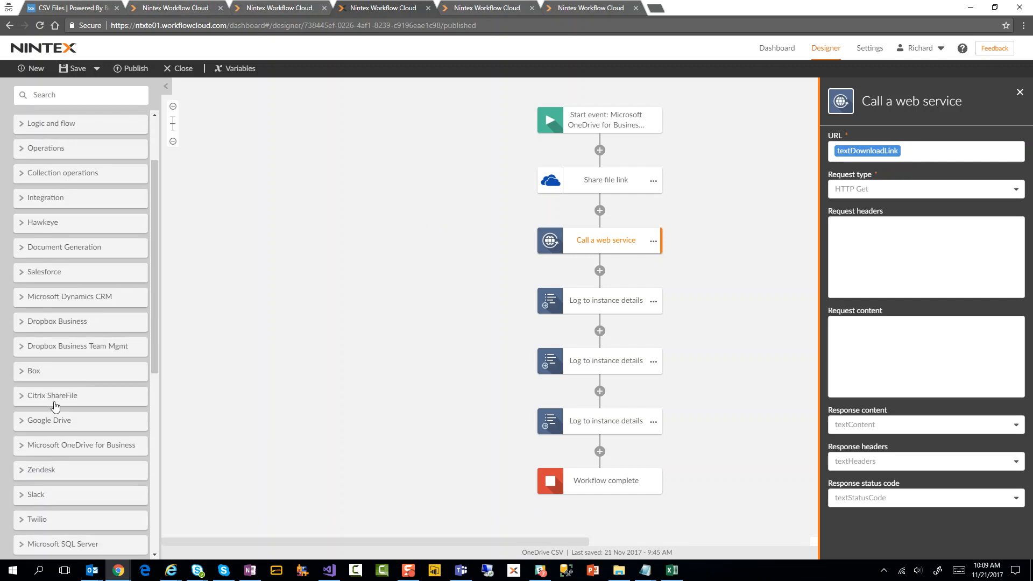
left_click(49, 420)
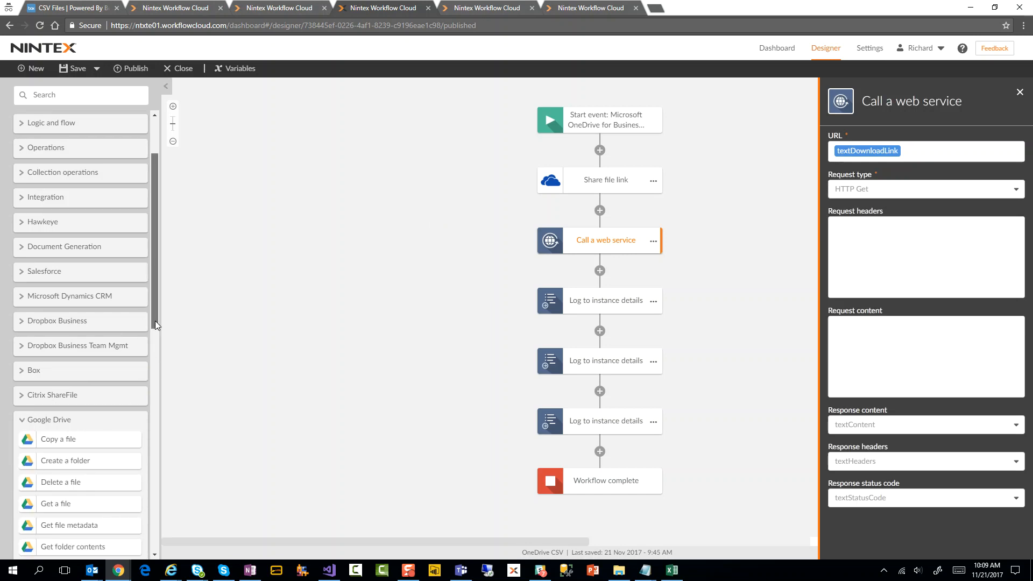
scroll("down", 3)
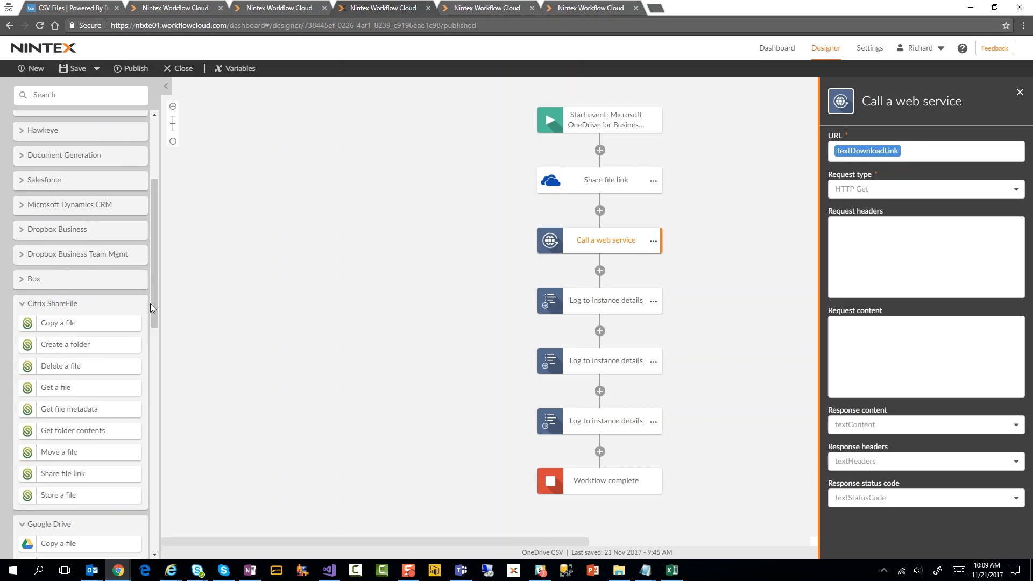
scroll("down", 3)
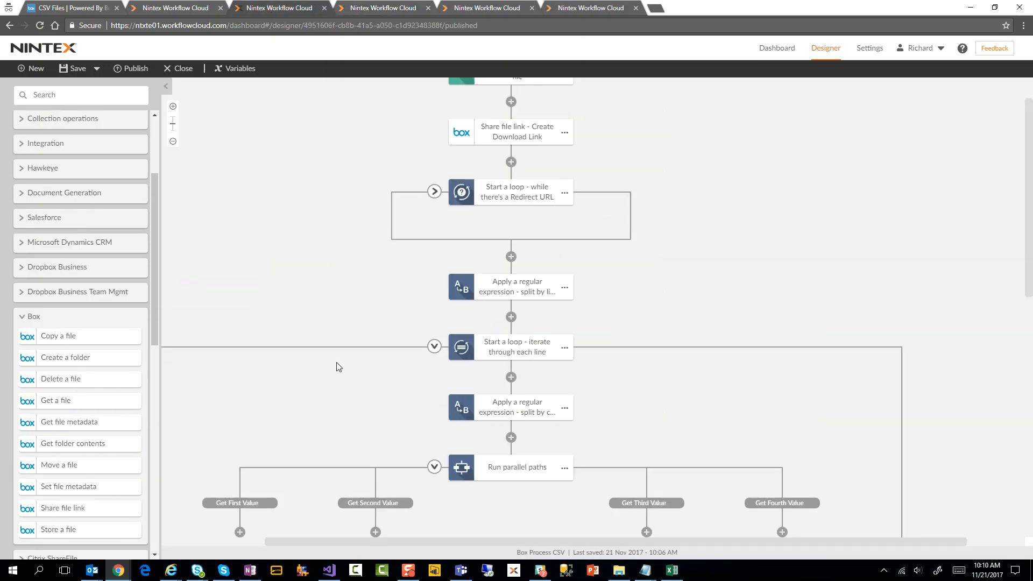
Open the Box Process CSV row's options menu offering manual start, edit, delete, pause and export
scroll("up", 3)
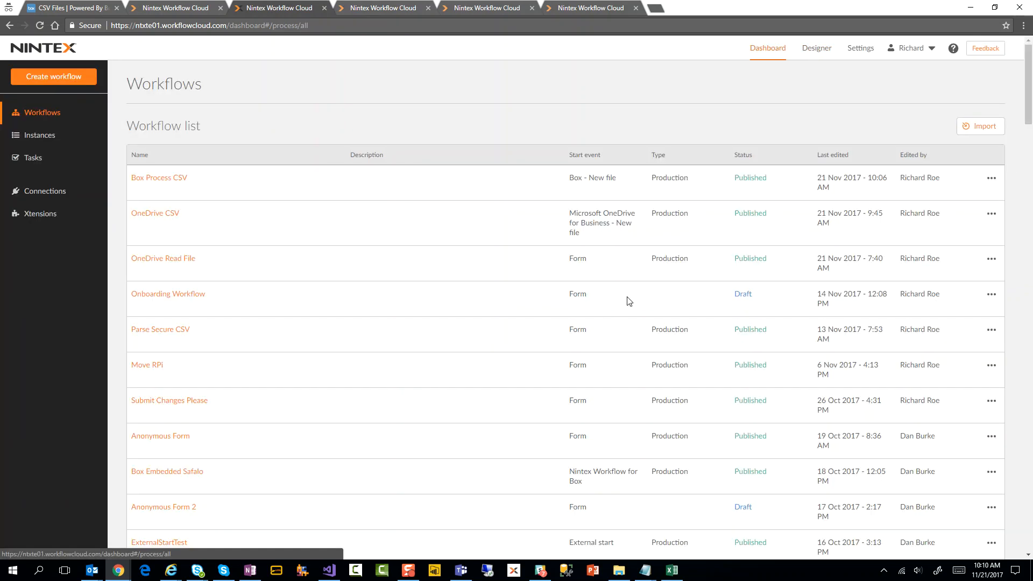
left_click(991, 177)
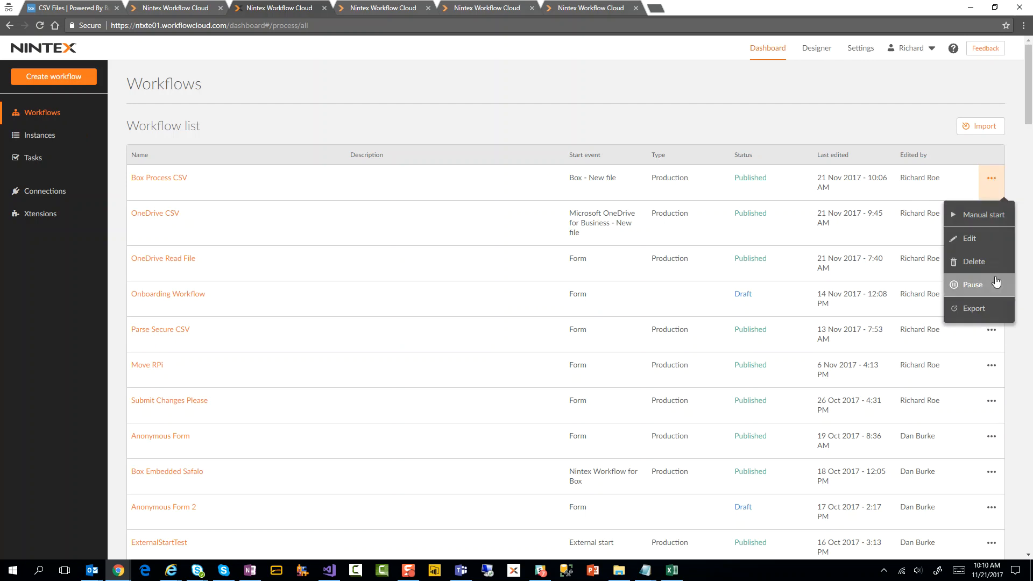
mouse_move(615, 98)
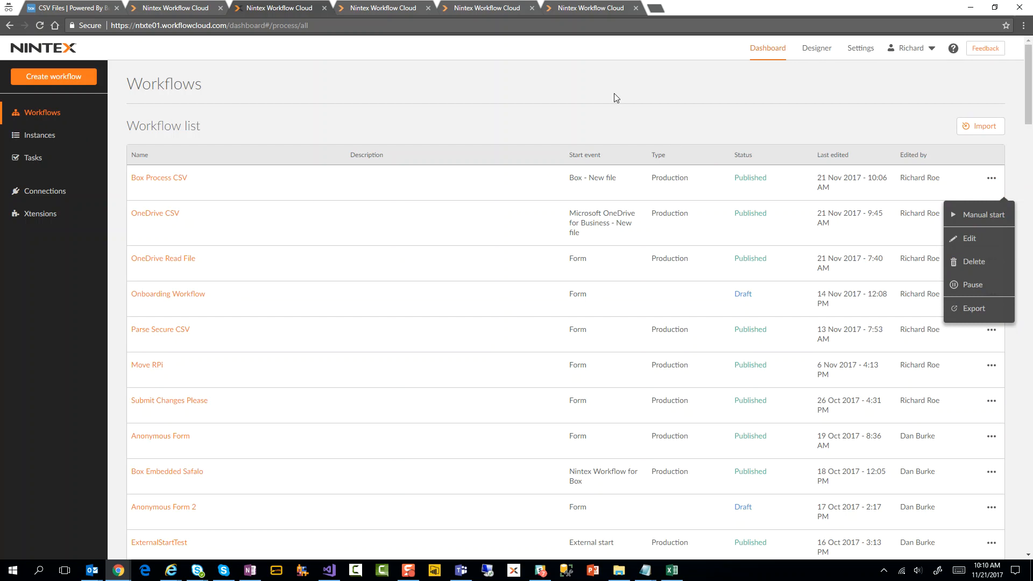
mouse_move(201, 183)
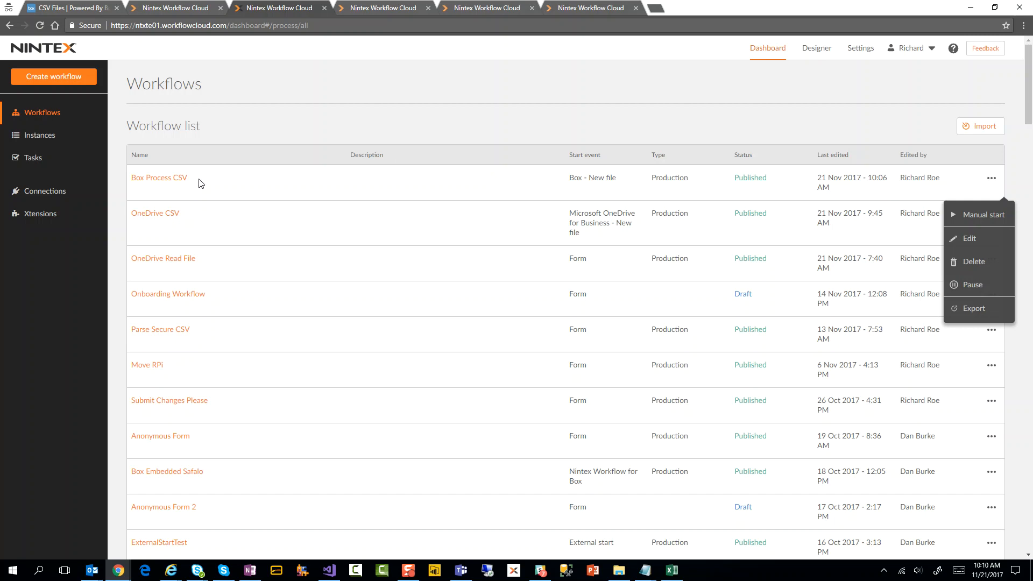
mouse_move(231, 179)
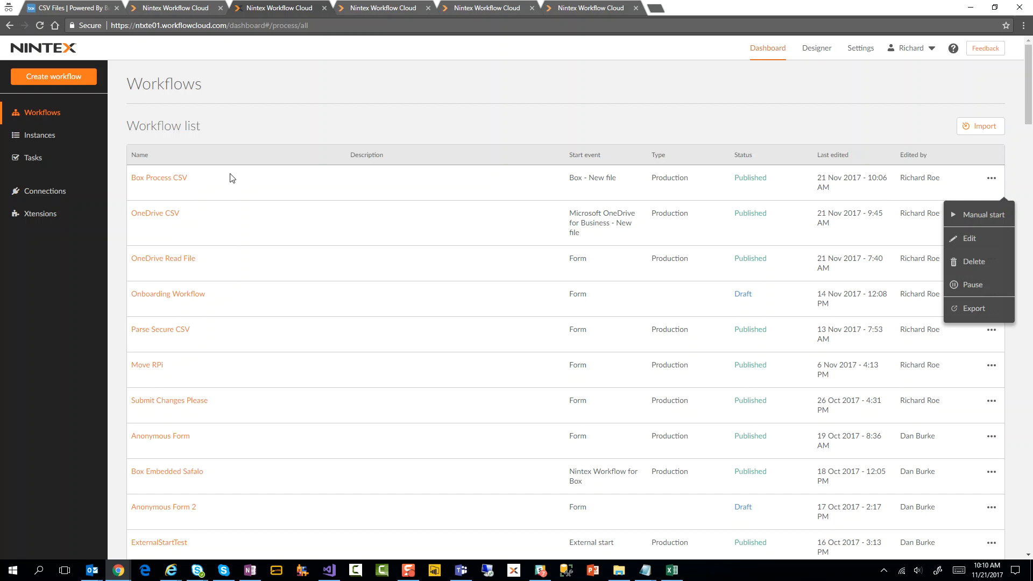
mouse_move(228, 177)
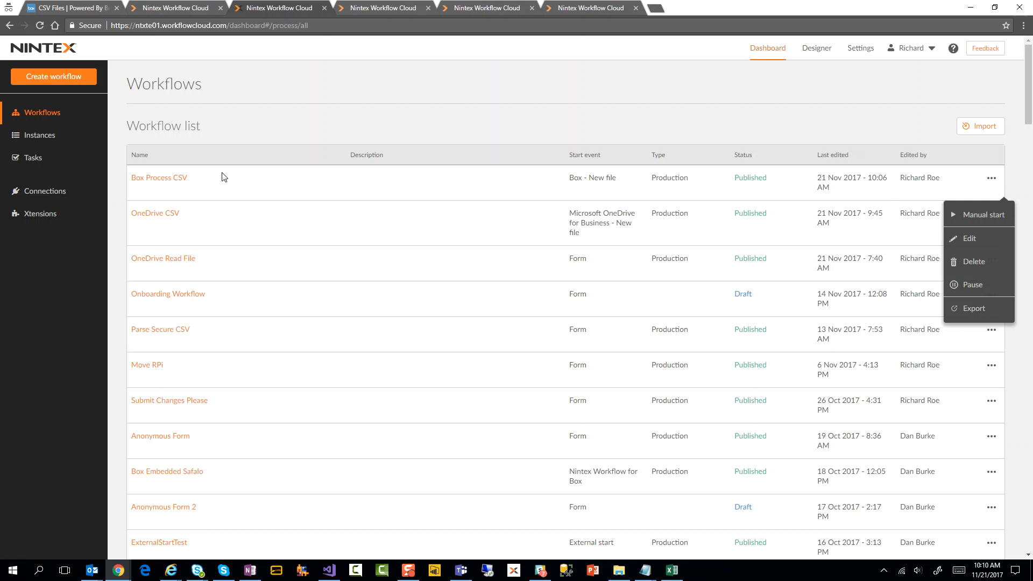